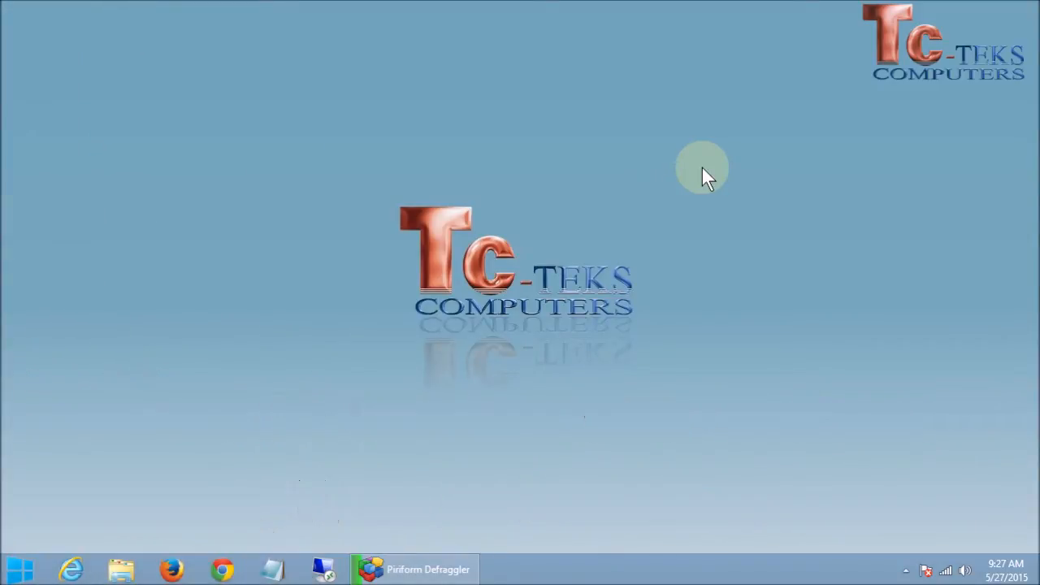
pyautogui.moveTo(340, 263)
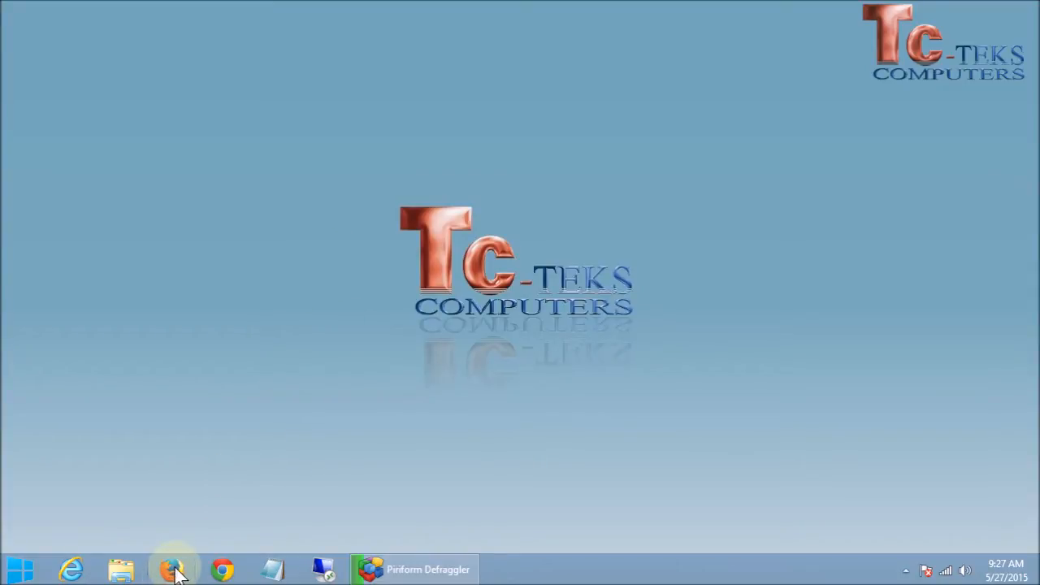
pyautogui.moveTo(215, 426)
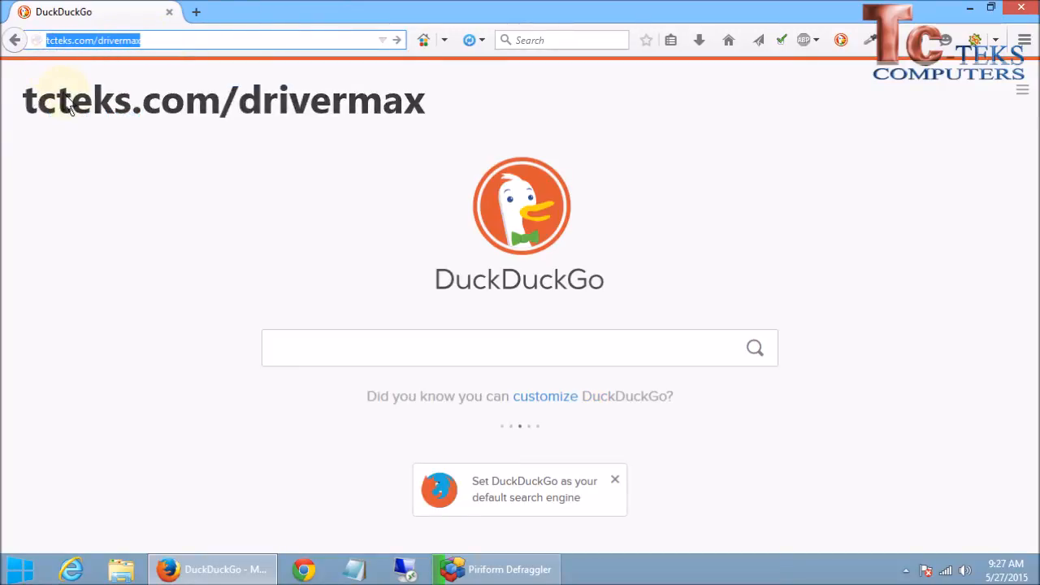
pyautogui.moveTo(588, 335)
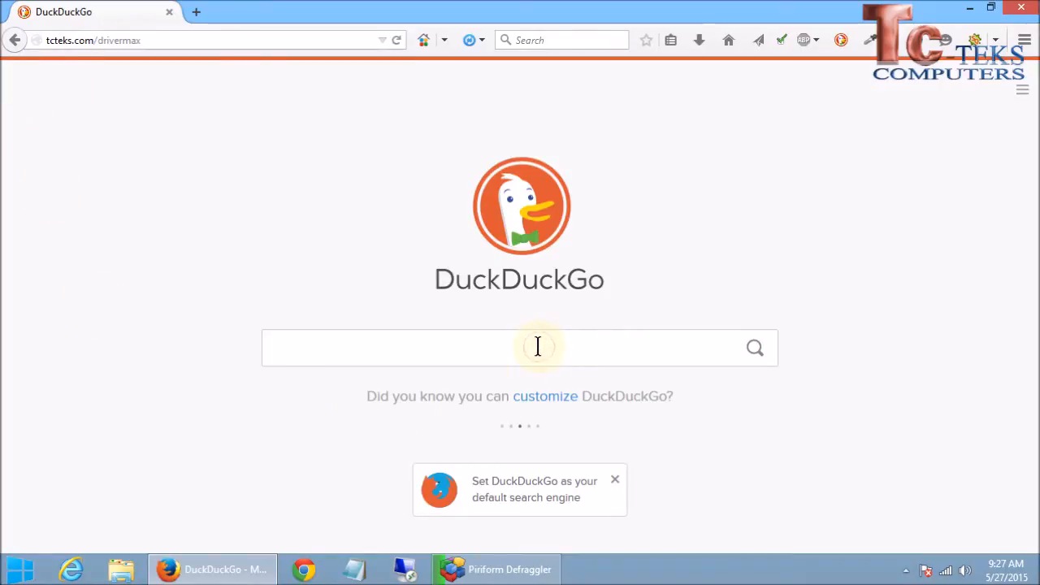
# Step: Search DuckDuckGo for 'drivermax' to list the results
pyautogui.write('drivermax')
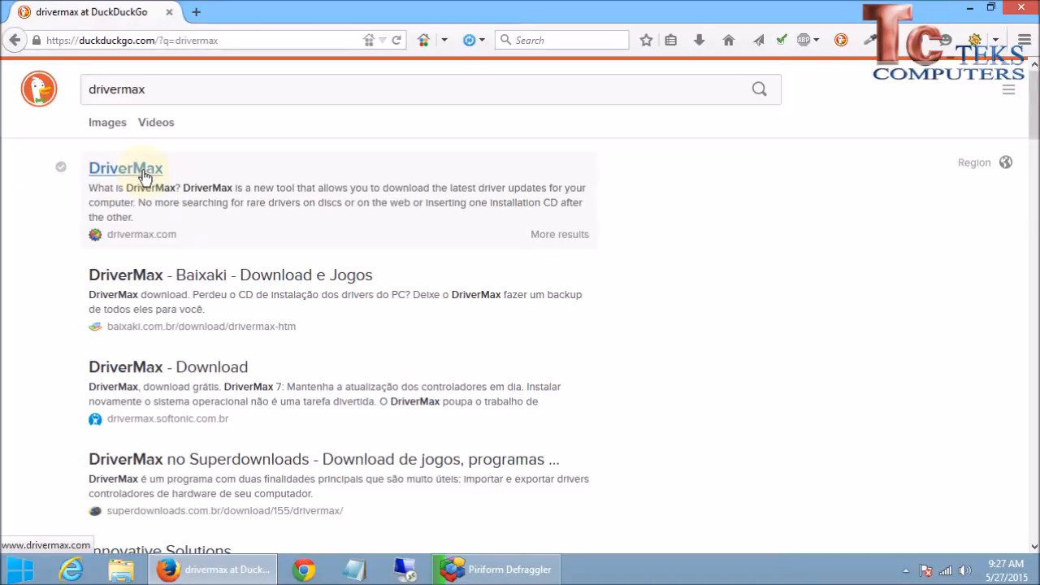
# Step: Go from the search results to the official DriverMax site and on to its Download page
pyautogui.click(126, 168)
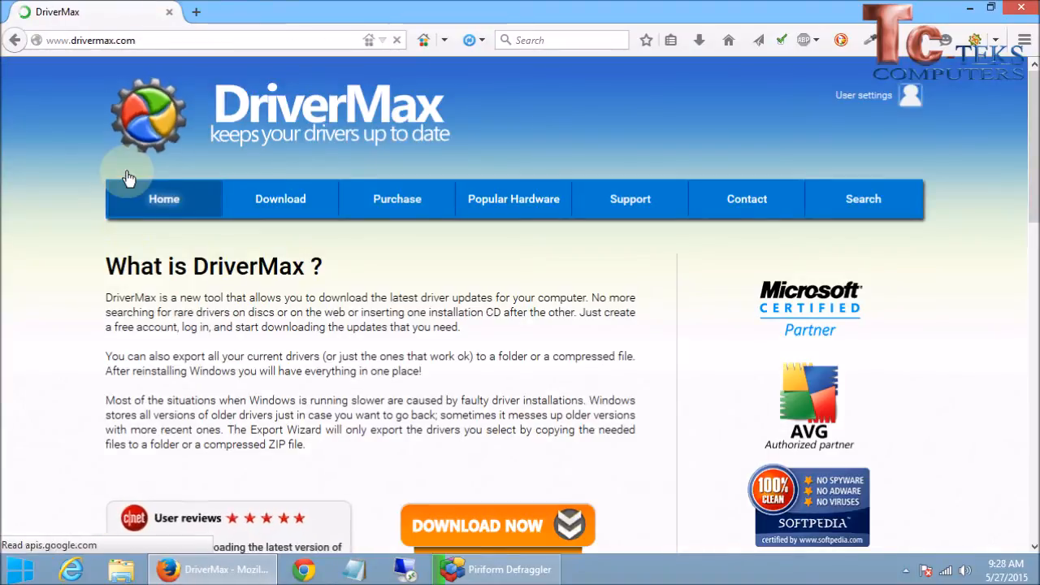
pyautogui.scroll(-3)
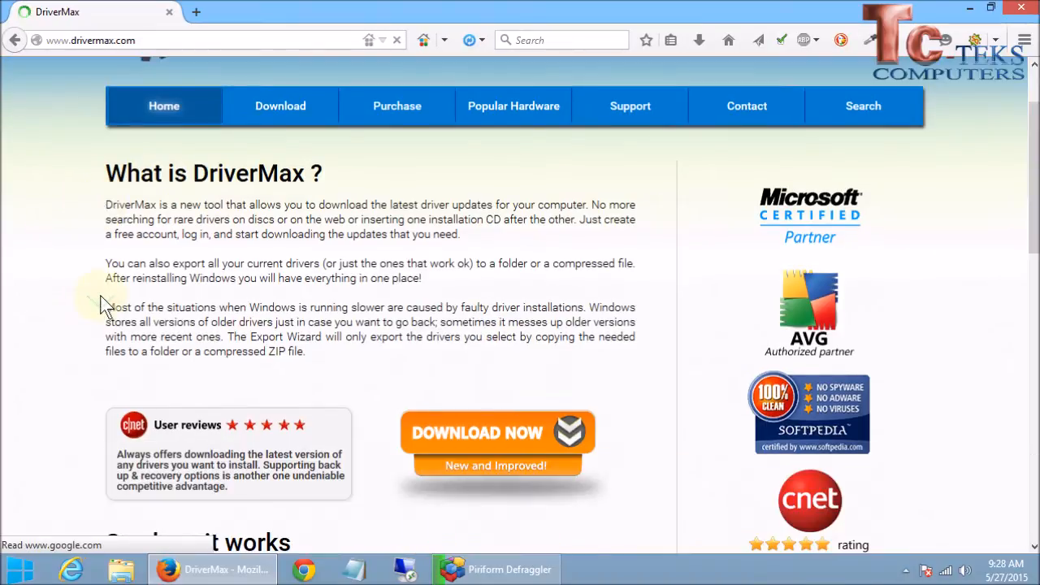
pyautogui.scroll(-3)
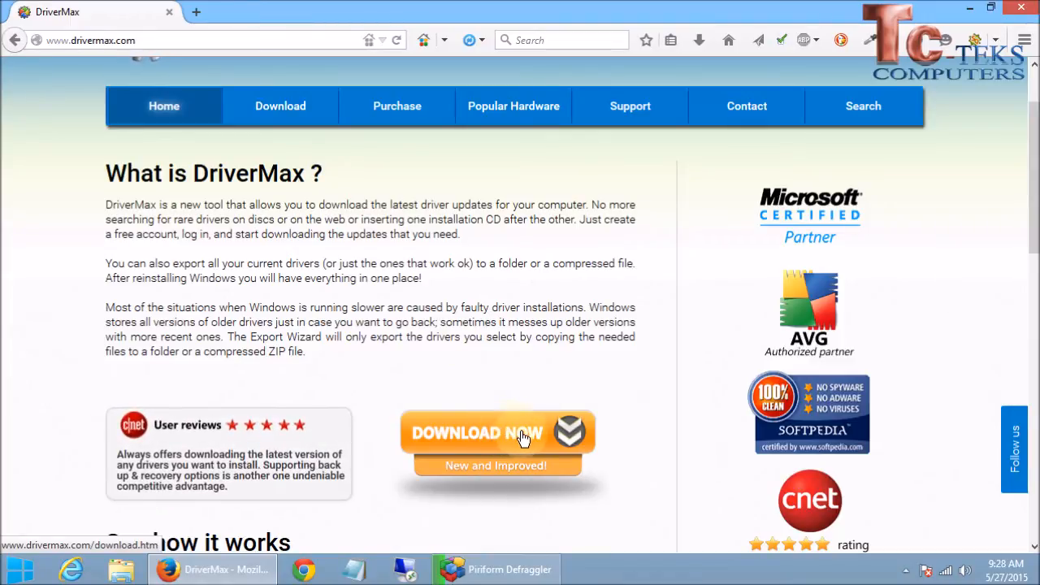
pyautogui.click(497, 432)
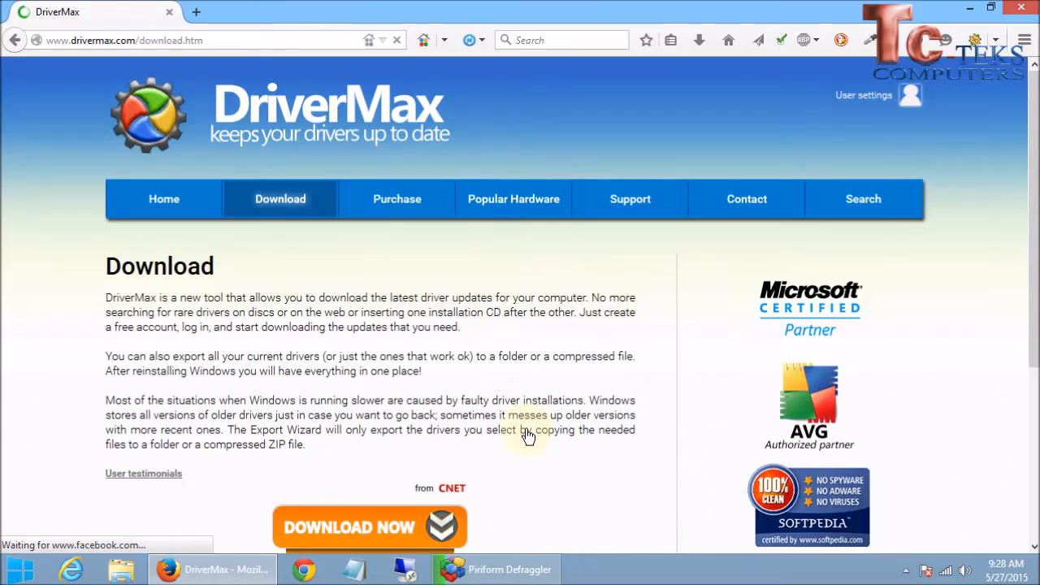
pyautogui.scroll(-3)
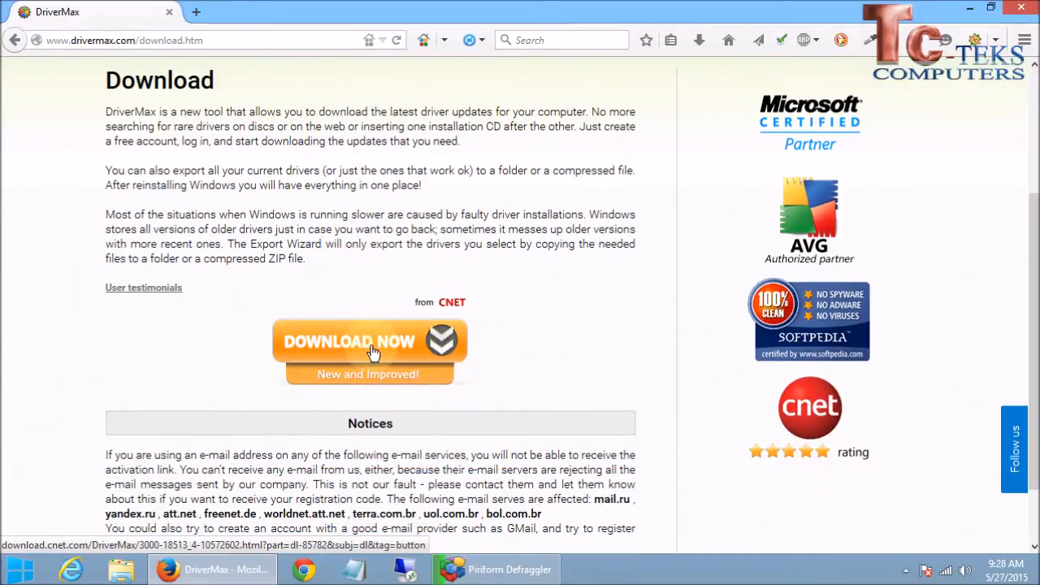
# Step: Get DriverMax through CNET, restart the download, save the installer and launch it from Downloads
pyautogui.click(370, 341)
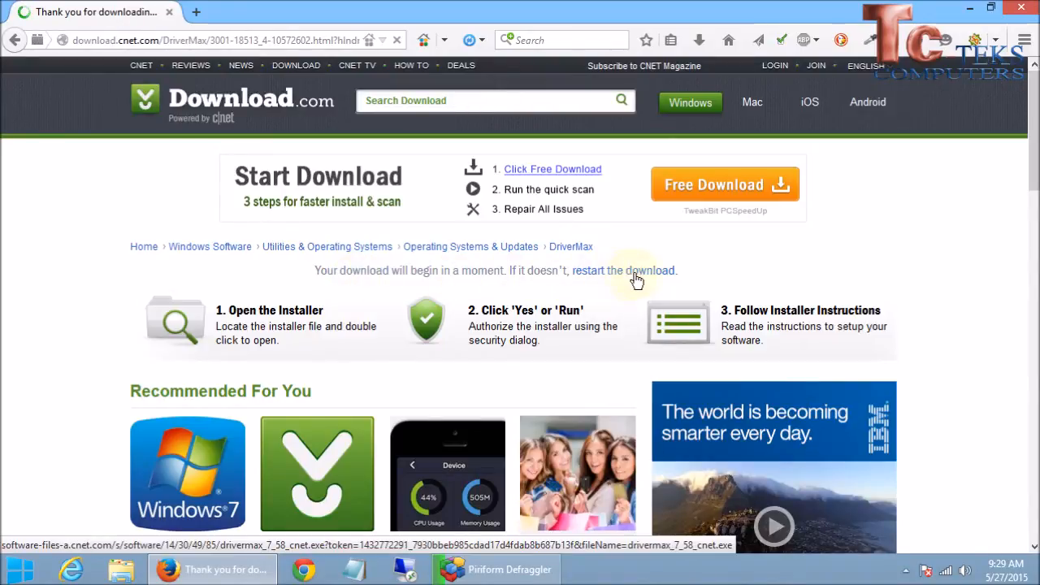
pyautogui.click(624, 270)
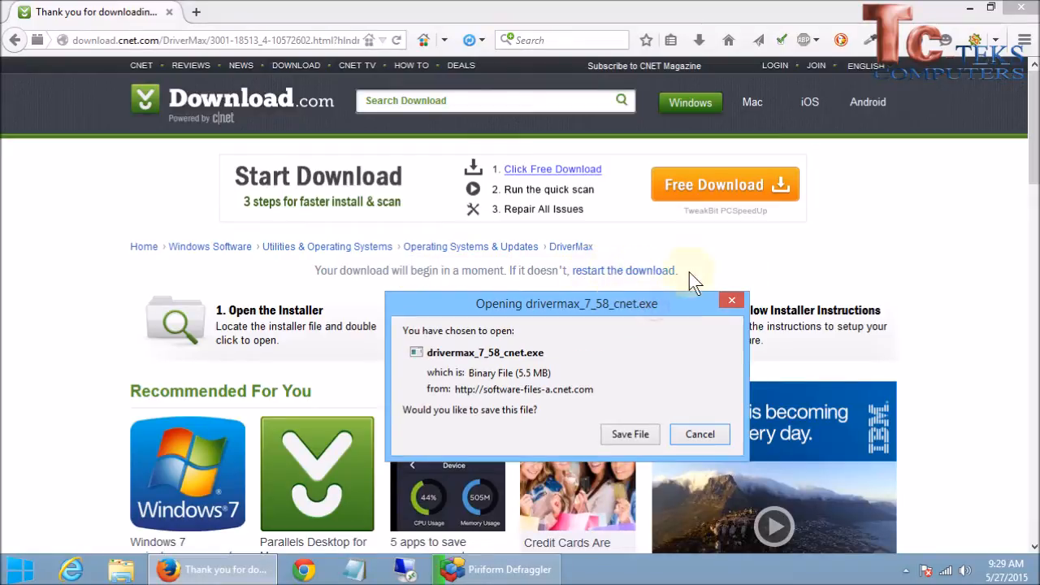
pyautogui.moveTo(549, 312)
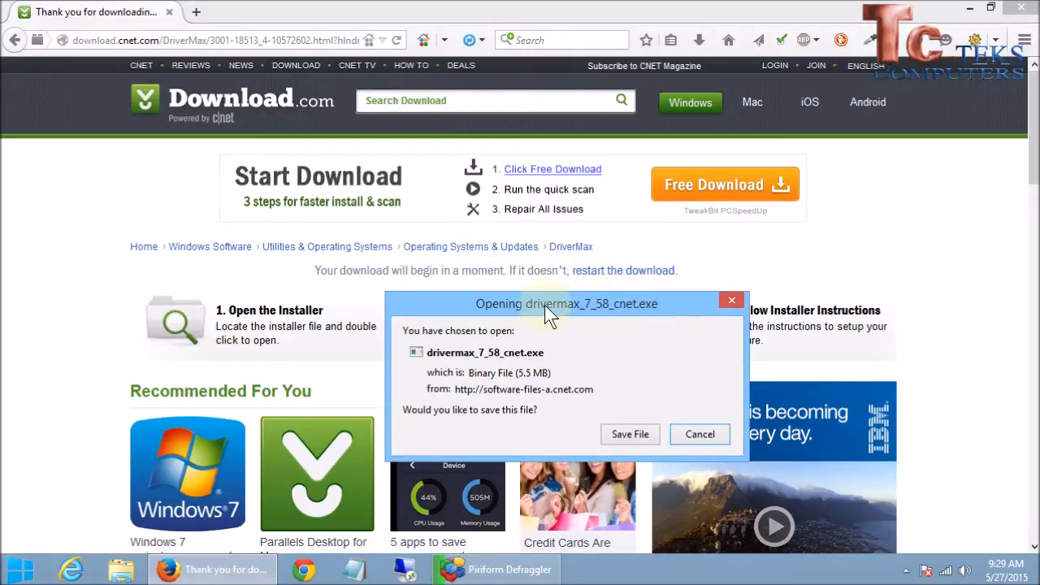
pyautogui.moveTo(565, 304); pyautogui.dragTo(461, 244)
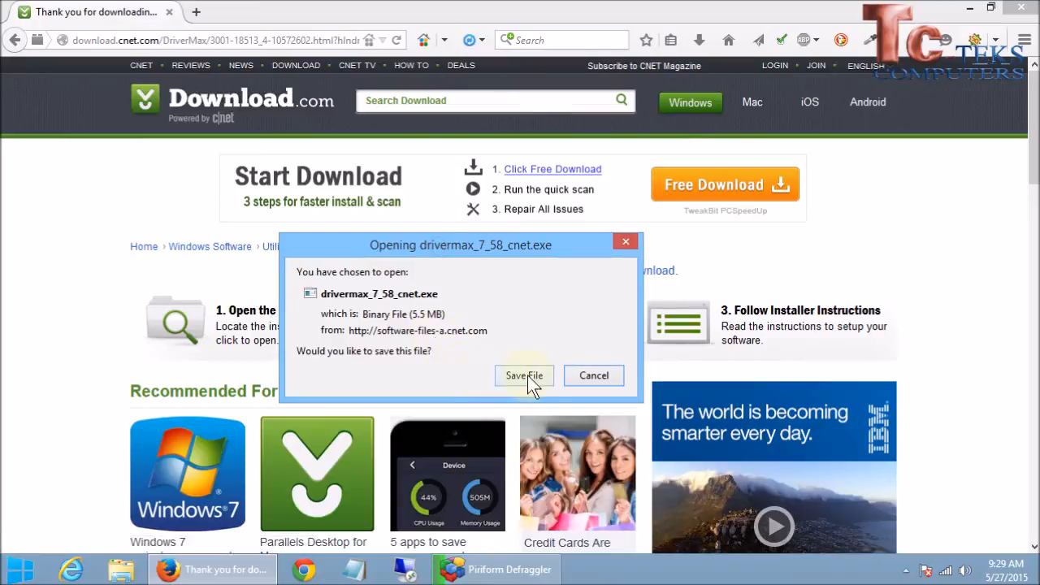
pyautogui.moveTo(454, 377)
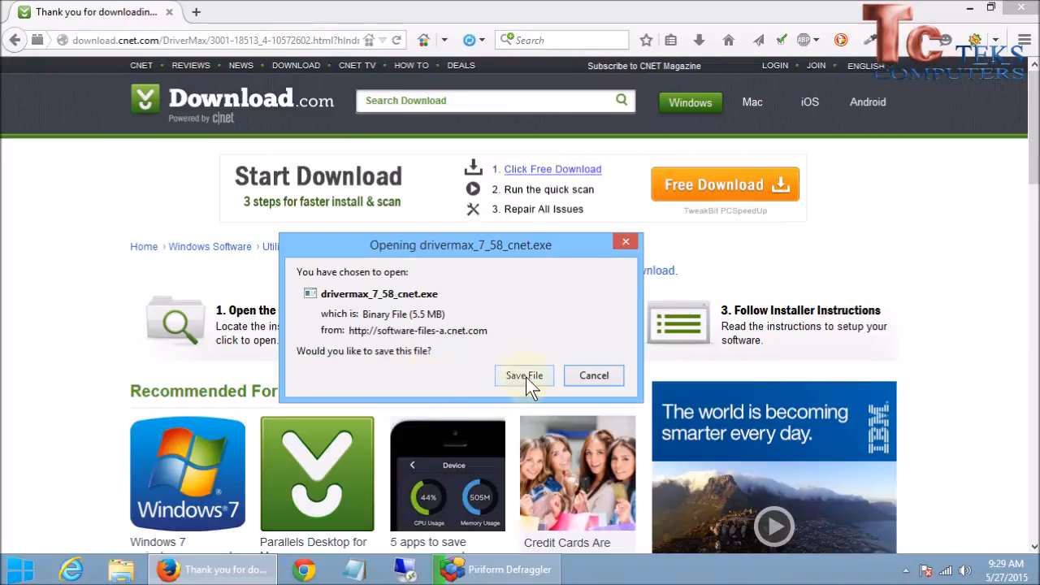
pyautogui.click(523, 376)
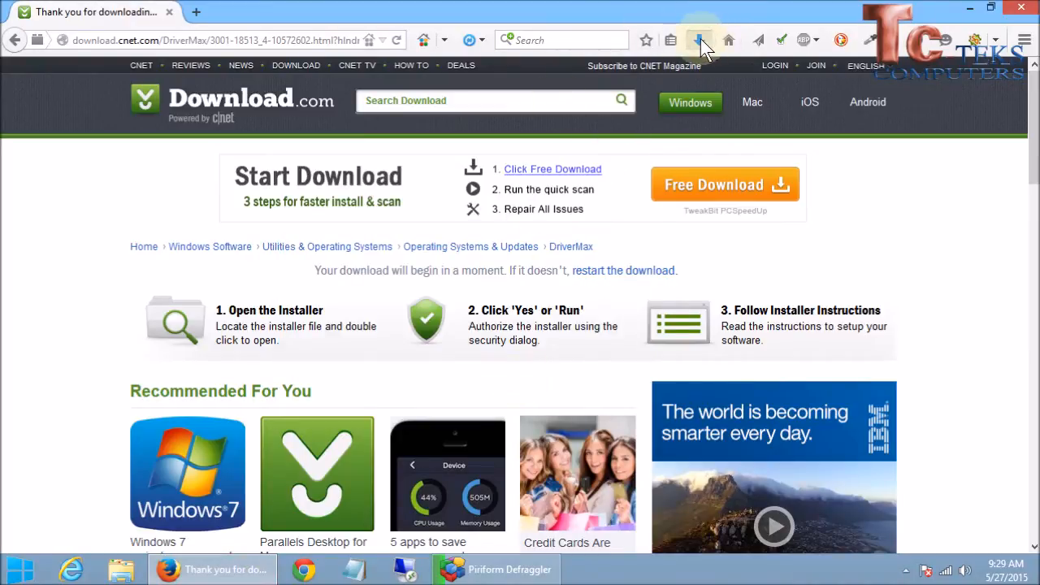
pyautogui.click(699, 39)
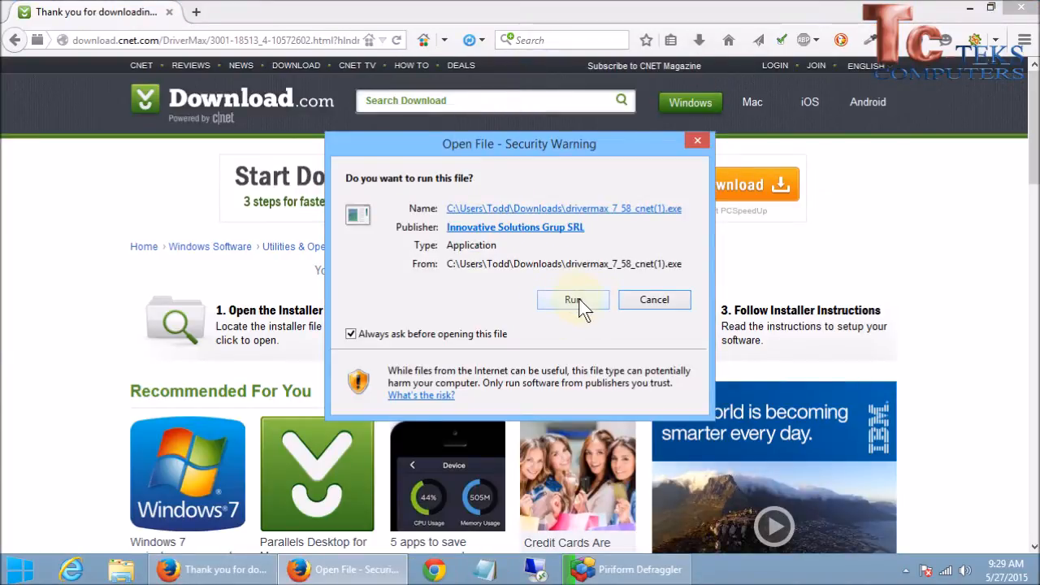
# Step: Run the installer, accept the license, keep the default folder and shortcuts, and begin installing
pyautogui.click(572, 299)
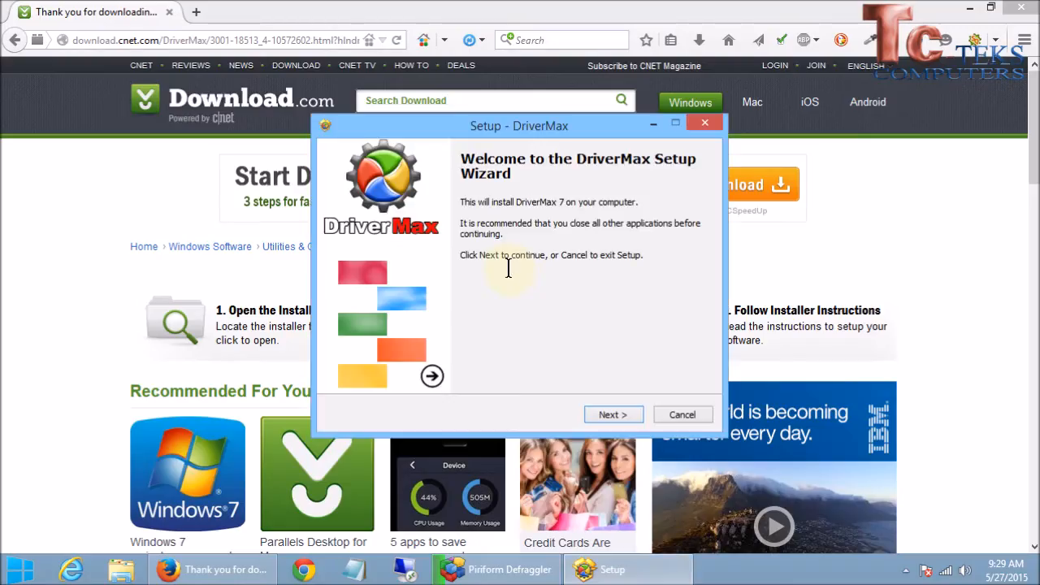
pyautogui.moveTo(520, 279)
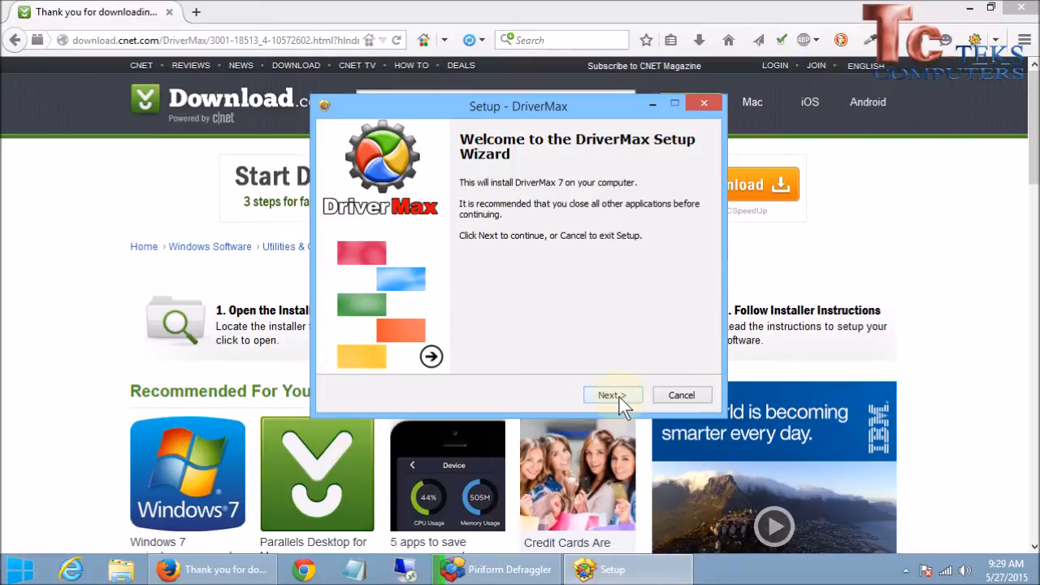
pyautogui.click(608, 395)
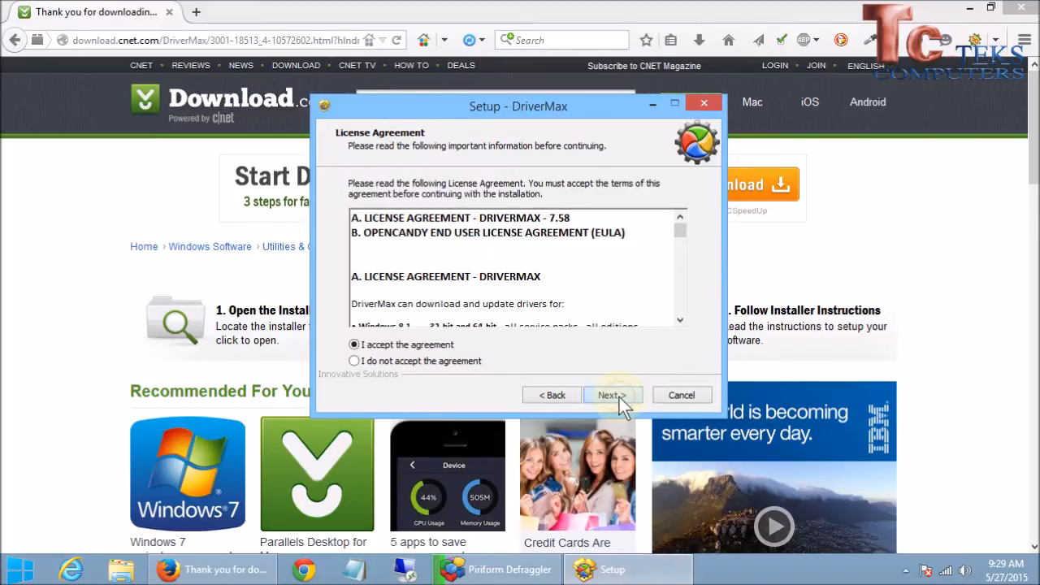
pyautogui.click(611, 395)
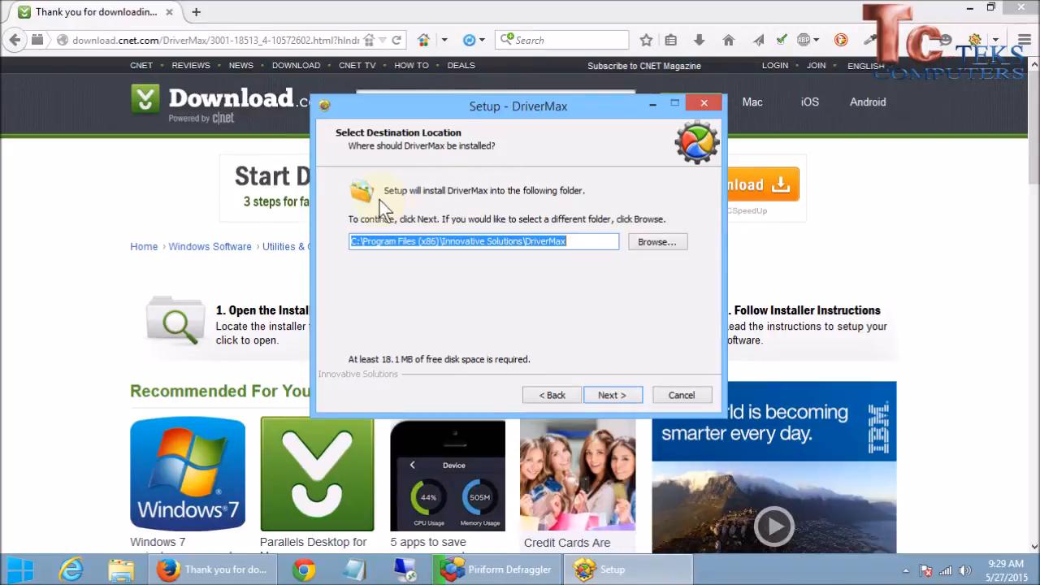
pyautogui.moveTo(355, 276)
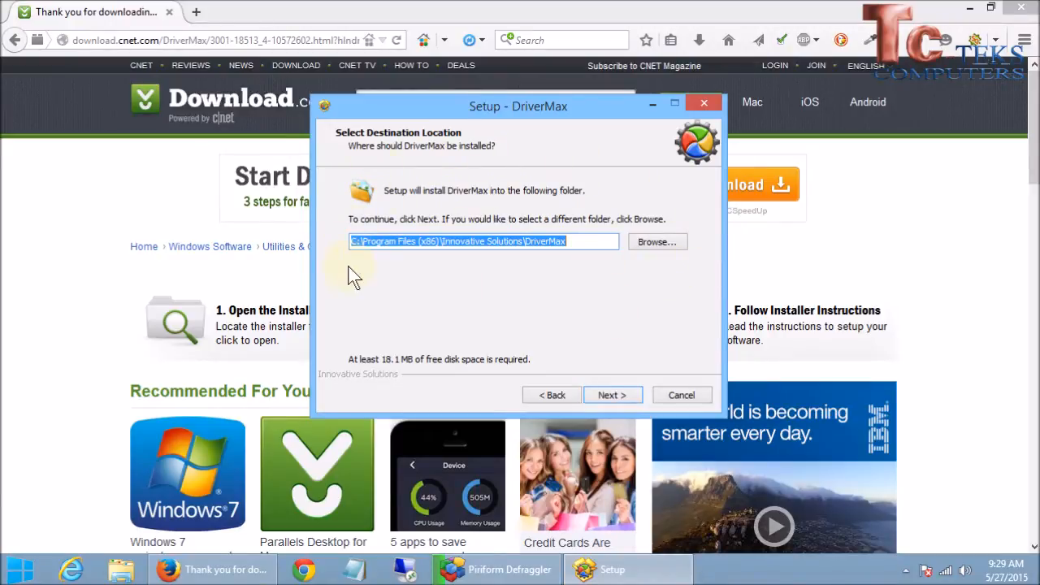
pyautogui.moveTo(588, 284)
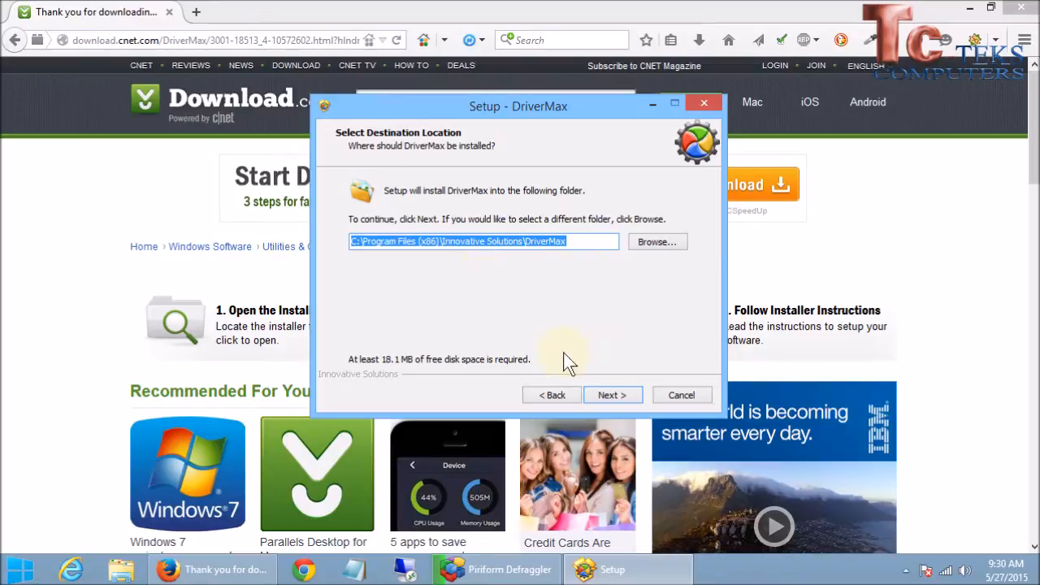
pyautogui.click(611, 395)
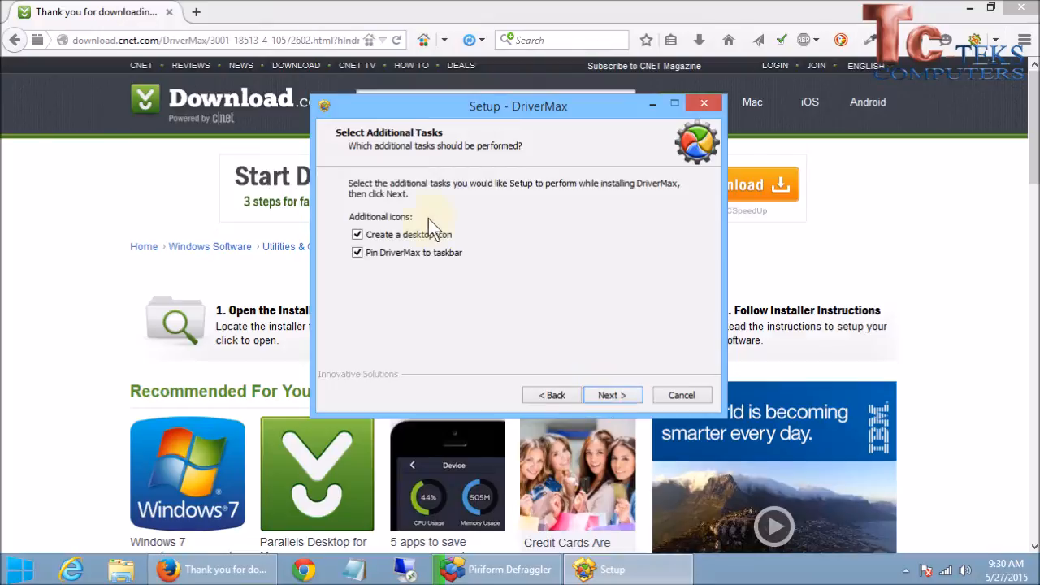
pyautogui.moveTo(536, 349)
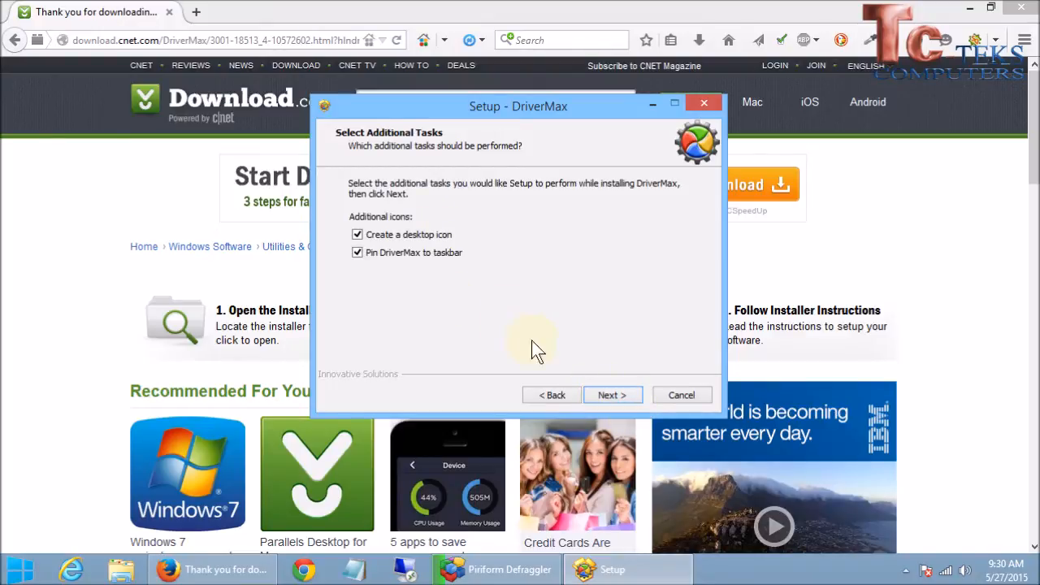
pyautogui.moveTo(423, 305)
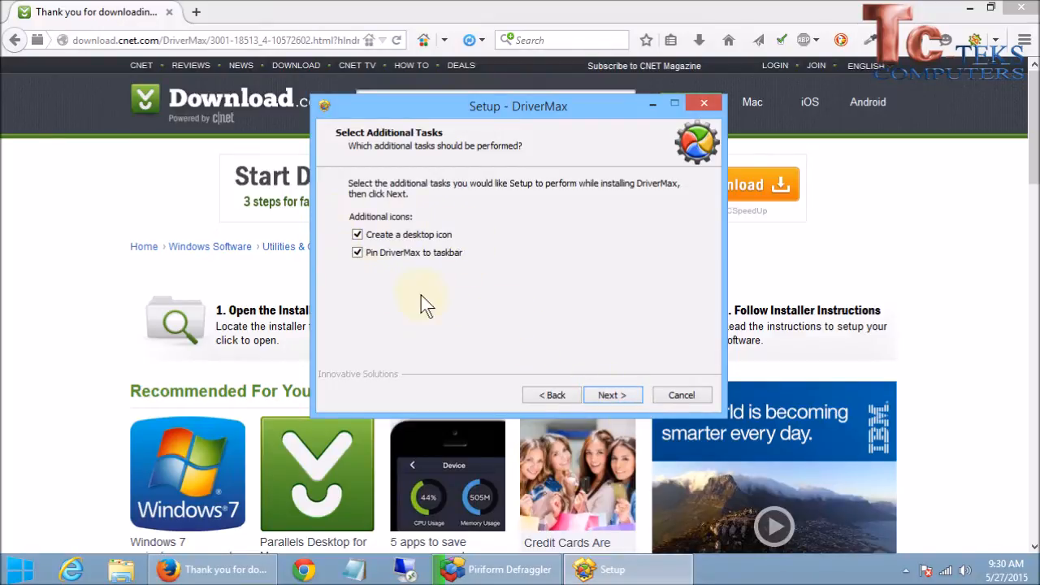
pyautogui.click(611, 395)
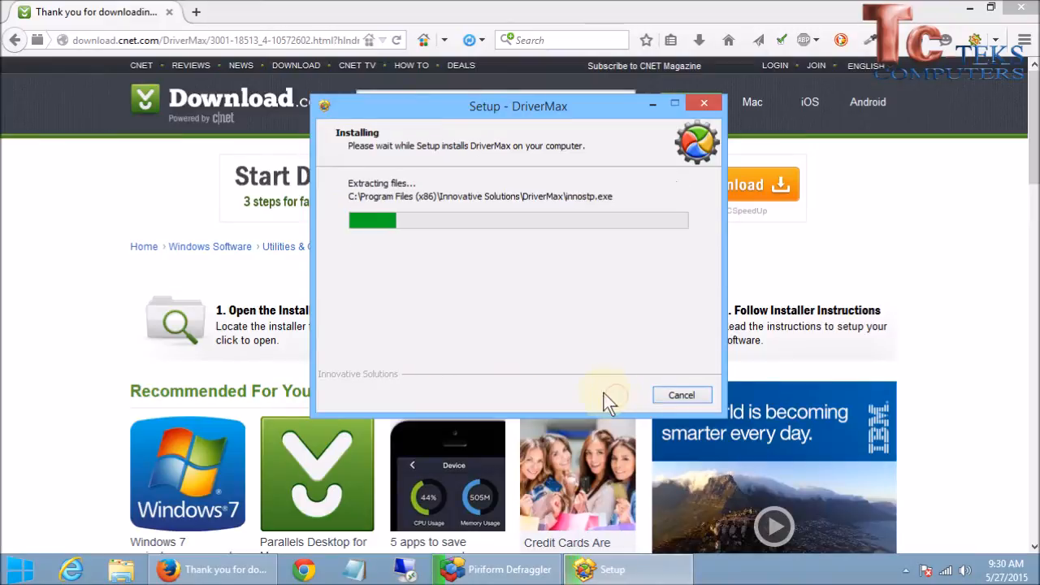
pyautogui.moveTo(458, 286)
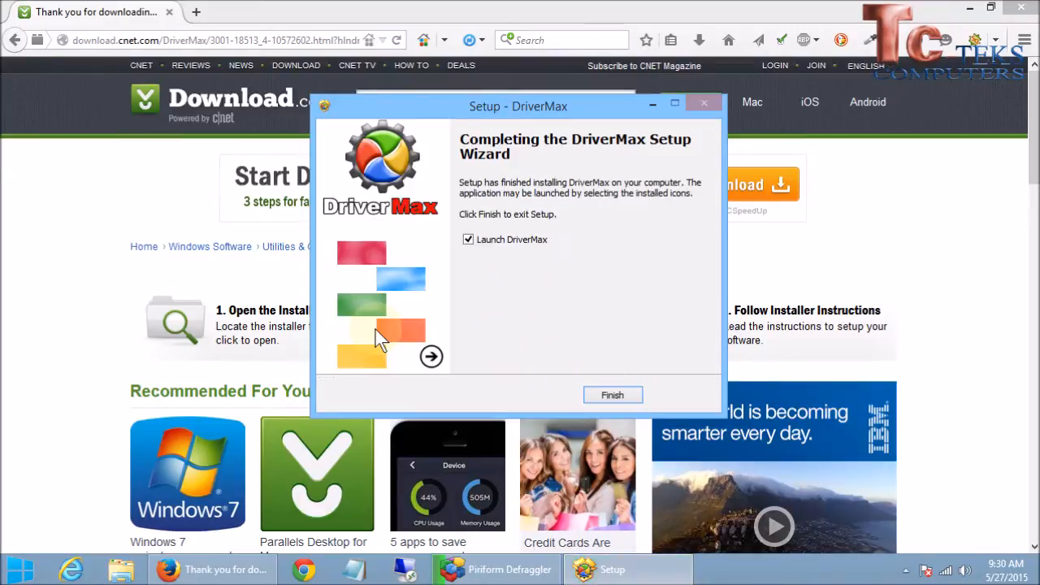
pyautogui.moveTo(504, 340)
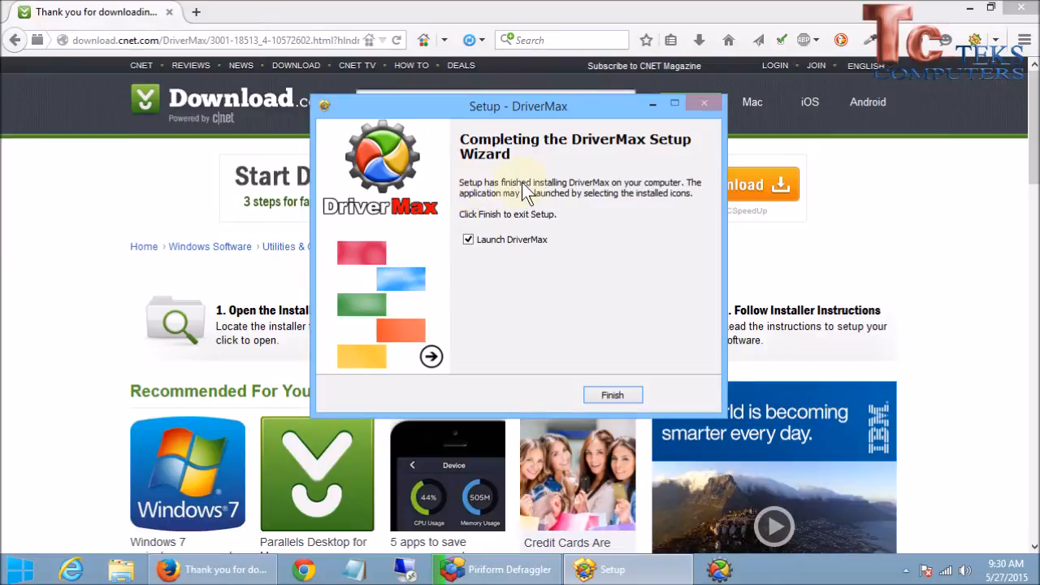
pyautogui.moveTo(526, 192)
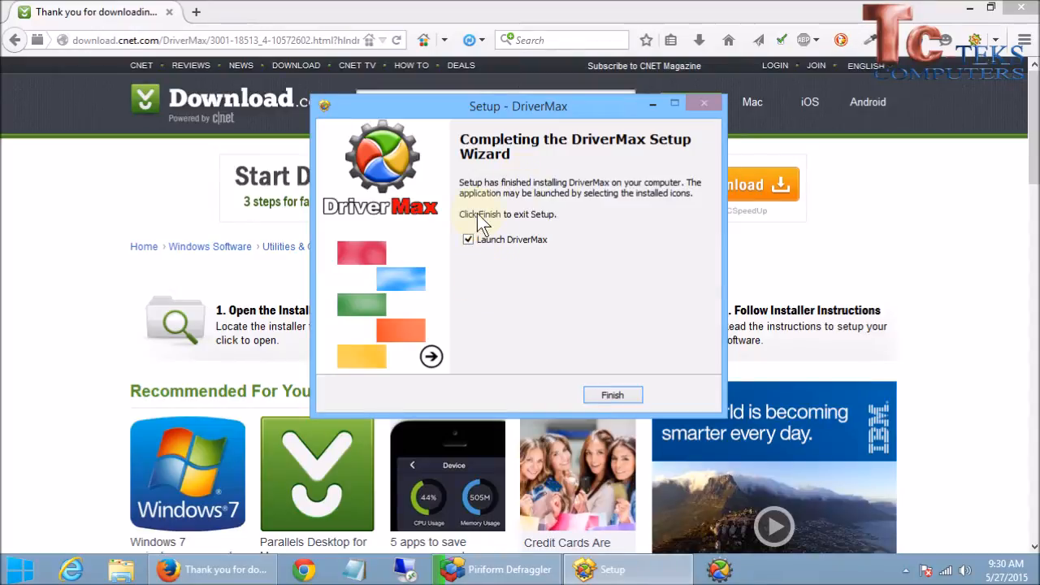
pyautogui.moveTo(529, 273)
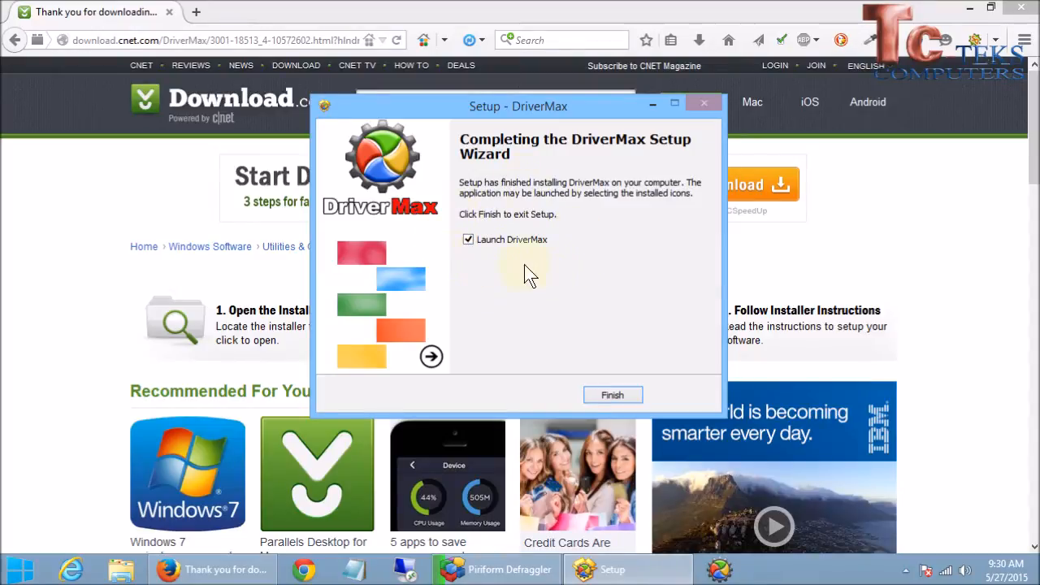
pyautogui.moveTo(507, 279)
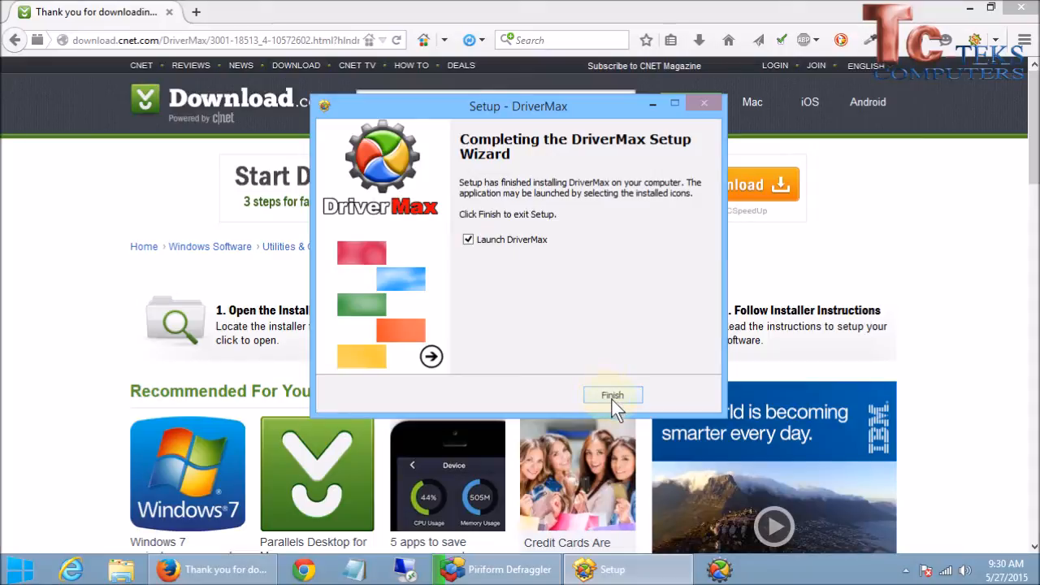
# Step: Finish setup so DriverMax launches to its Home screen
pyautogui.click(611, 396)
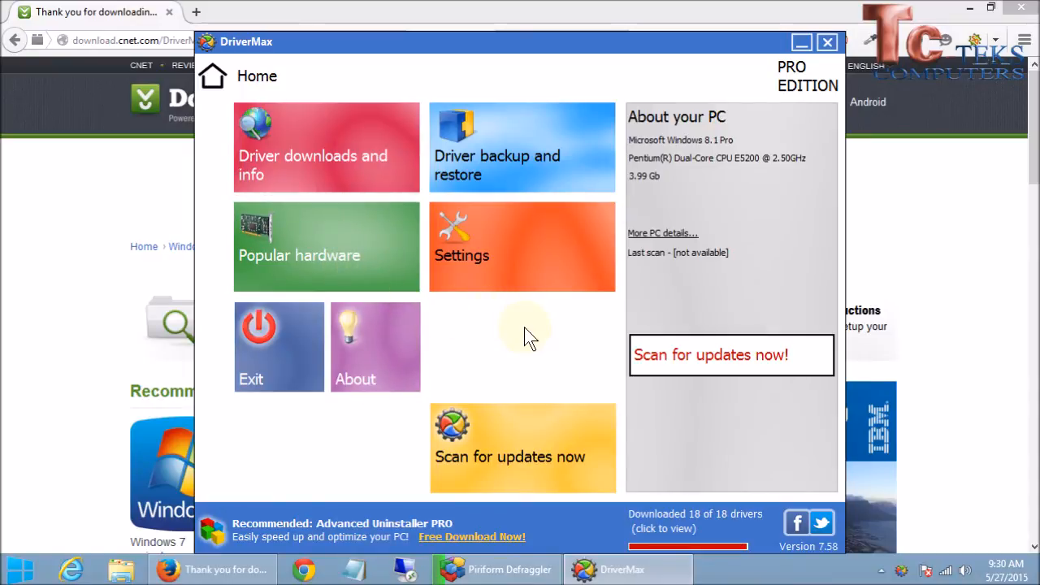
pyautogui.moveTo(971, 10)
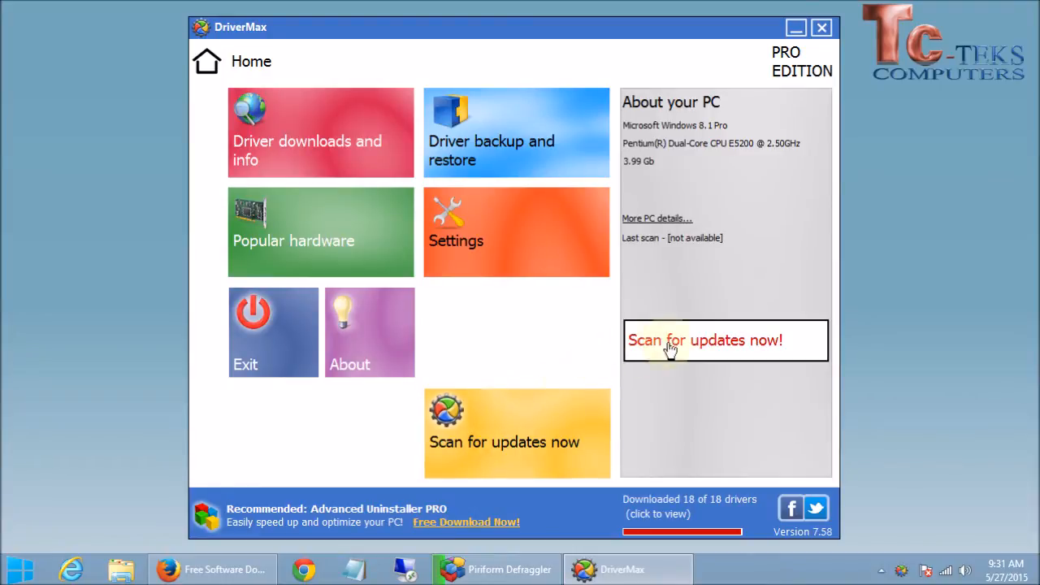
pyautogui.moveTo(654, 328)
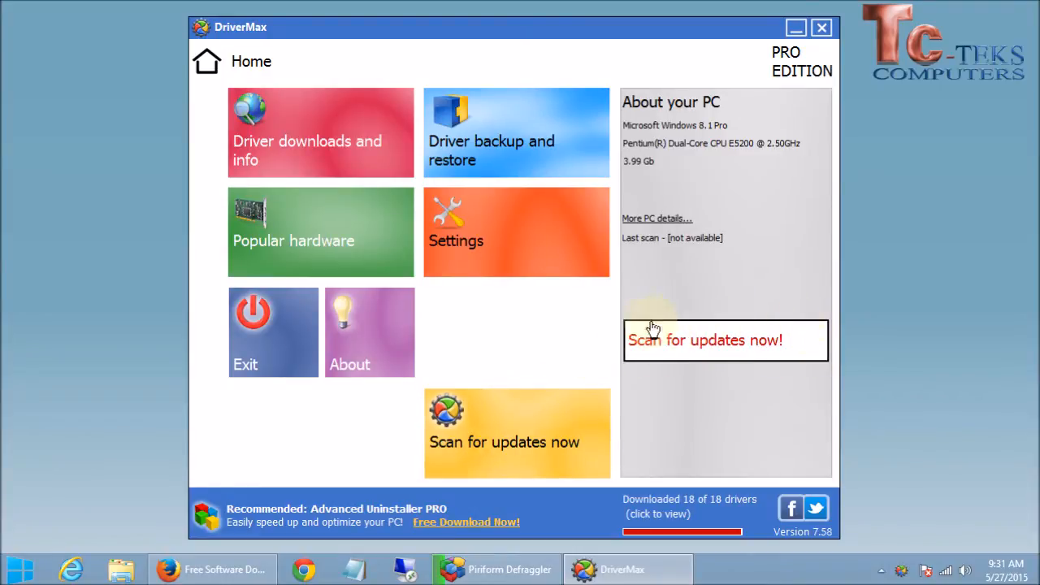
pyautogui.moveTo(633, 354)
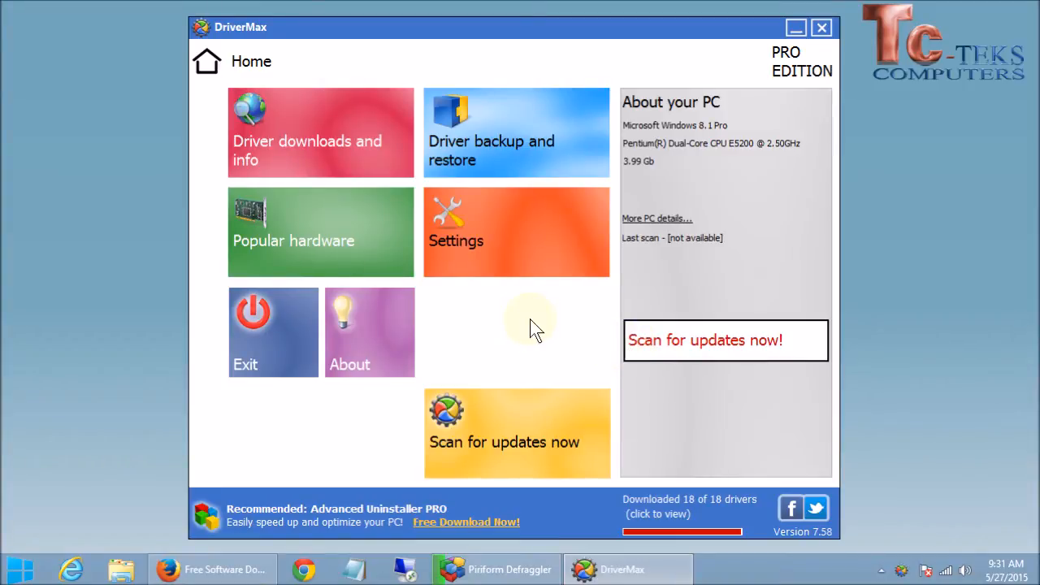
pyautogui.moveTo(556, 331)
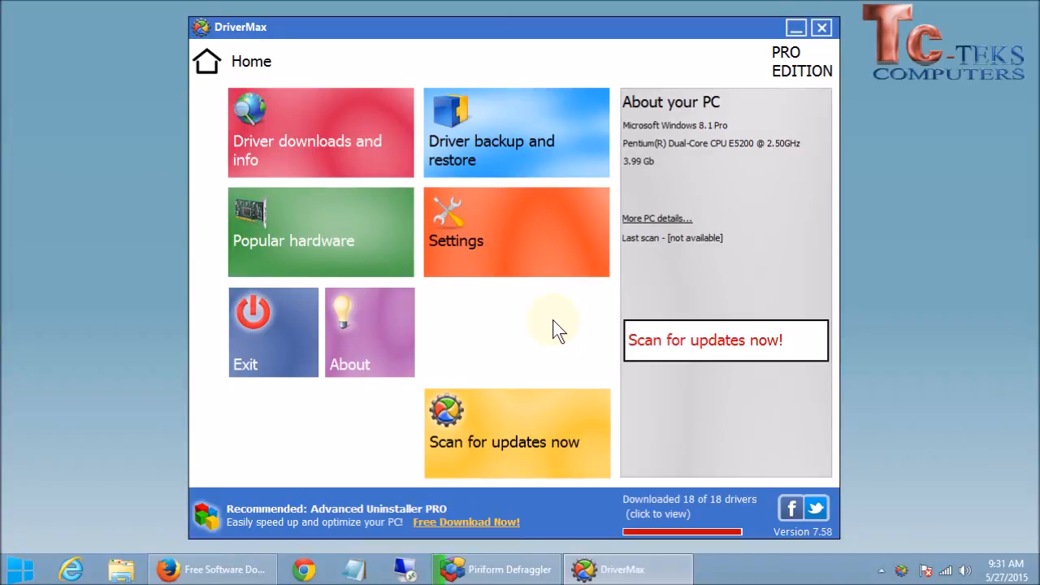
pyautogui.moveTo(523, 236)
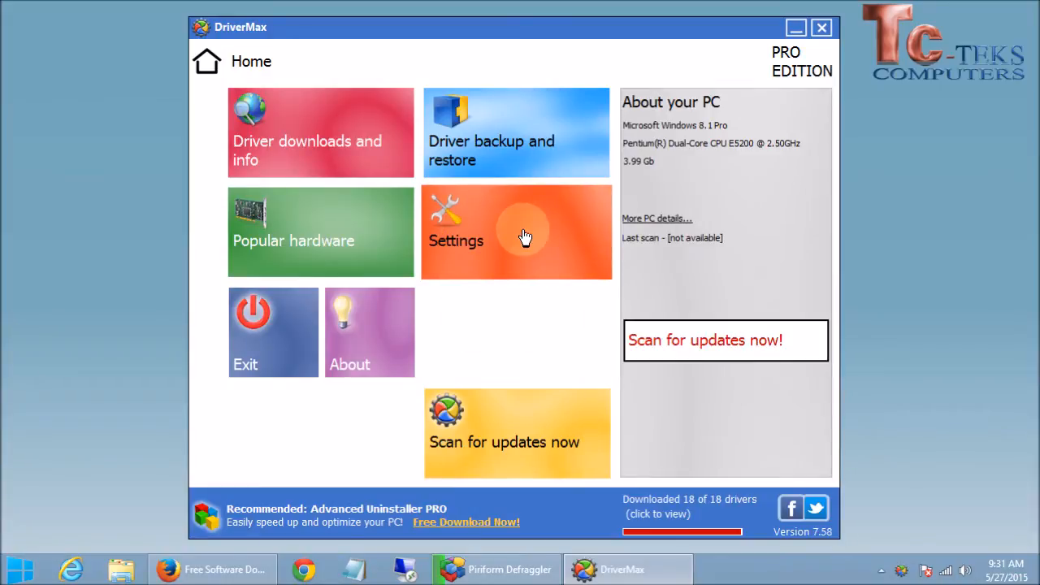
pyautogui.click(516, 231)
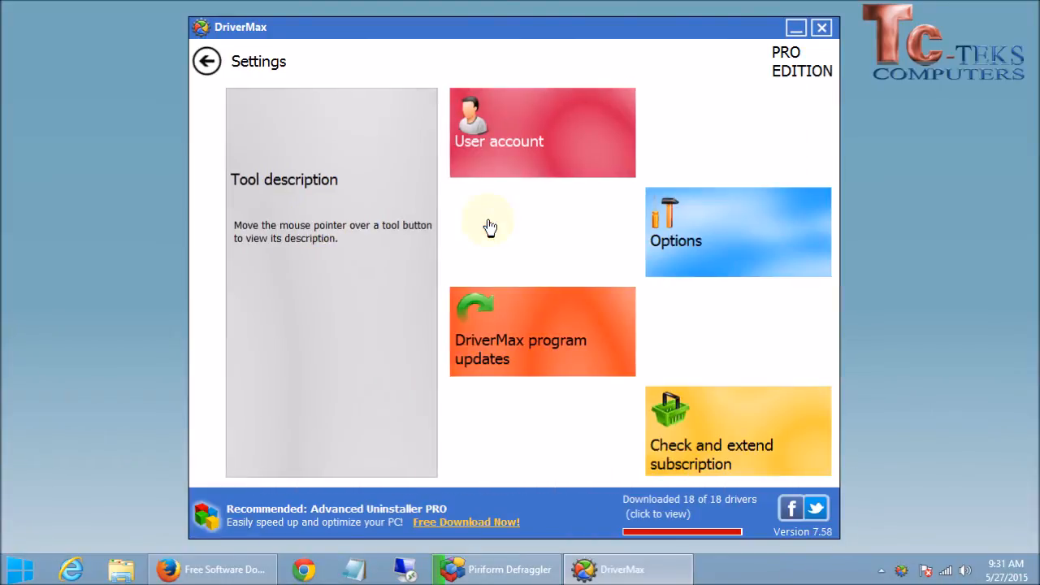
pyautogui.click(543, 133)
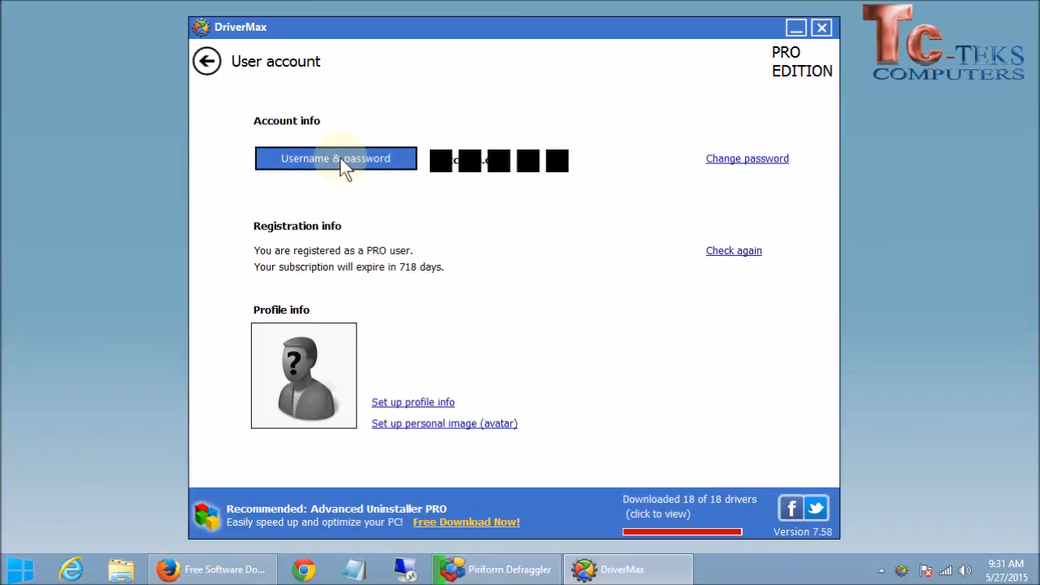
pyautogui.click(335, 159)
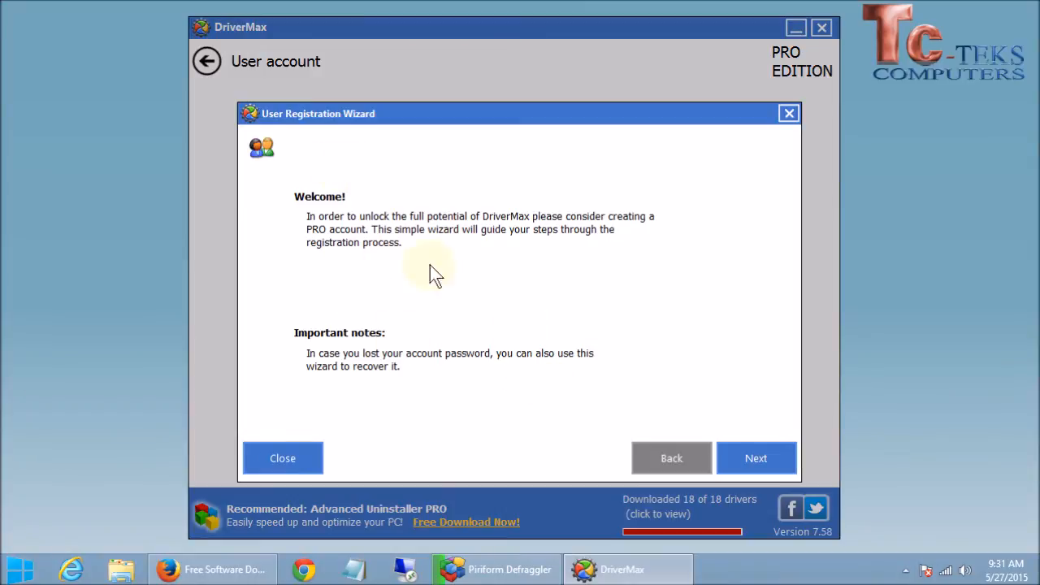
pyautogui.moveTo(448, 294)
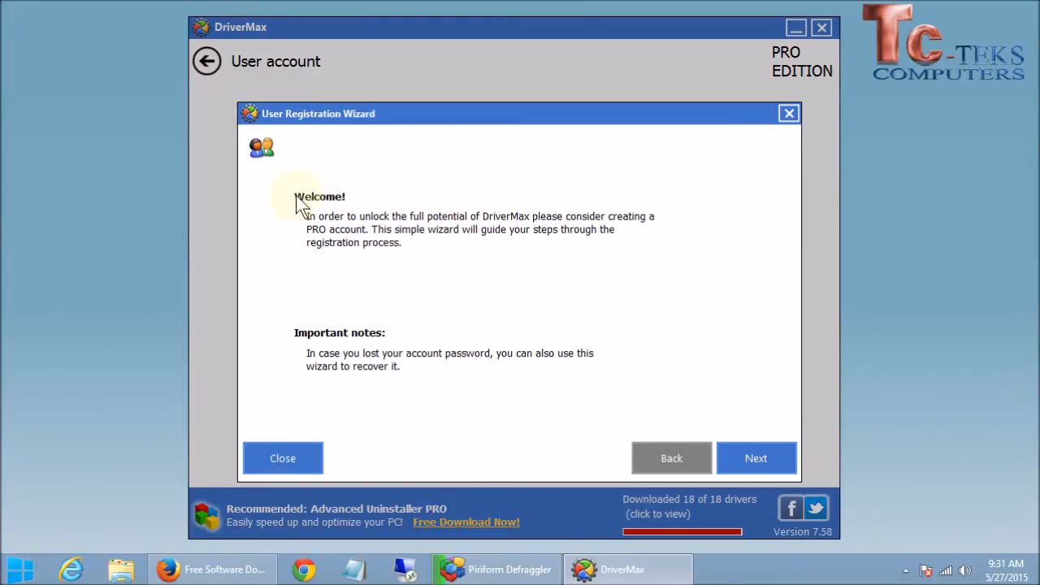
pyautogui.moveTo(377, 268)
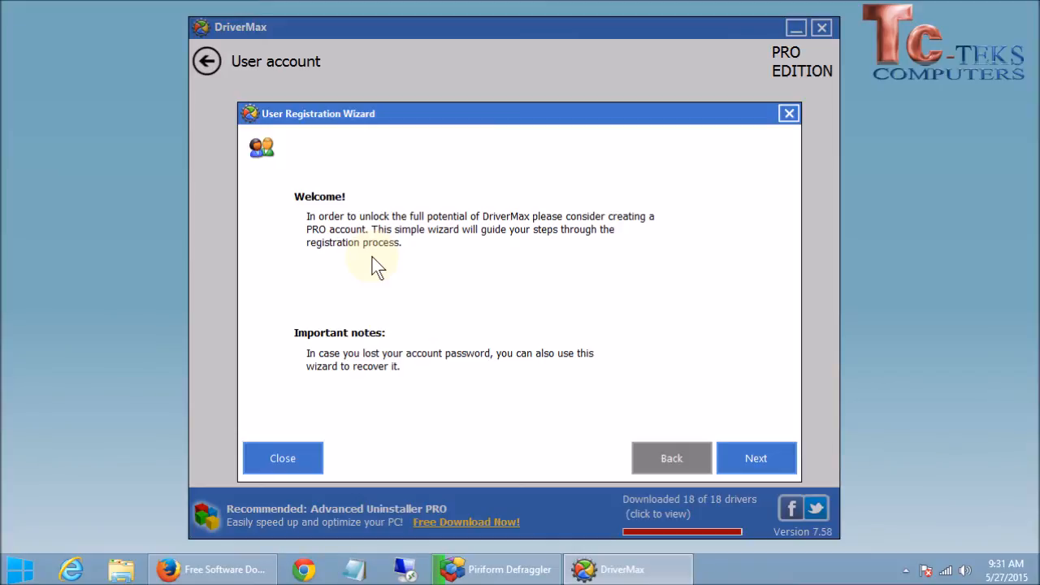
pyautogui.moveTo(787, 387)
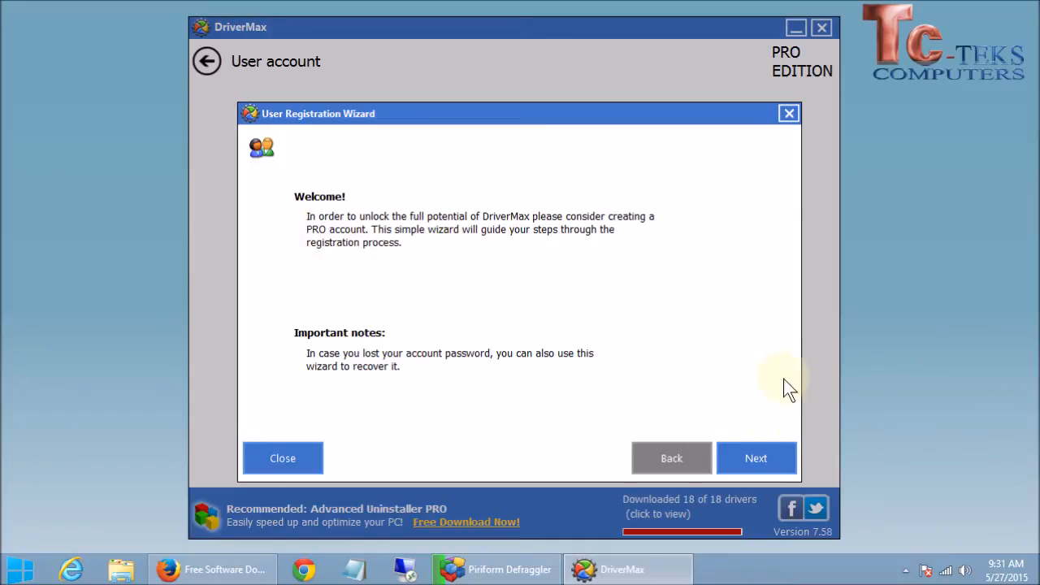
pyautogui.click(756, 459)
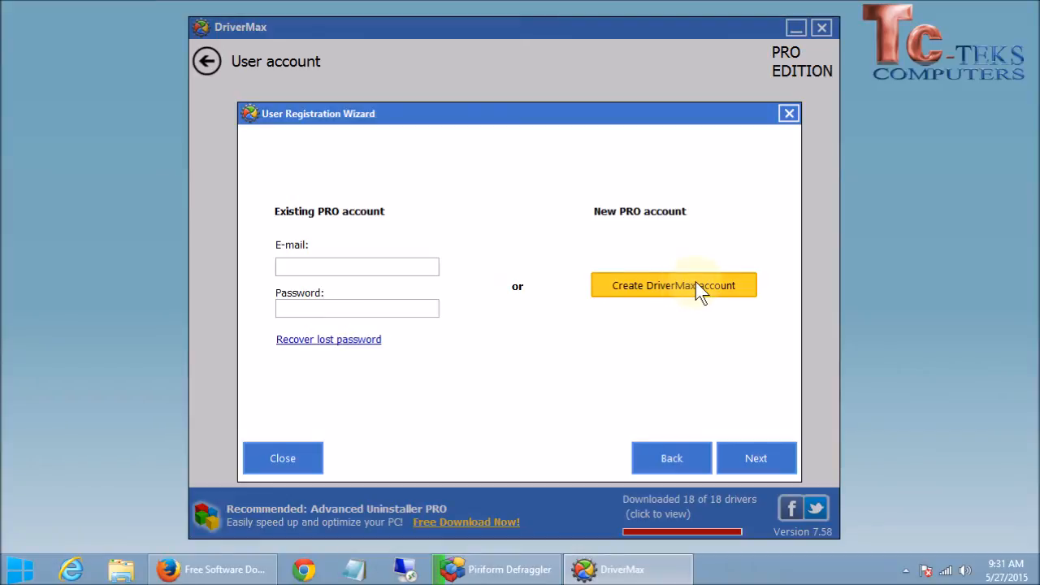
pyautogui.moveTo(609, 301)
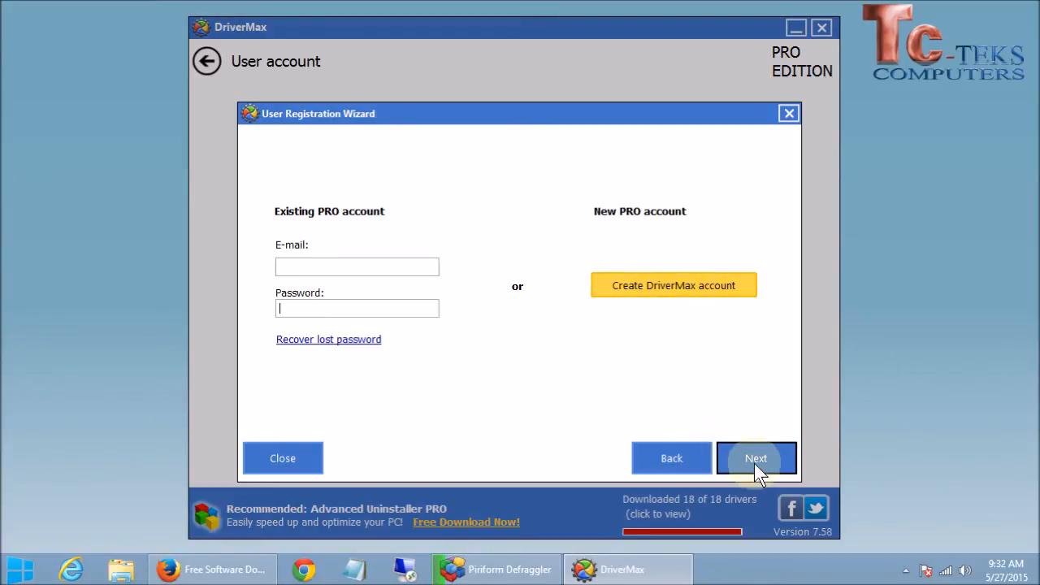
pyautogui.moveTo(282, 458)
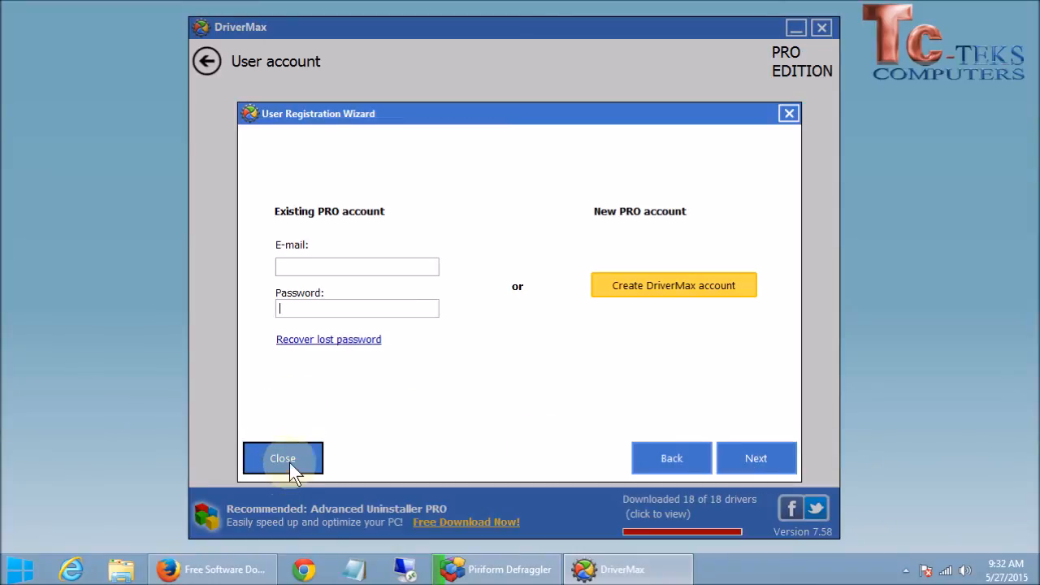
pyautogui.click(282, 458)
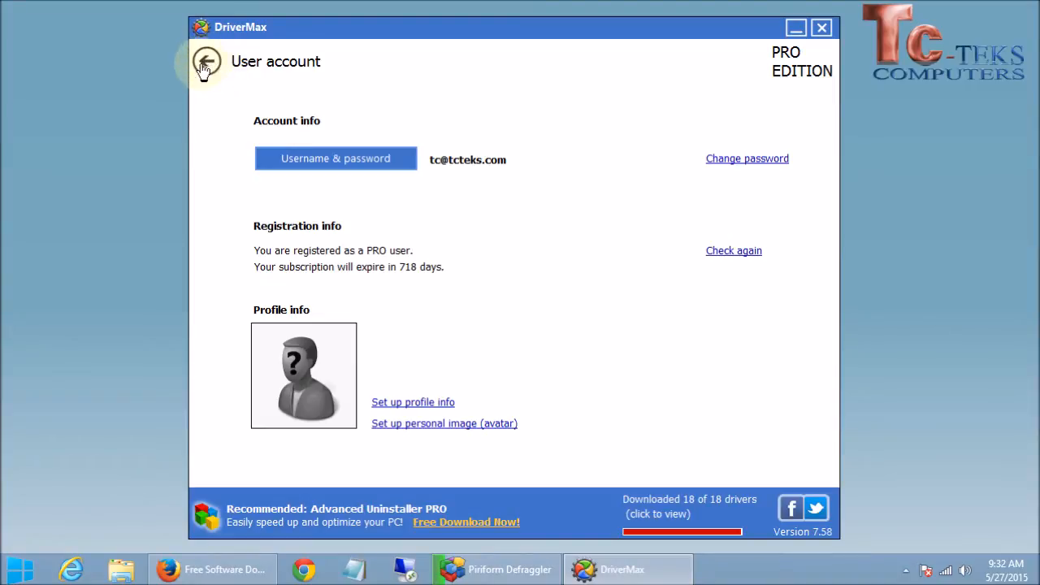
pyautogui.click(206, 62)
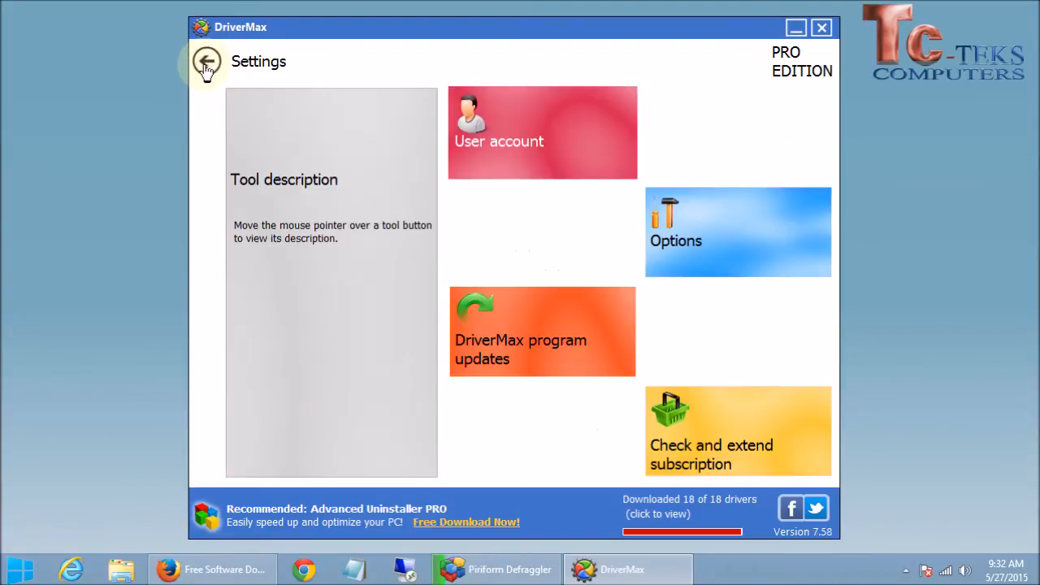
pyautogui.click(208, 61)
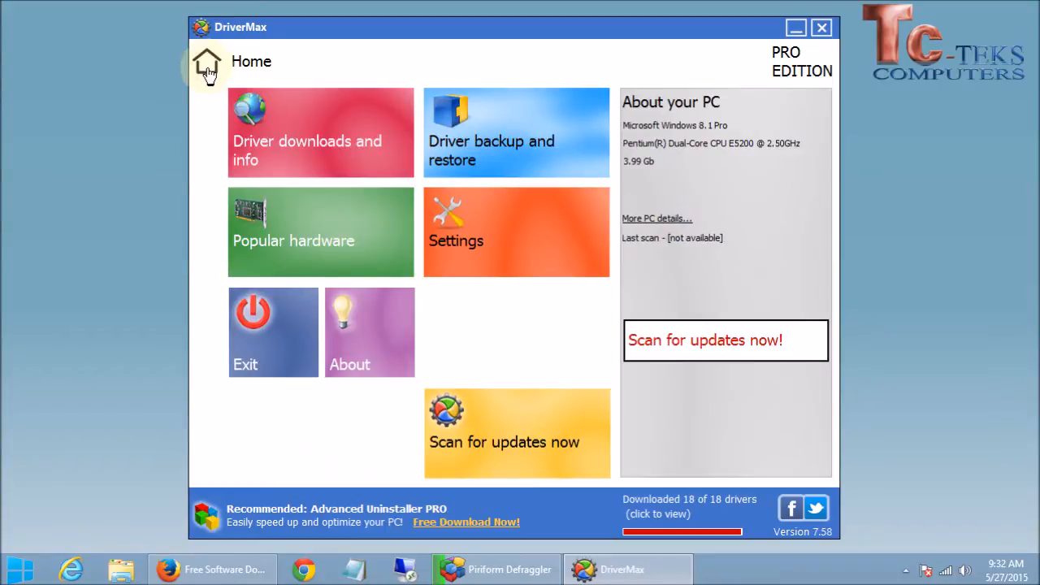
pyautogui.moveTo(712, 81)
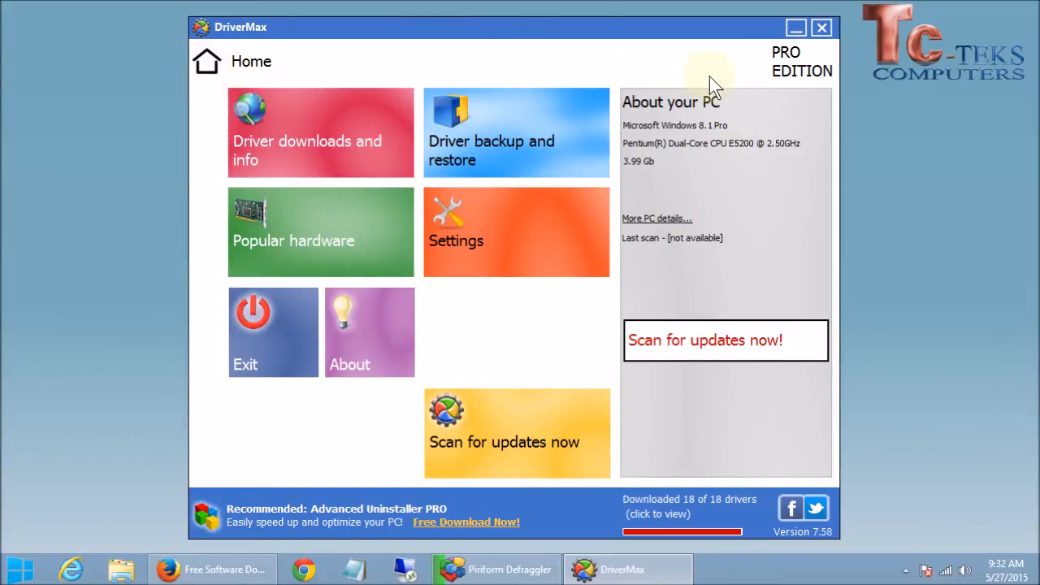
pyautogui.moveTo(683, 302)
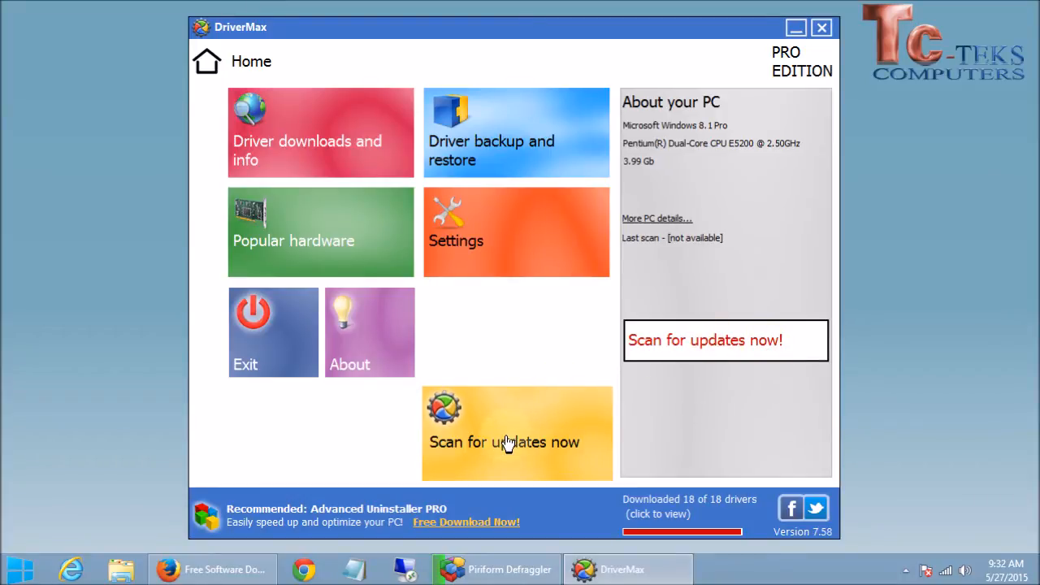
pyautogui.click(504, 442)
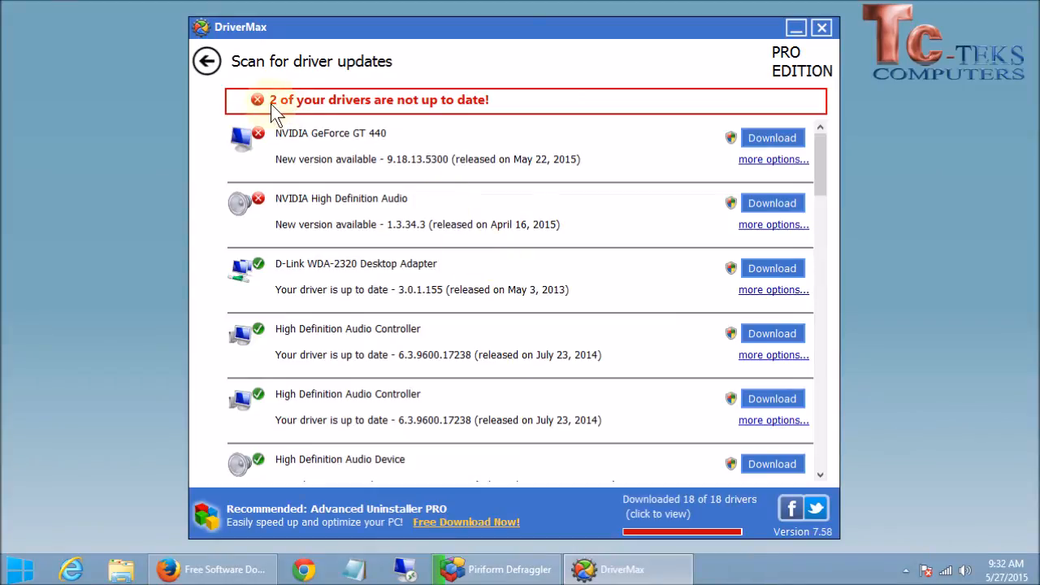
pyautogui.moveTo(504, 114)
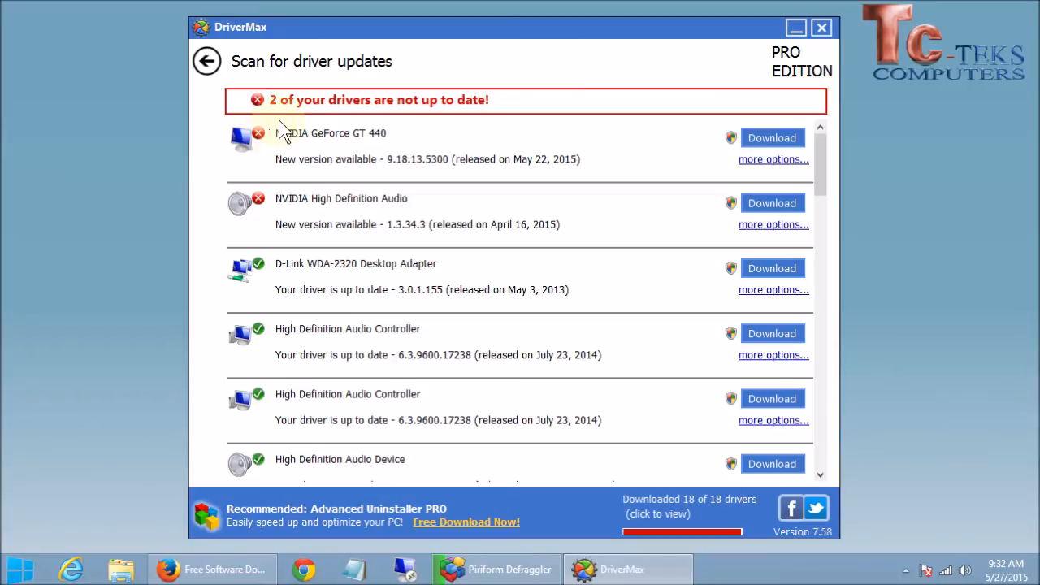
pyautogui.moveTo(241, 159)
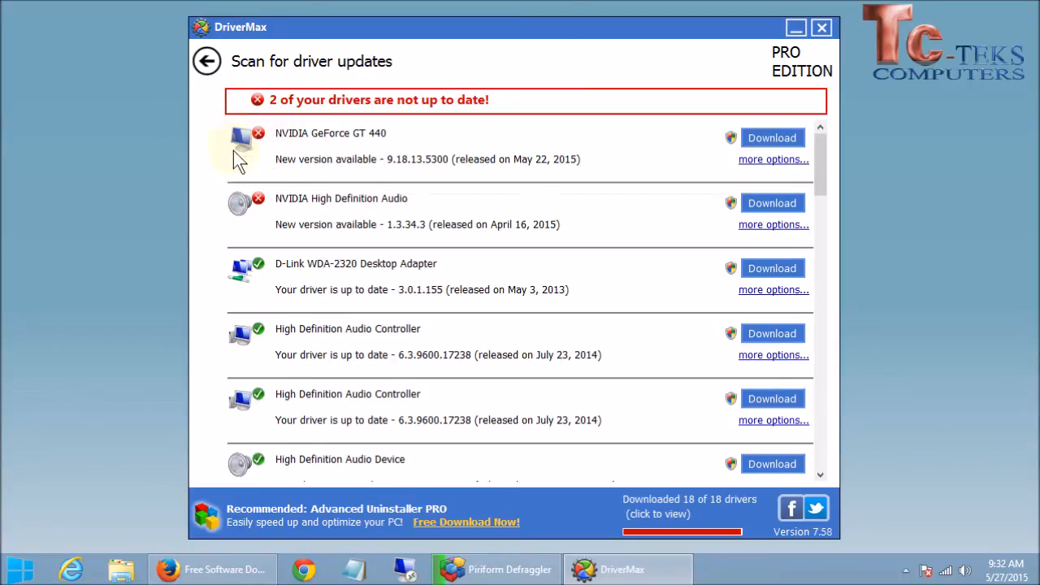
pyautogui.moveTo(237, 258)
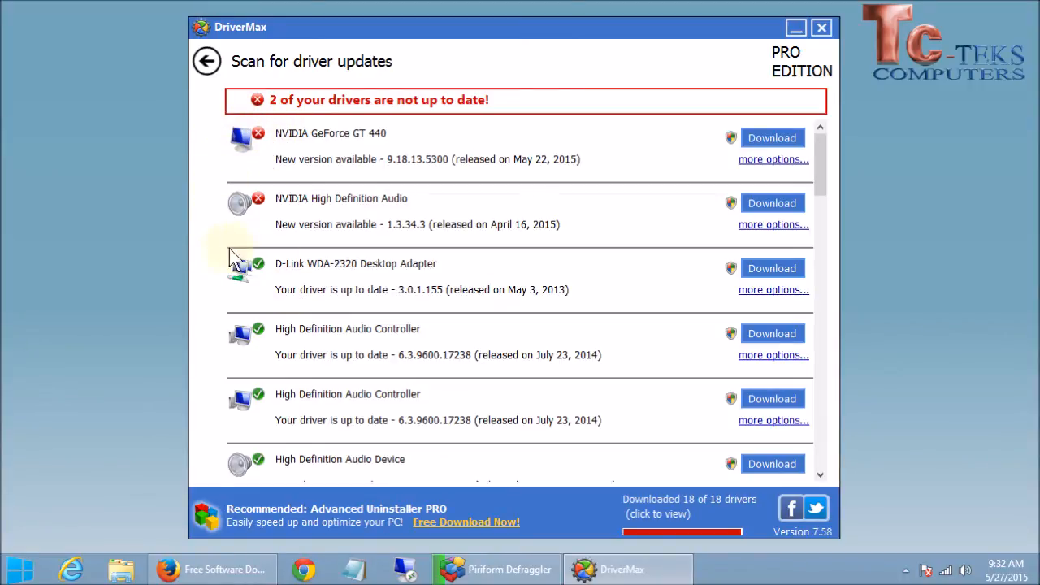
pyautogui.moveTo(257, 370)
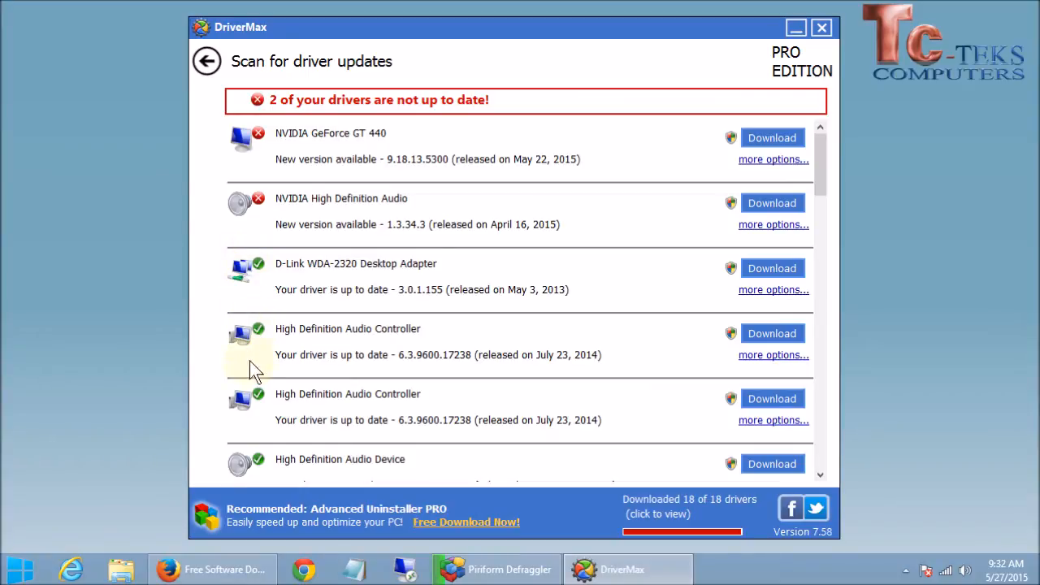
pyautogui.moveTo(279, 277)
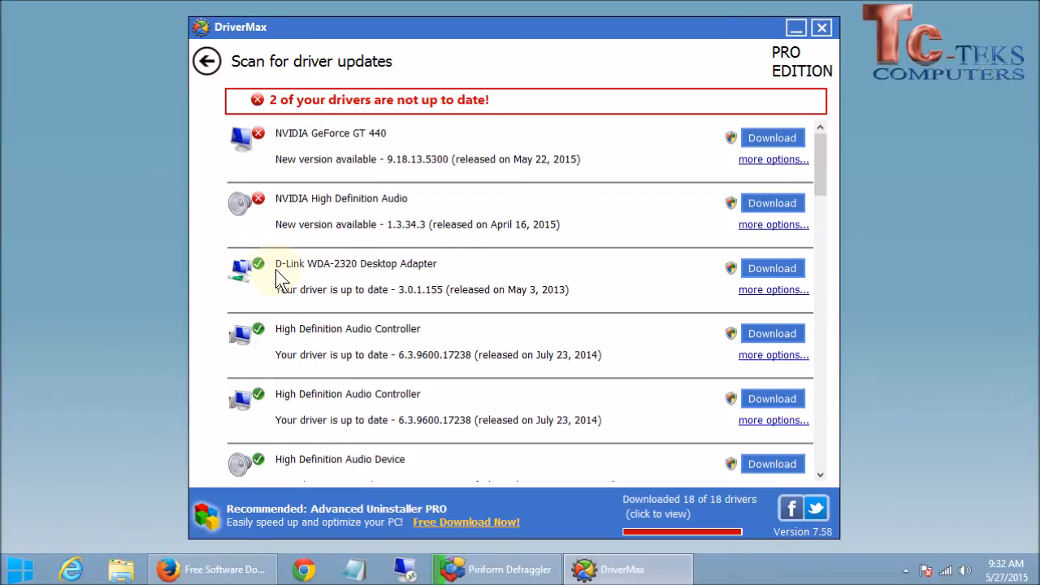
pyautogui.scroll(-3)
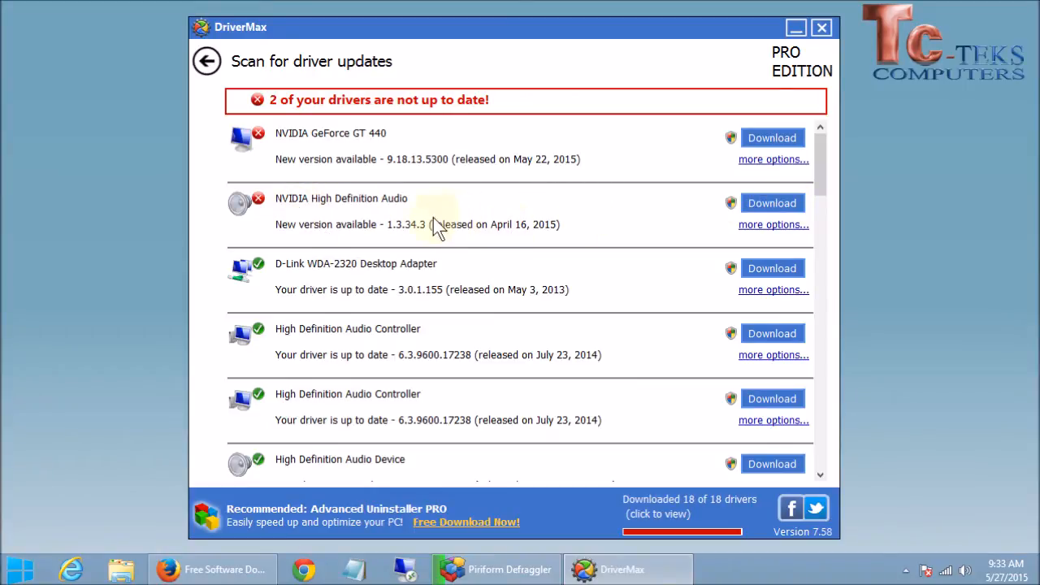
pyautogui.moveTo(507, 170)
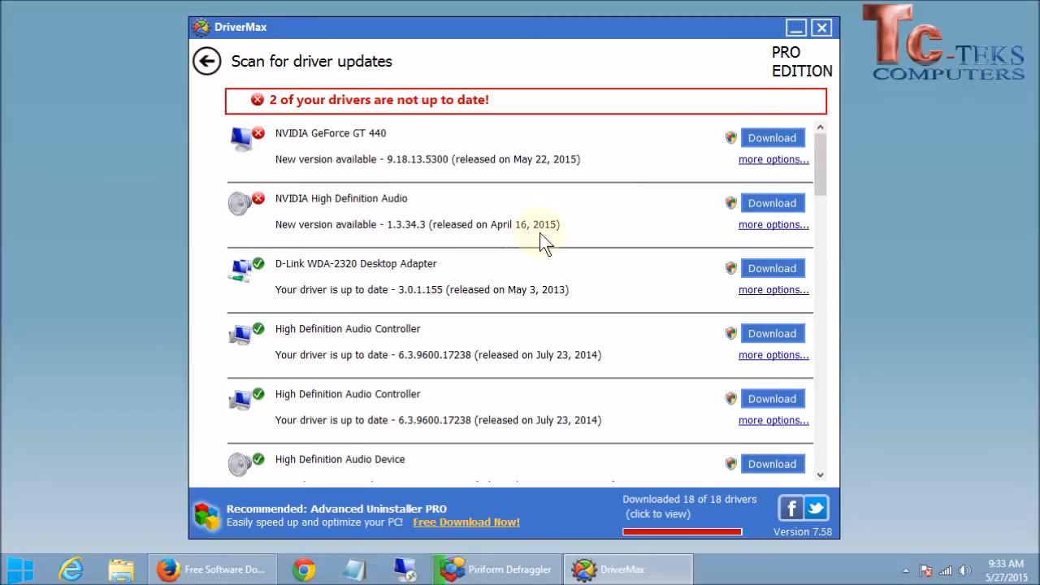
pyautogui.moveTo(528, 225)
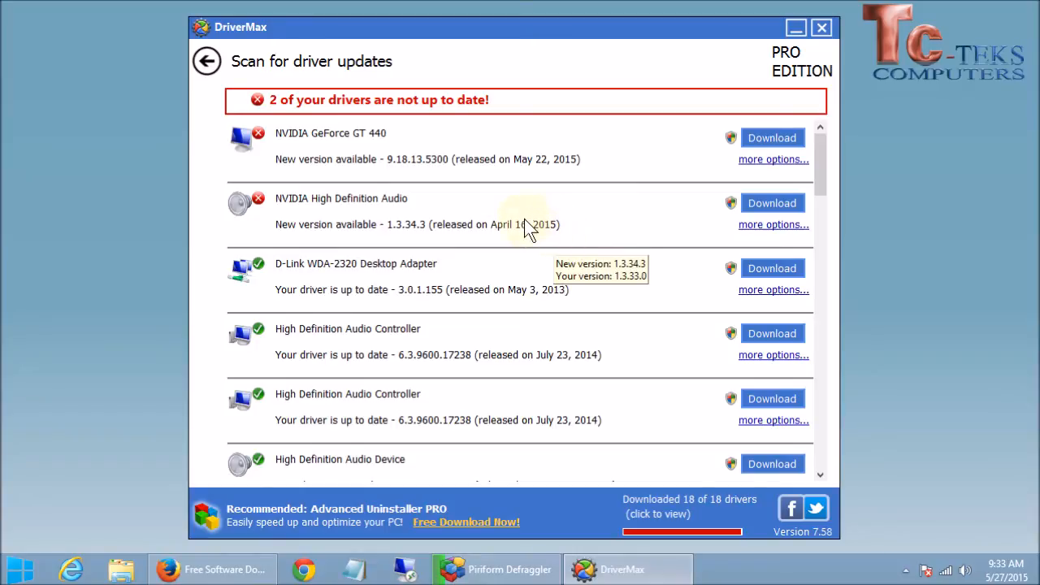
pyautogui.moveTo(518, 213)
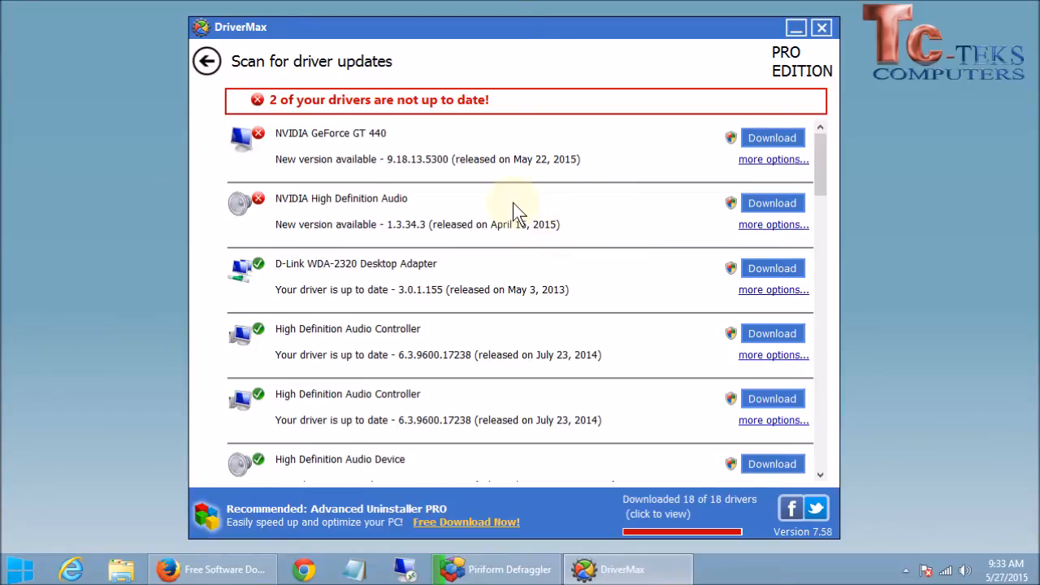
pyautogui.moveTo(407, 105)
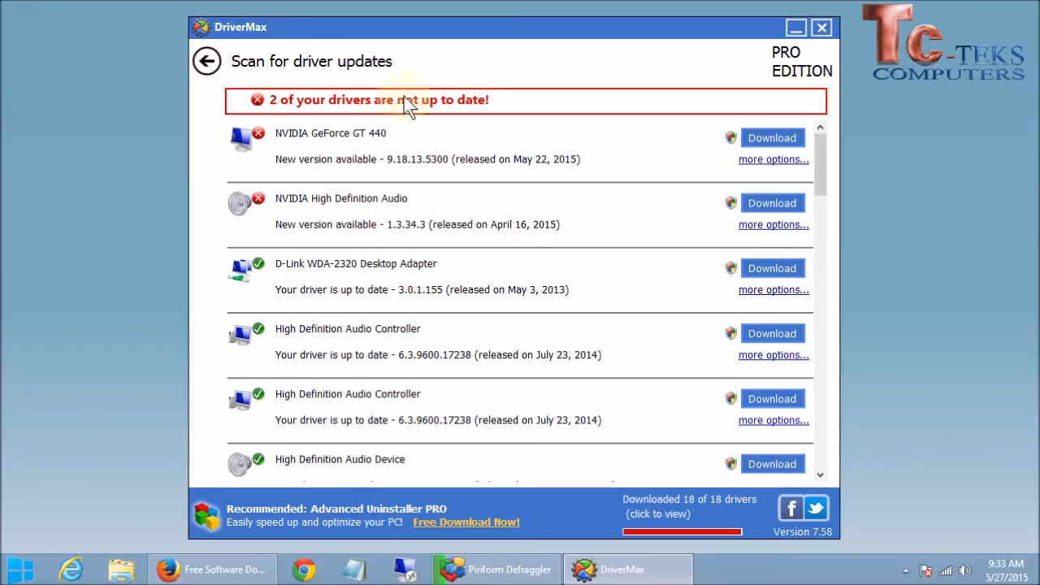
pyautogui.moveTo(279, 114)
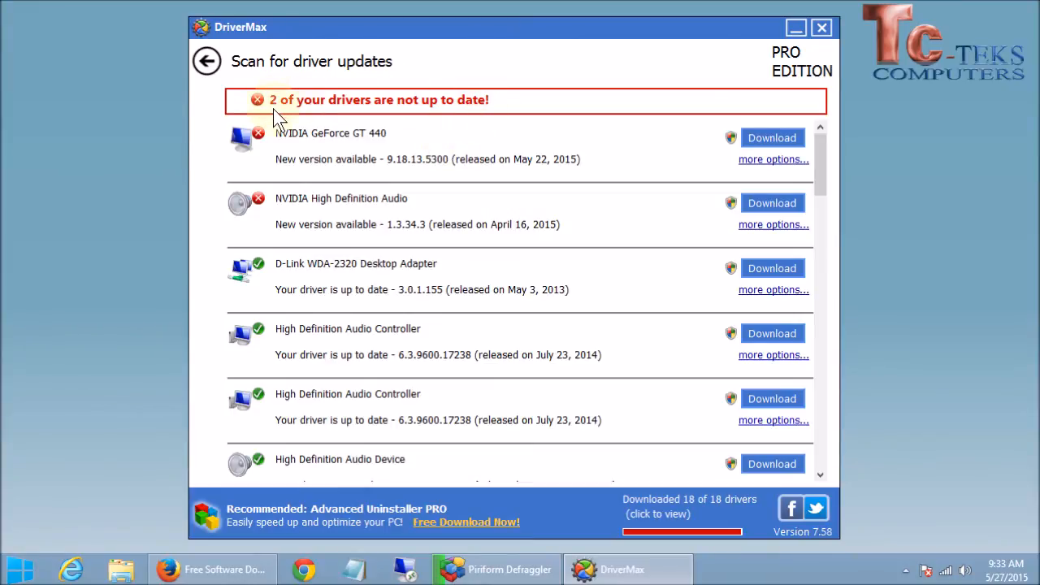
pyautogui.moveTo(381, 114)
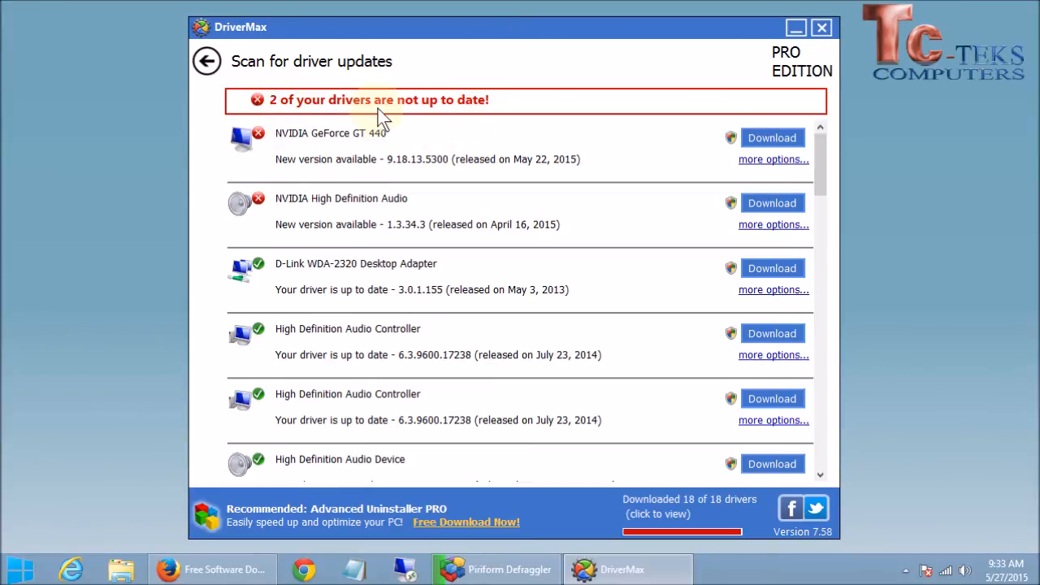
pyautogui.moveTo(354, 139)
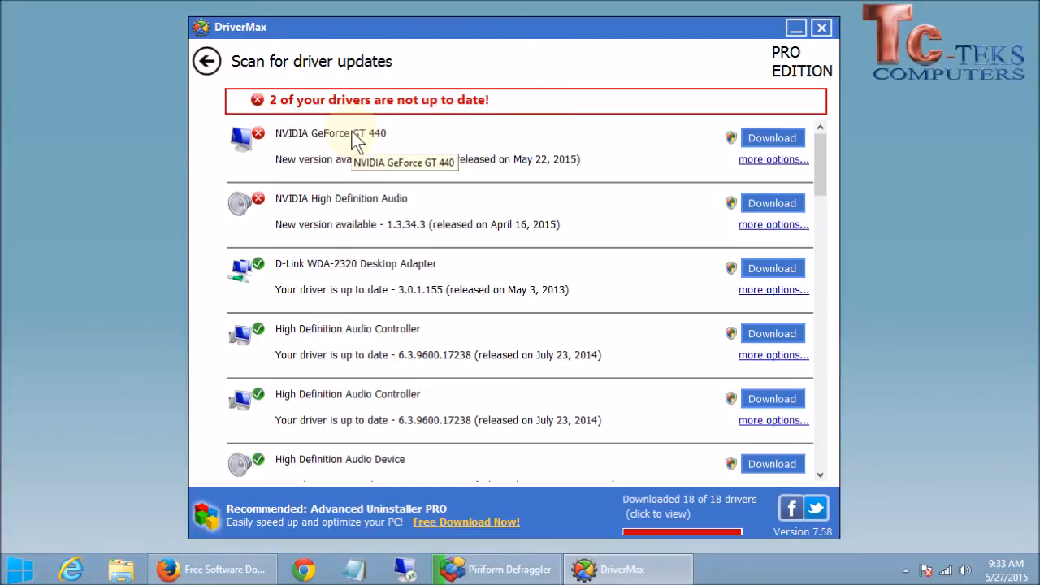
pyautogui.moveTo(589, 175)
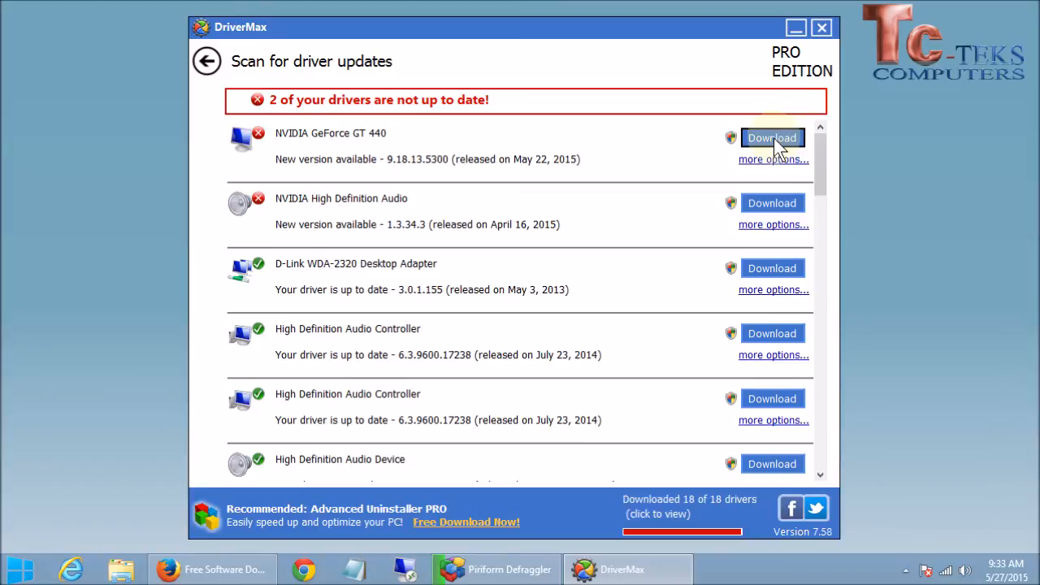
# Step: Download the newer NVIDIA GeForce GT 440 driver
pyautogui.click(771, 137)
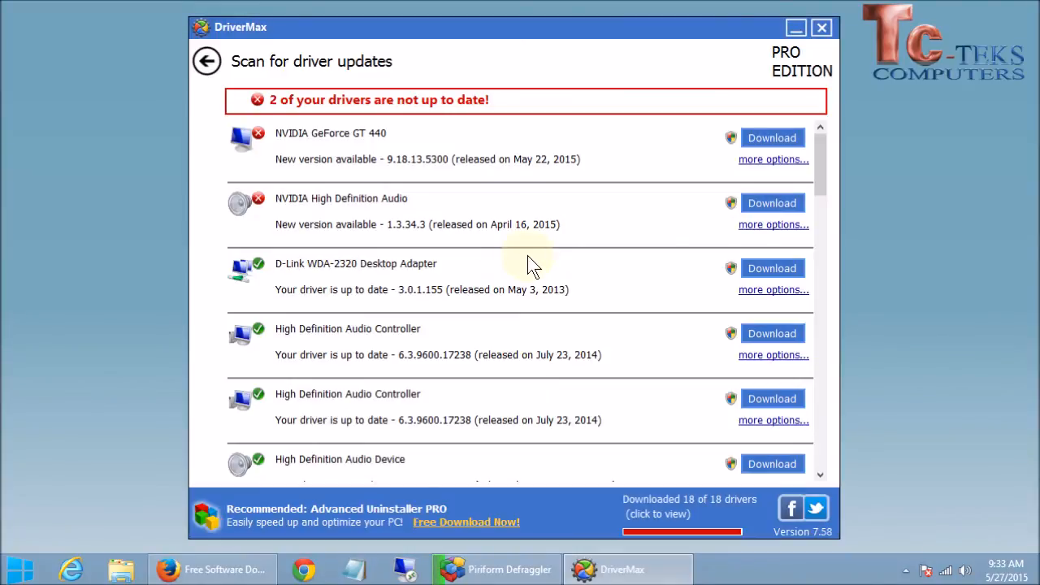
pyautogui.click(770, 136)
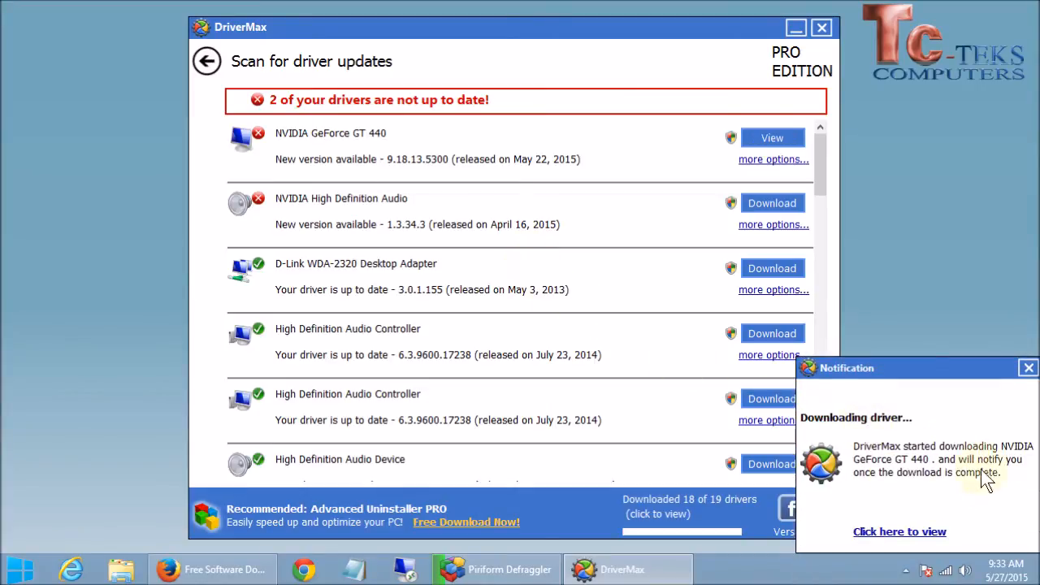
pyautogui.moveTo(867, 513)
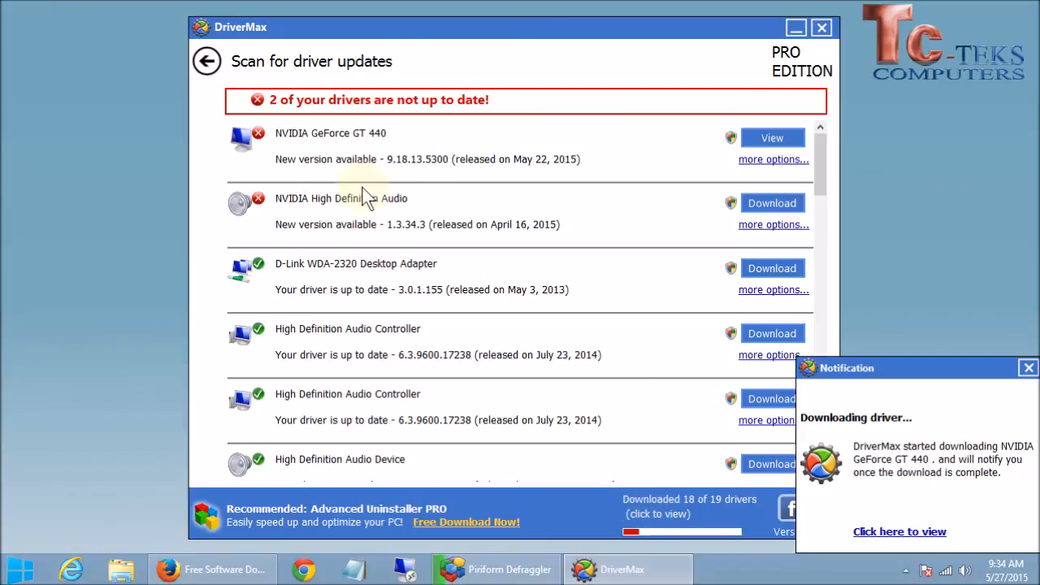
pyautogui.moveTo(601, 224)
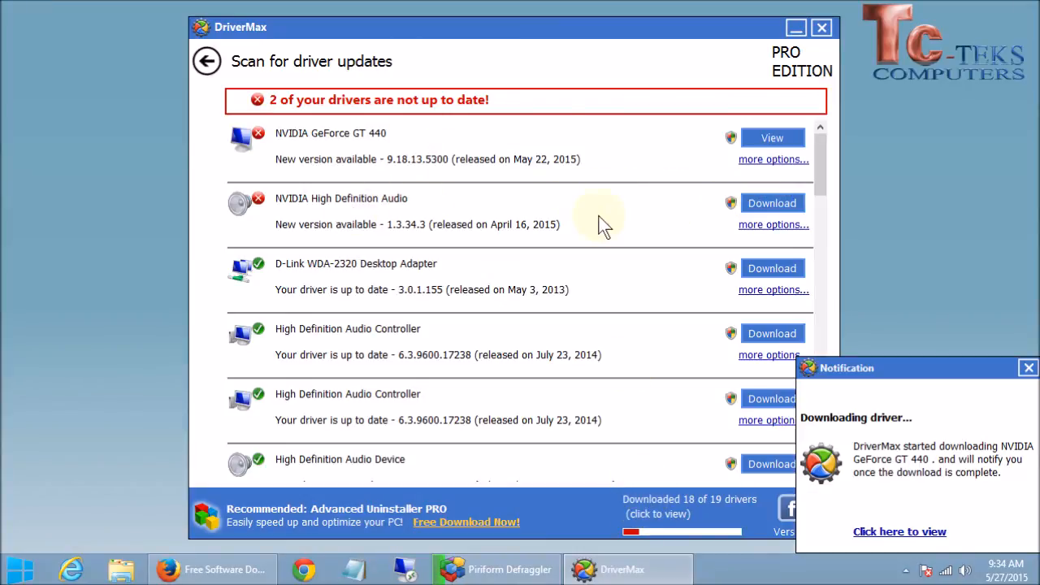
# Step: Download the newer NVIDIA High Definition Audio driver as well
pyautogui.click(770, 201)
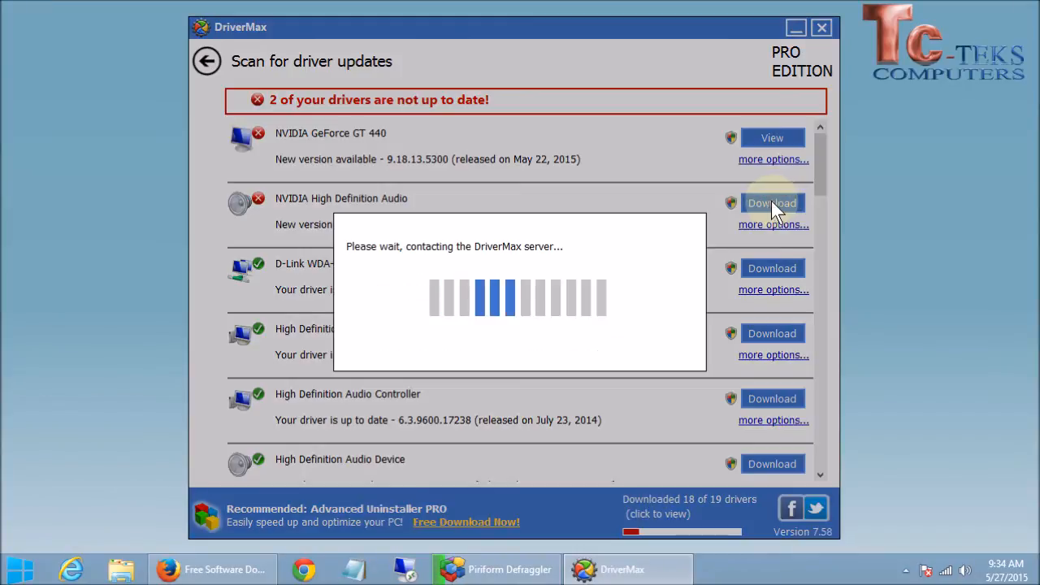
pyautogui.click(770, 202)
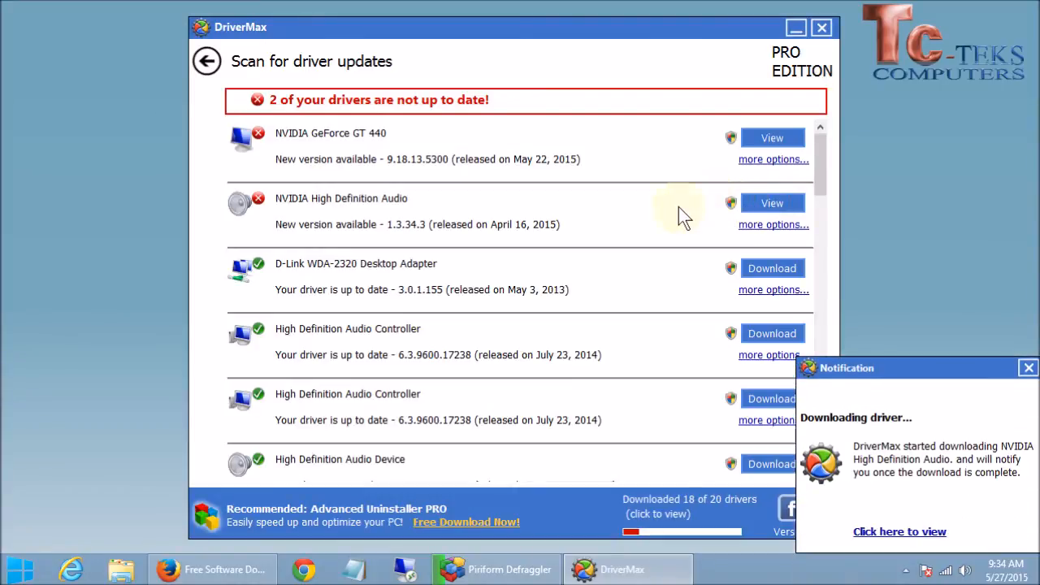
pyautogui.moveTo(338, 201)
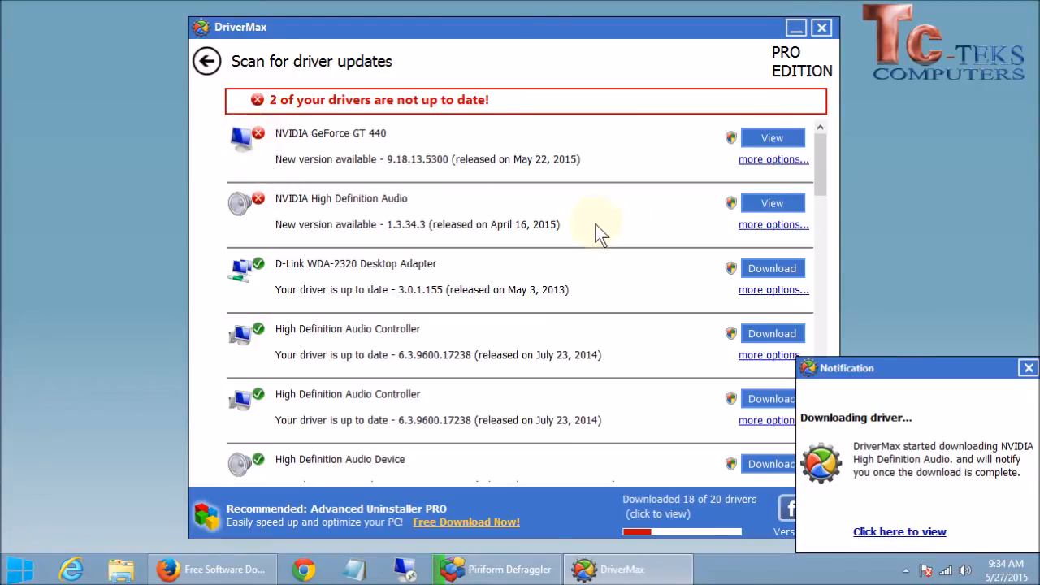
pyautogui.moveTo(647, 394)
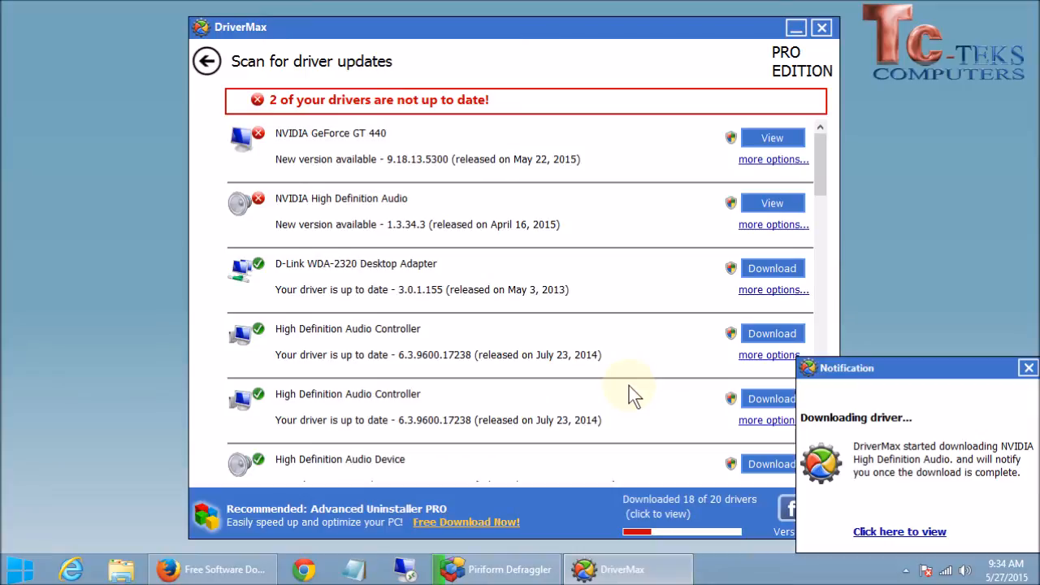
pyautogui.moveTo(491, 203)
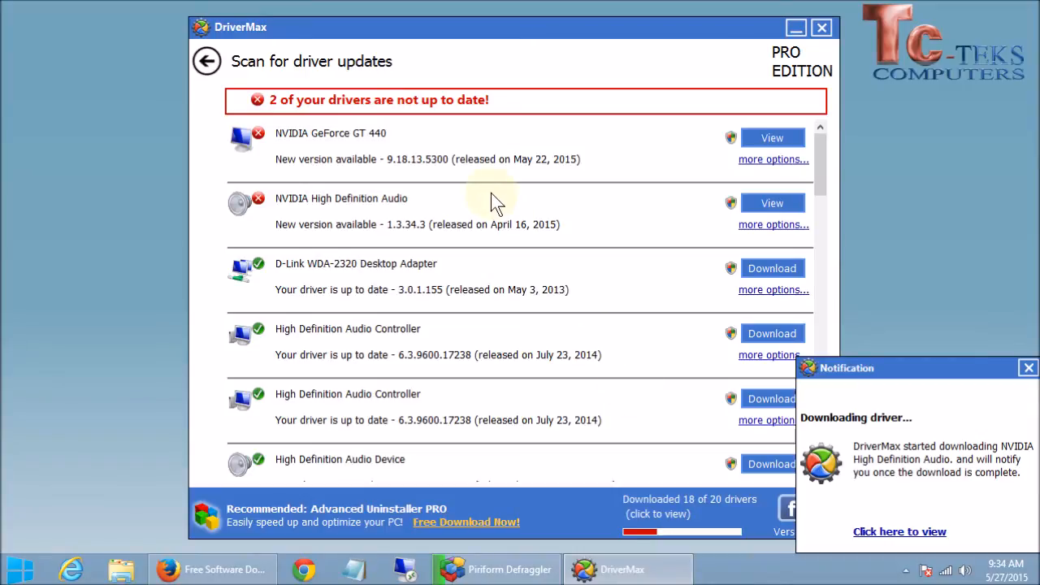
pyautogui.moveTo(552, 292)
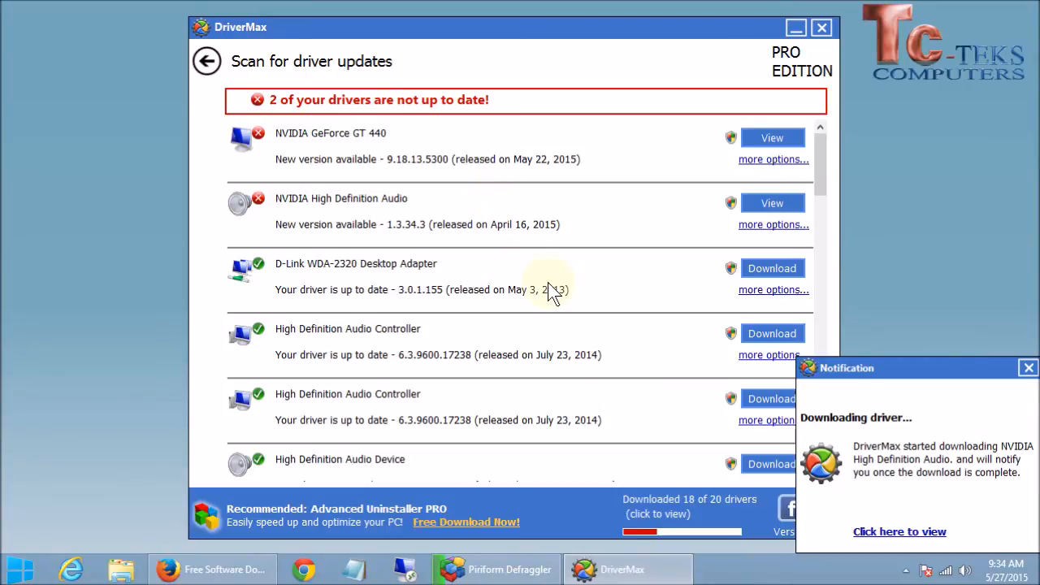
pyautogui.moveTo(679, 452)
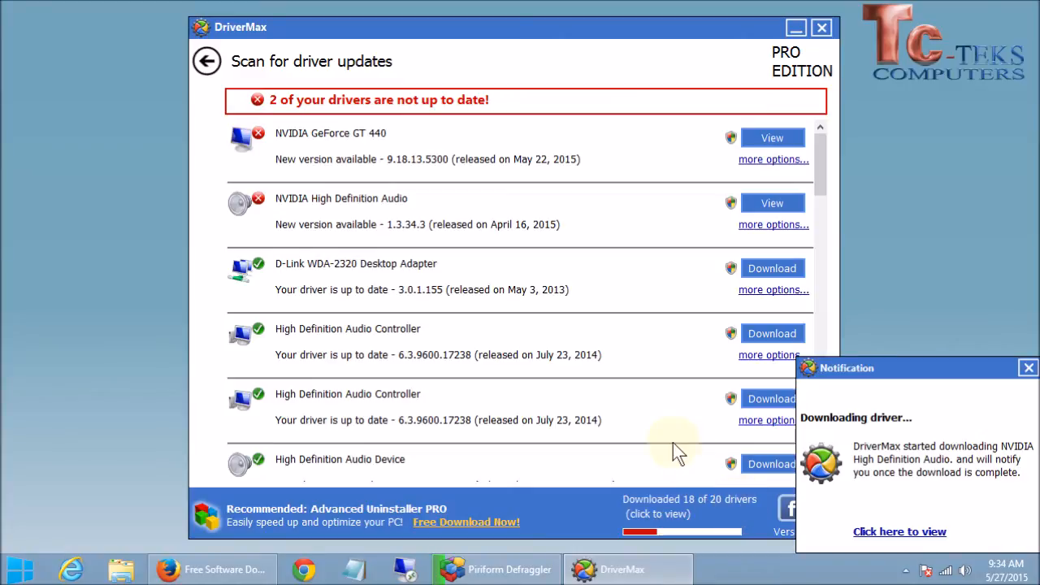
pyautogui.moveTo(589, 507)
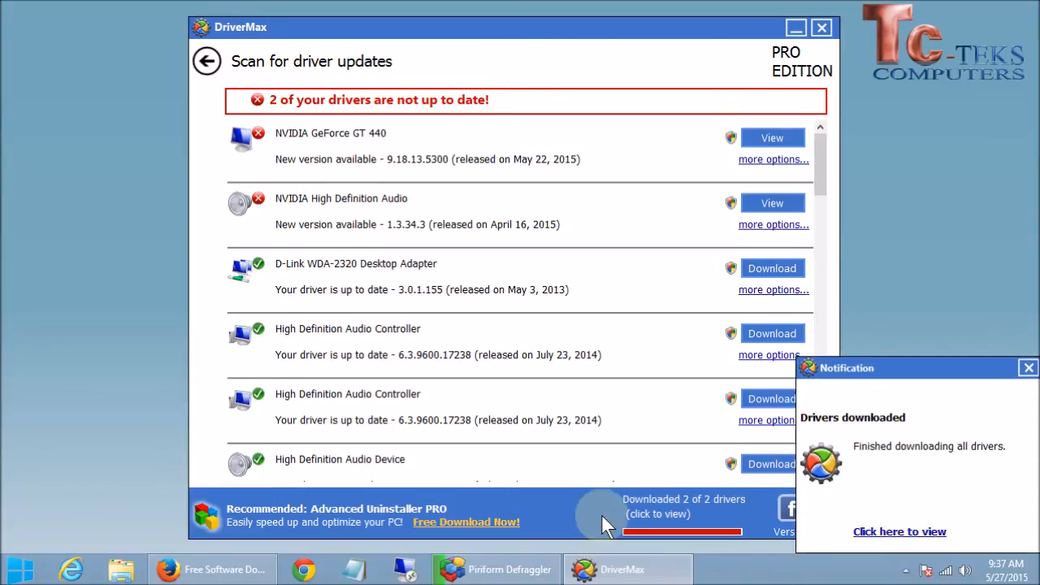
pyautogui.moveTo(811, 510)
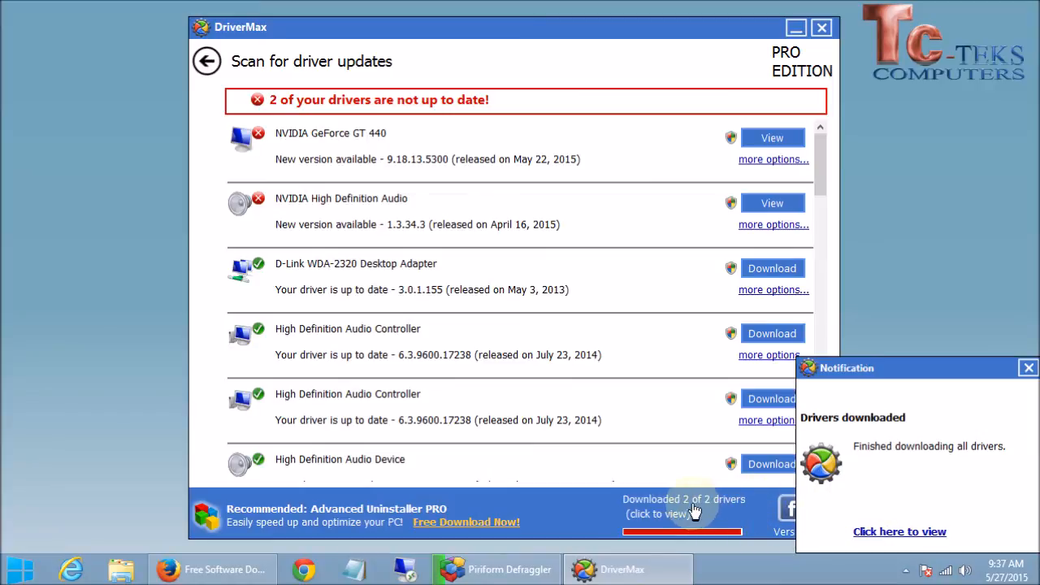
# Step: Show the 'Downloaded 2 of 2 drivers' list with both NVIDIA drivers ready to install
pyautogui.click(1027, 367)
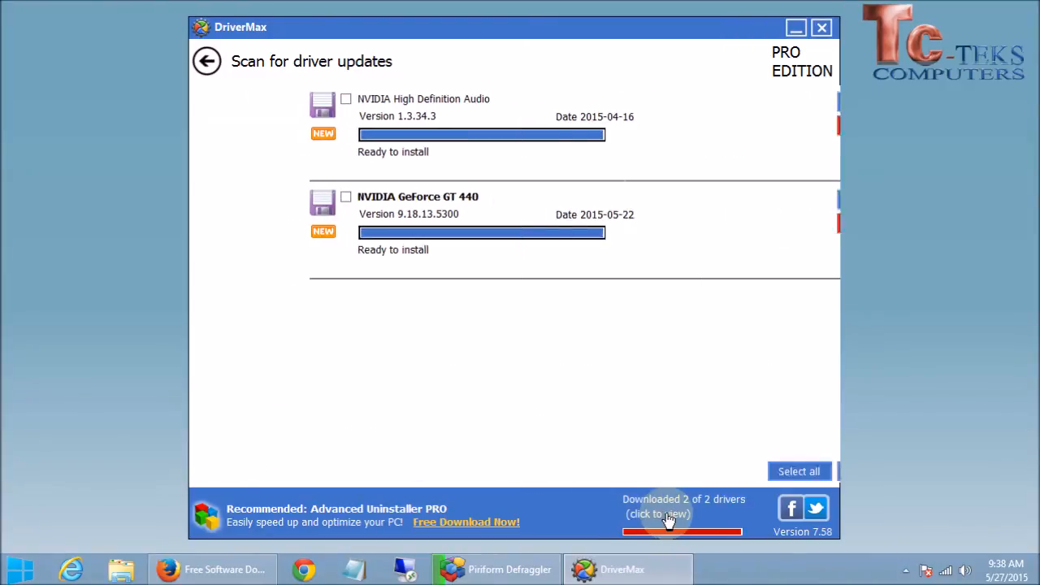
# Step: Start installing the NVIDIA High Definition Audio driver and agree to its license
pyautogui.click(656, 513)
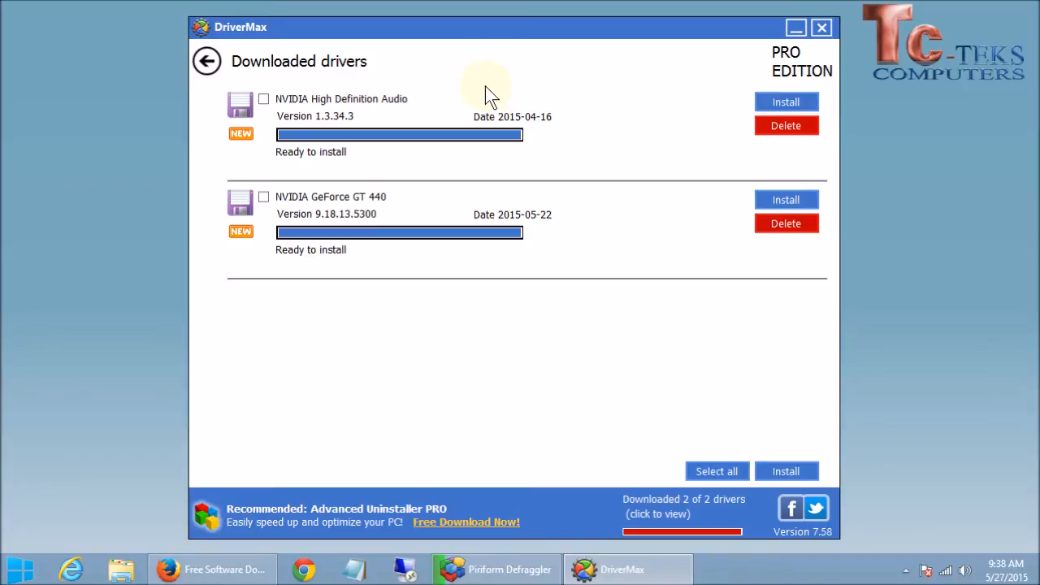
pyautogui.moveTo(519, 106)
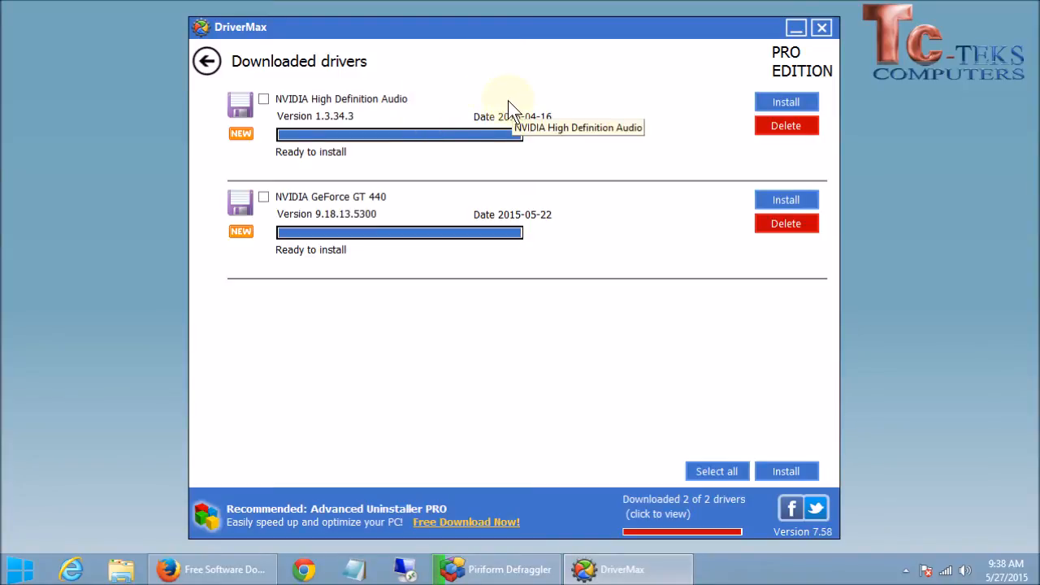
pyautogui.moveTo(496, 110)
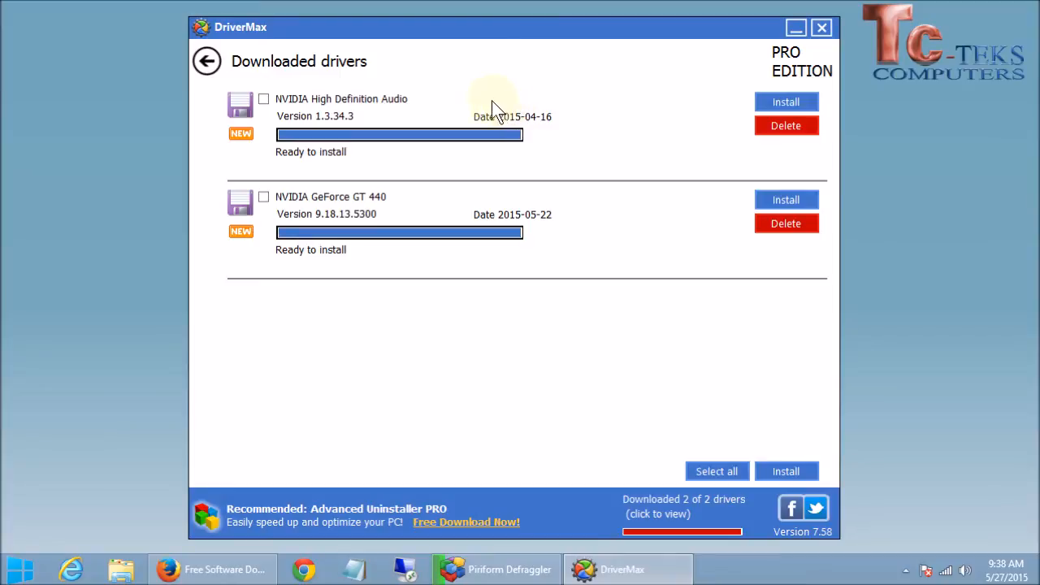
pyautogui.moveTo(572, 117)
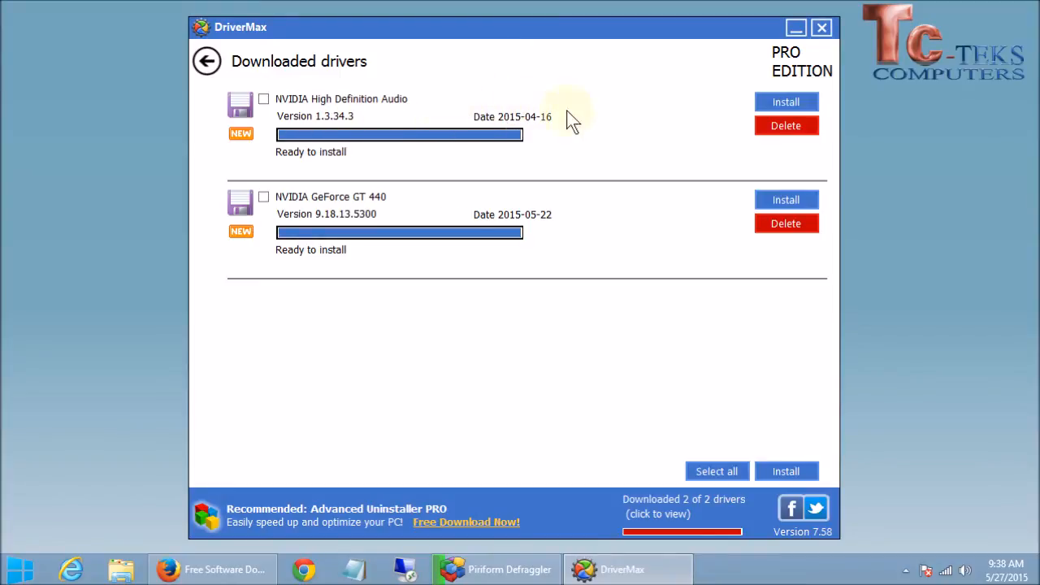
pyautogui.moveTo(734, 180)
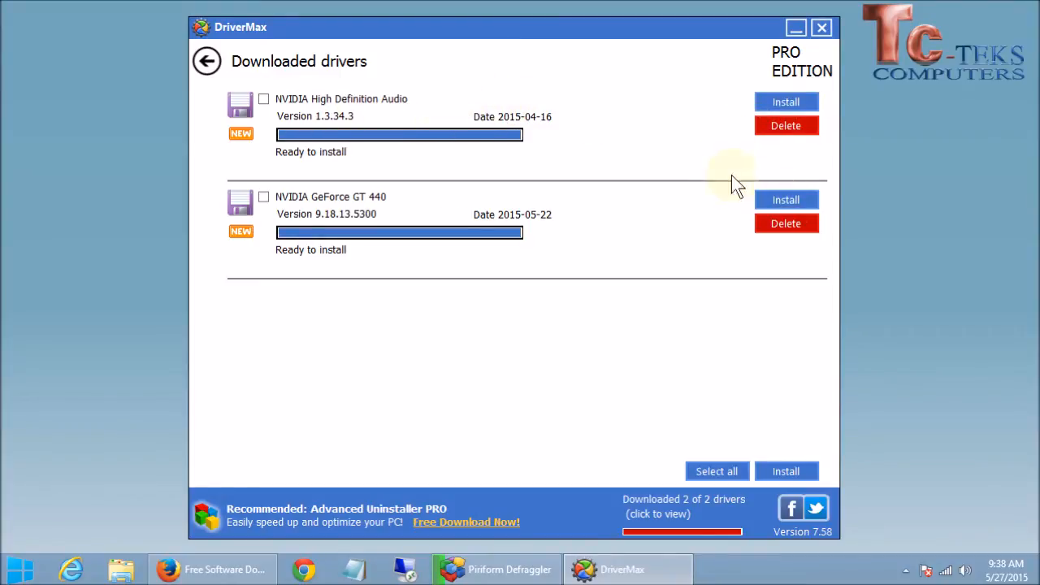
pyautogui.moveTo(669, 92)
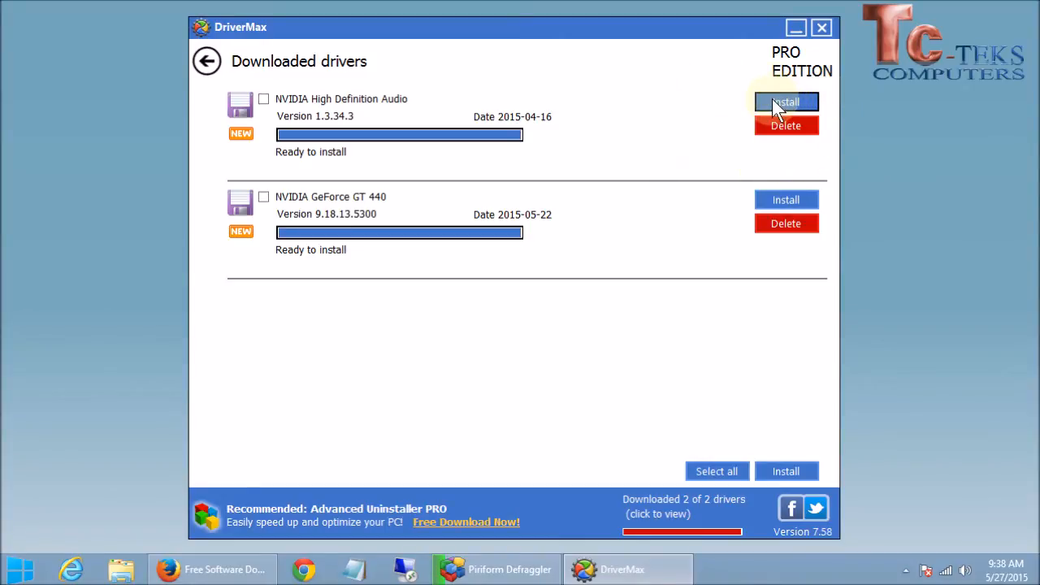
pyautogui.moveTo(786, 200)
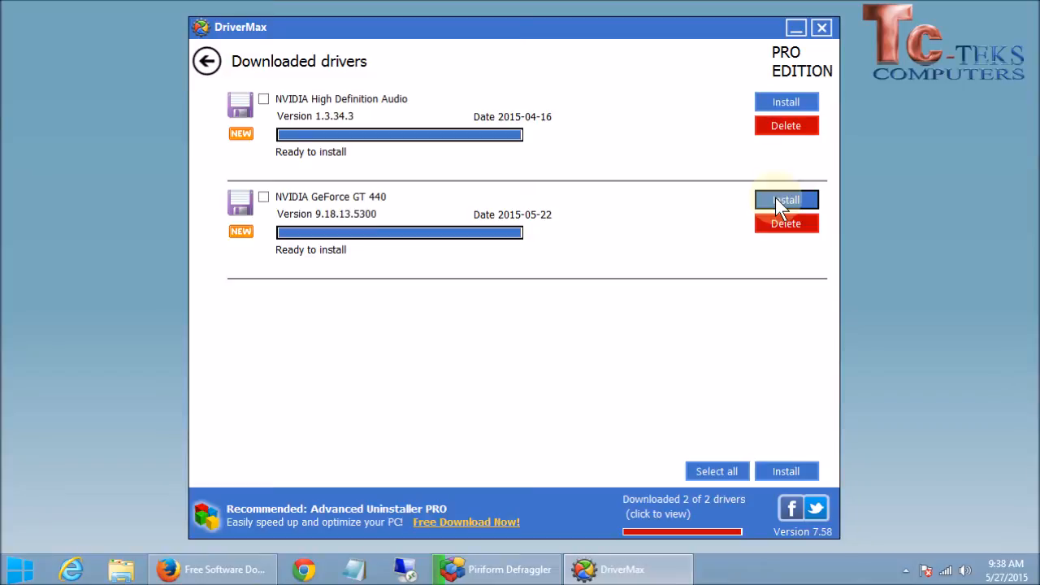
pyautogui.moveTo(674, 105)
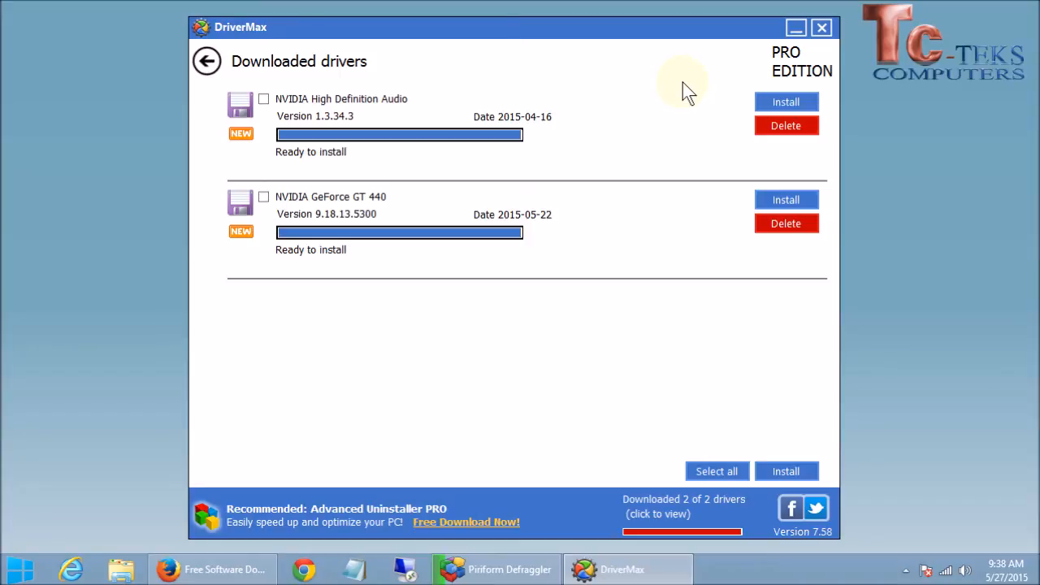
pyautogui.moveTo(647, 93)
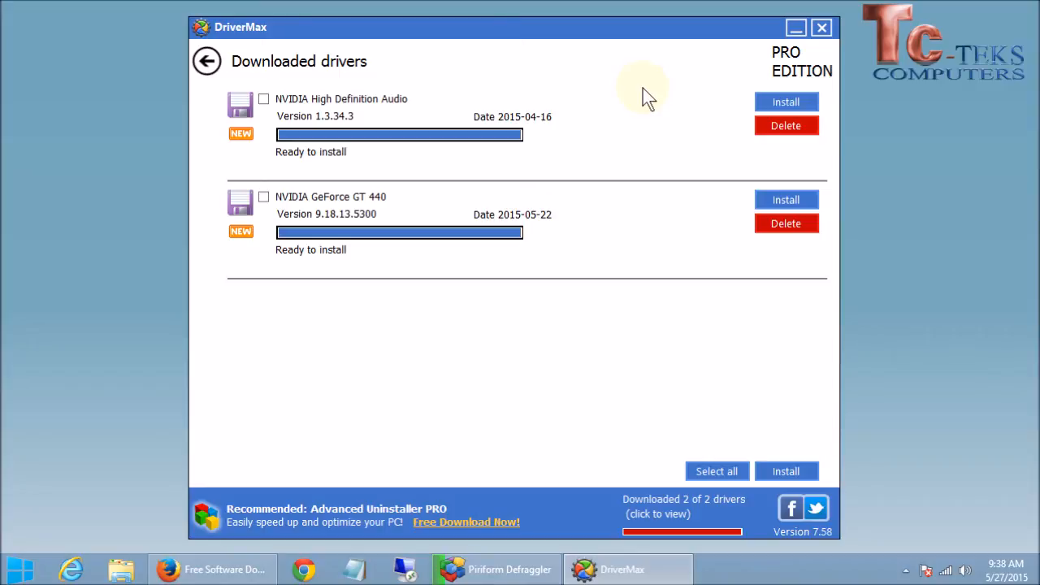
pyautogui.moveTo(632, 104)
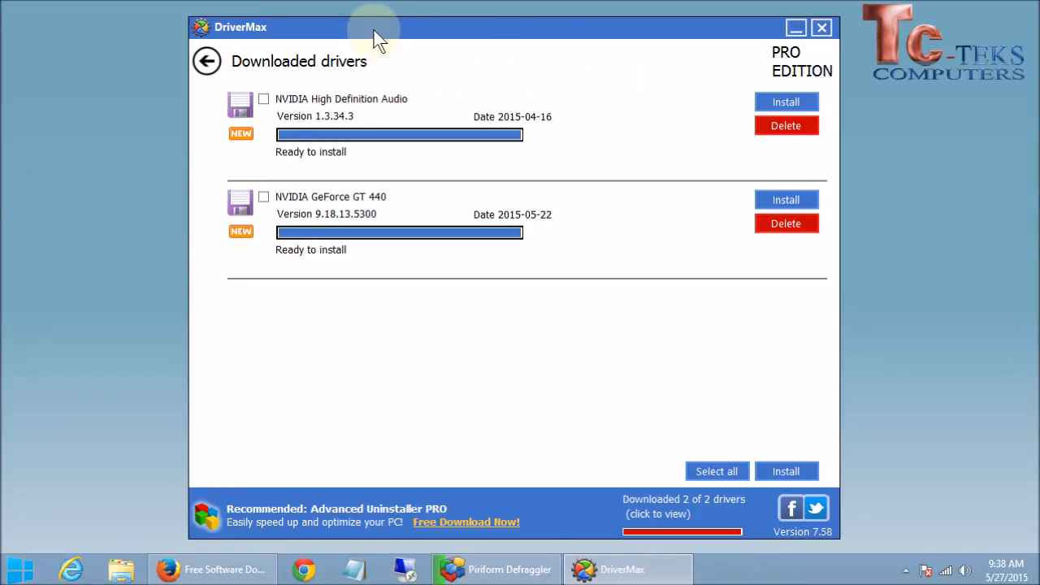
pyautogui.moveTo(786, 101)
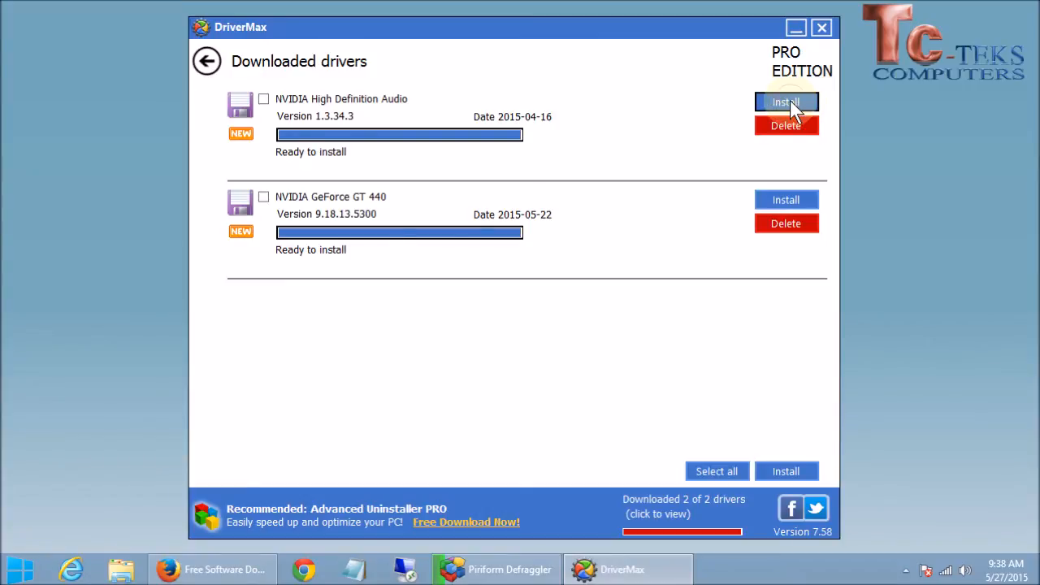
pyautogui.click(786, 100)
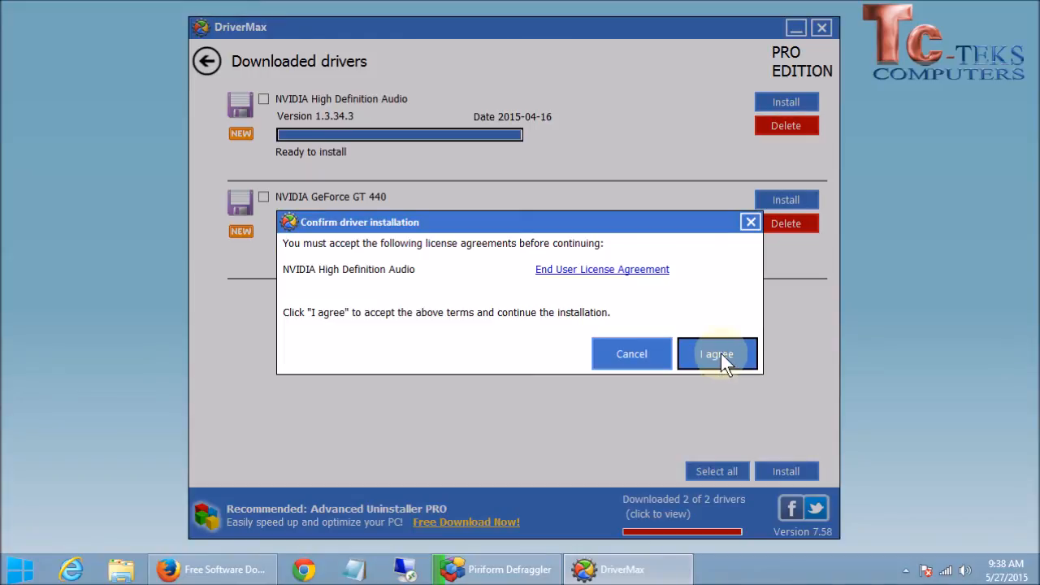
pyautogui.click(715, 354)
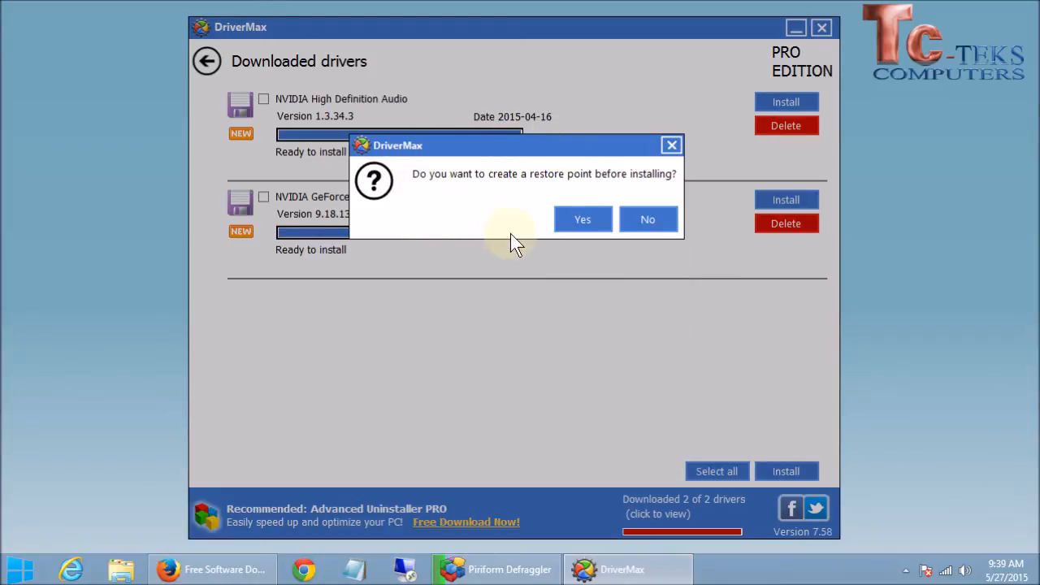
pyautogui.moveTo(679, 192)
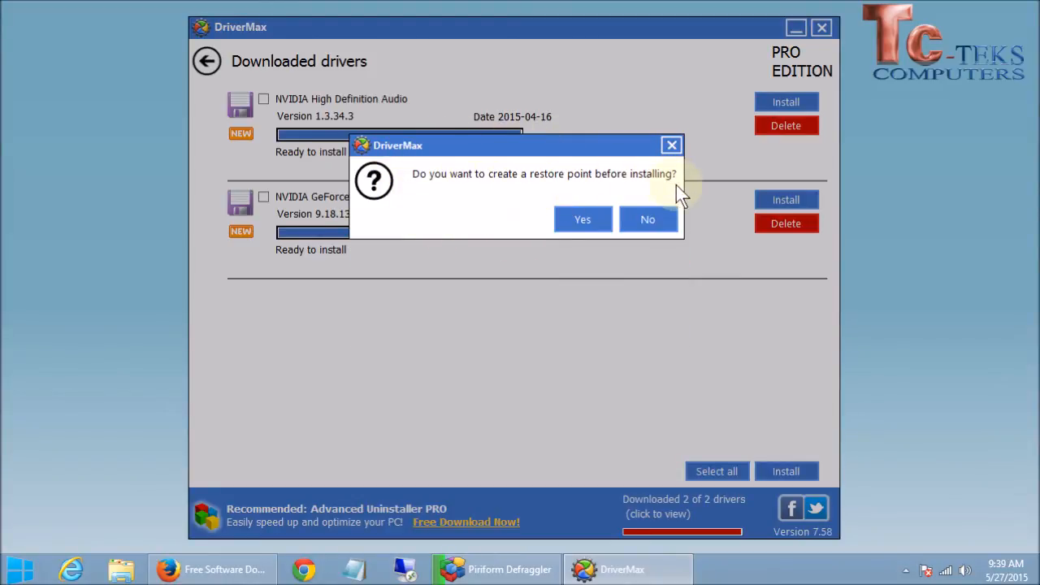
pyautogui.moveTo(598, 192)
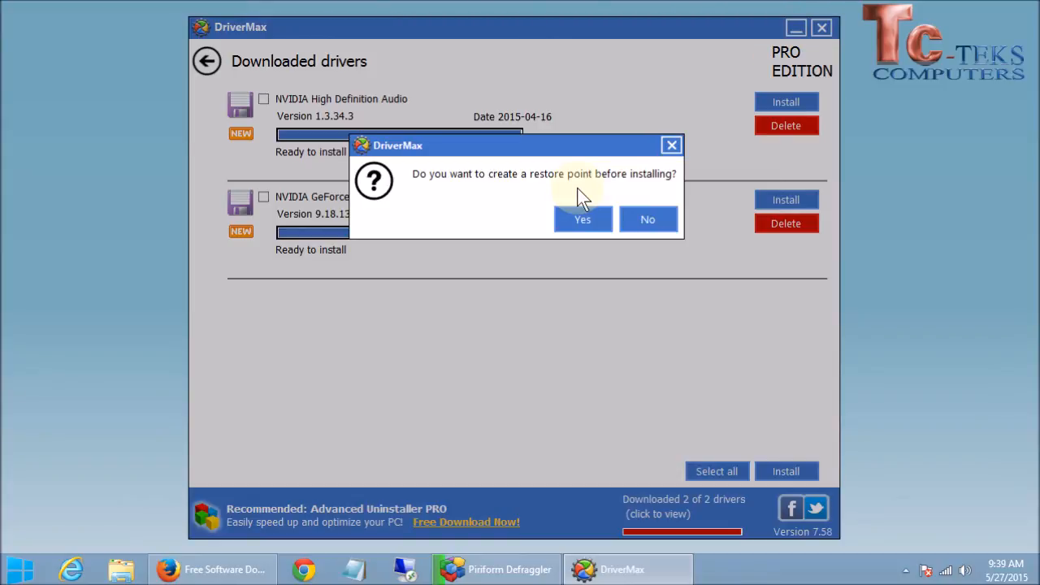
pyautogui.moveTo(520, 172)
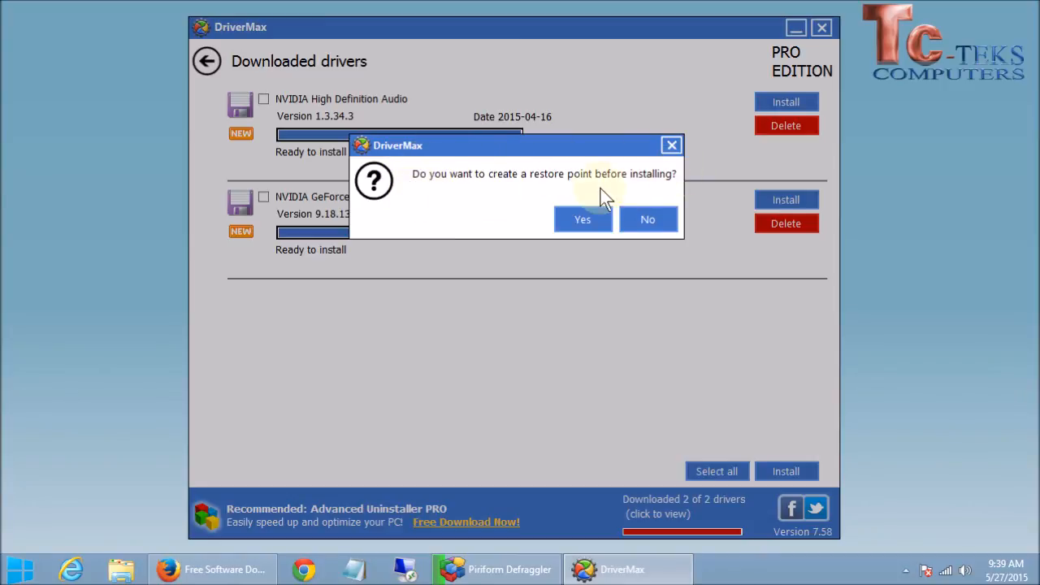
pyautogui.moveTo(533, 176)
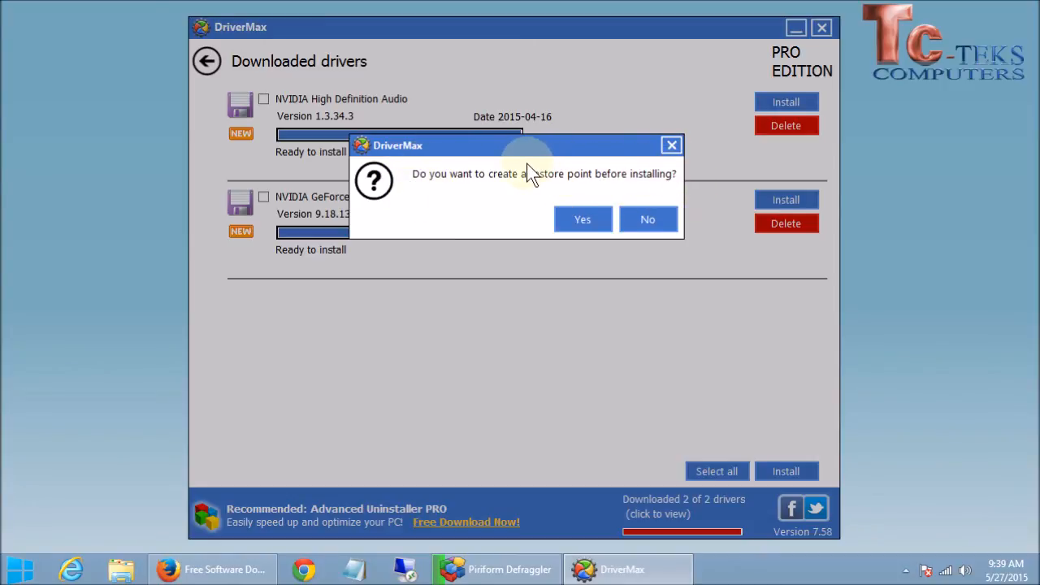
pyautogui.moveTo(471, 195)
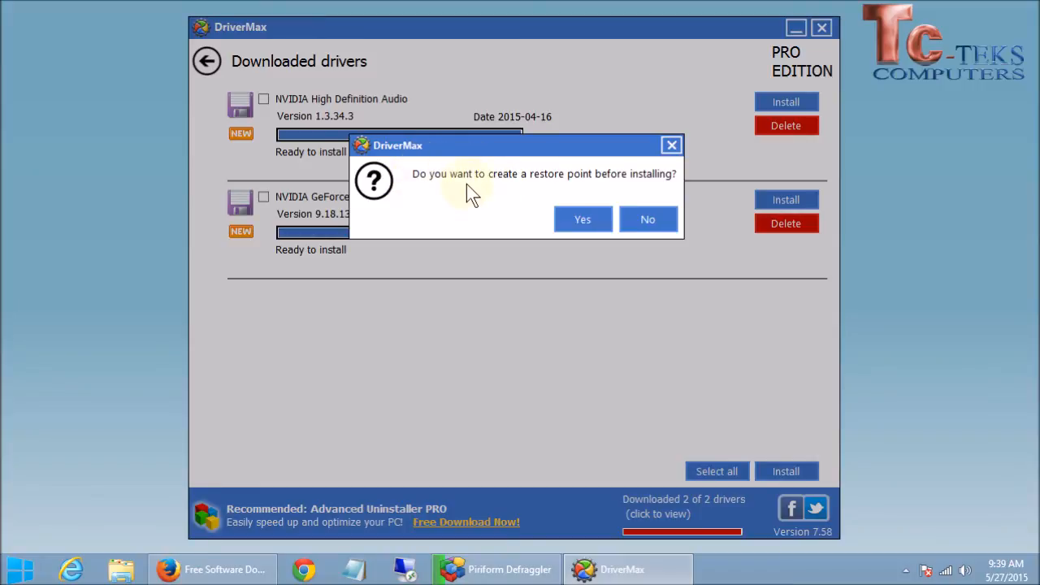
pyautogui.moveTo(626, 175)
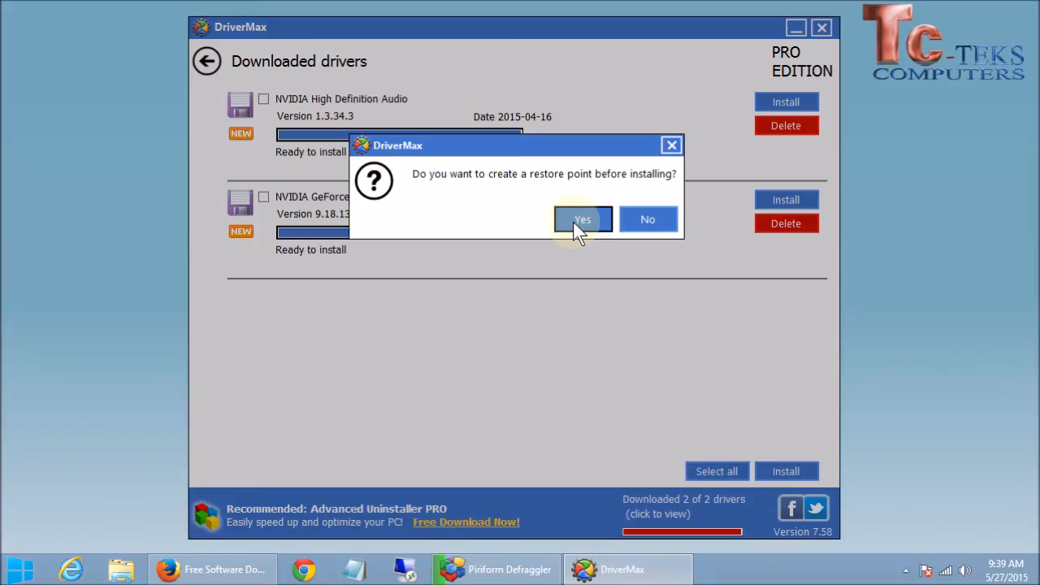
pyautogui.moveTo(544, 244)
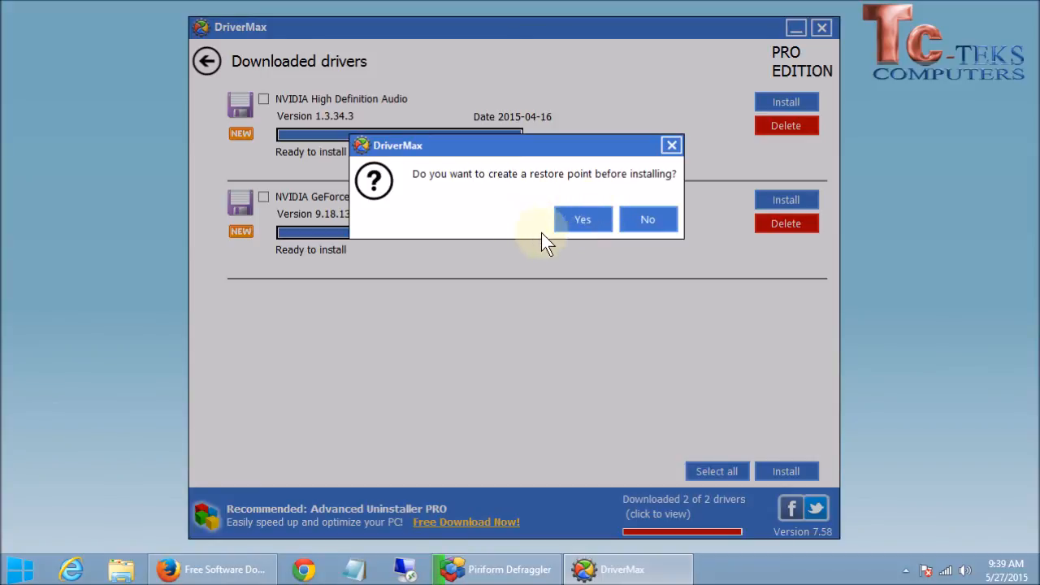
# Step: Create a restore point, let the audio driver install, and dismiss the completion and reboot notices
pyautogui.click(582, 217)
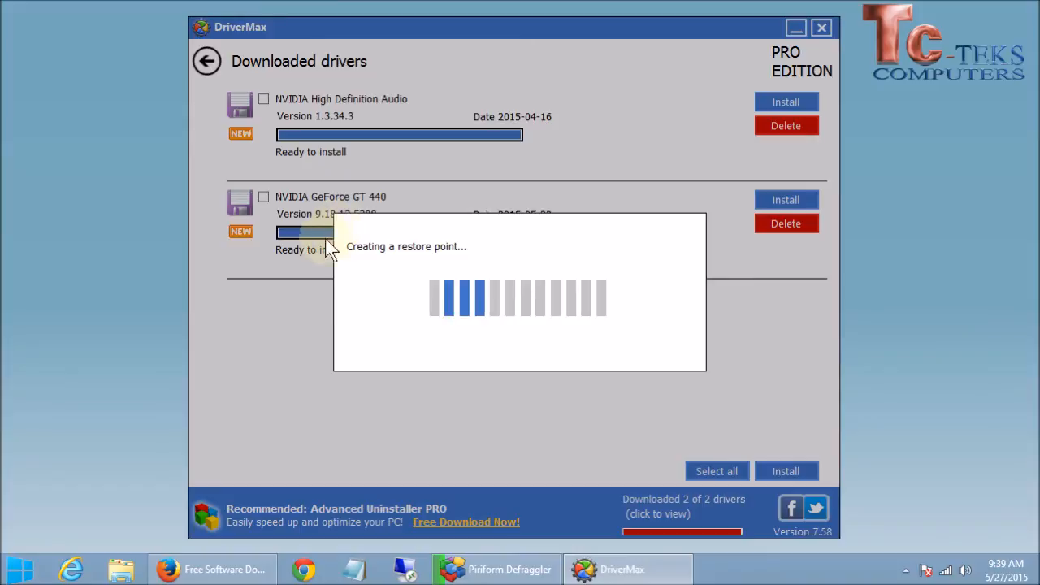
pyautogui.moveTo(361, 345)
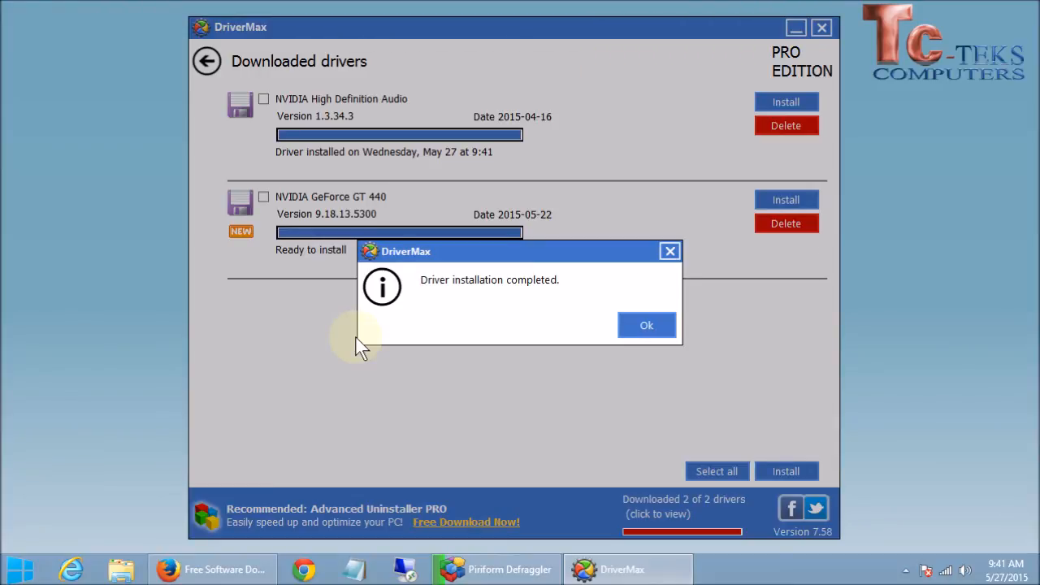
pyautogui.click(647, 325)
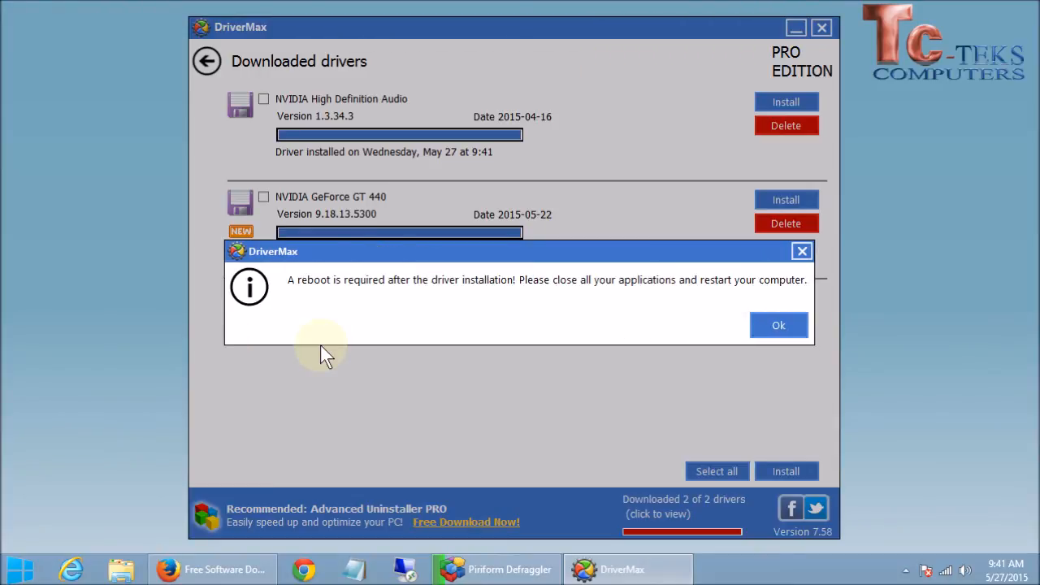
pyautogui.moveTo(318, 305)
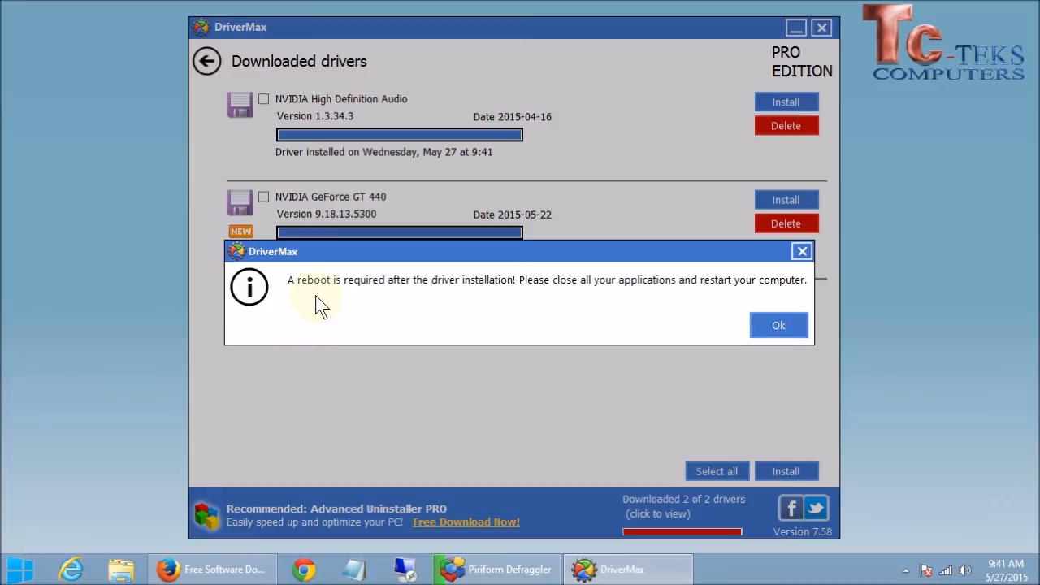
pyautogui.moveTo(480, 296)
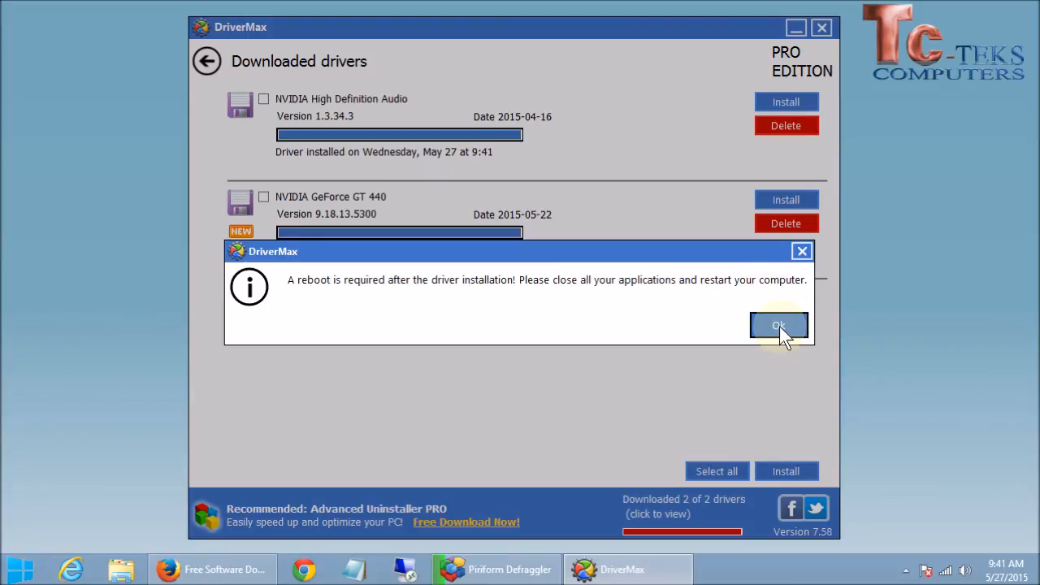
pyautogui.click(778, 325)
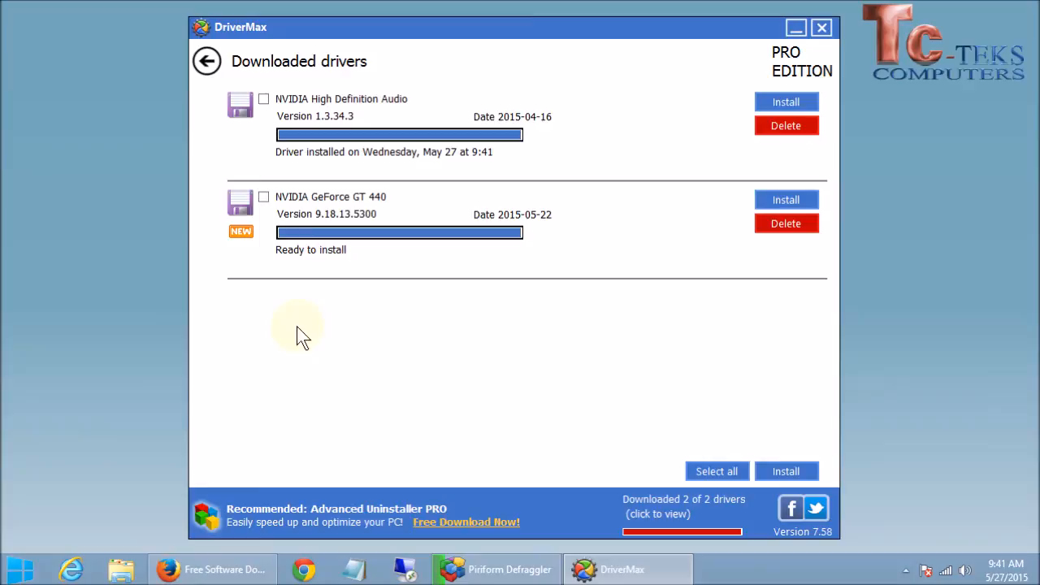
pyautogui.moveTo(650, 322)
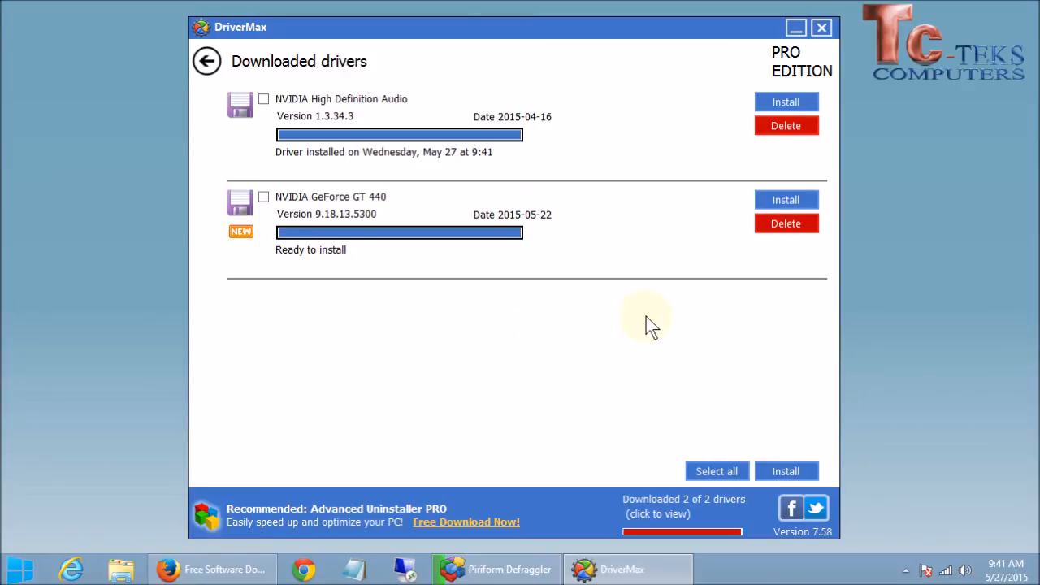
pyautogui.moveTo(626, 335)
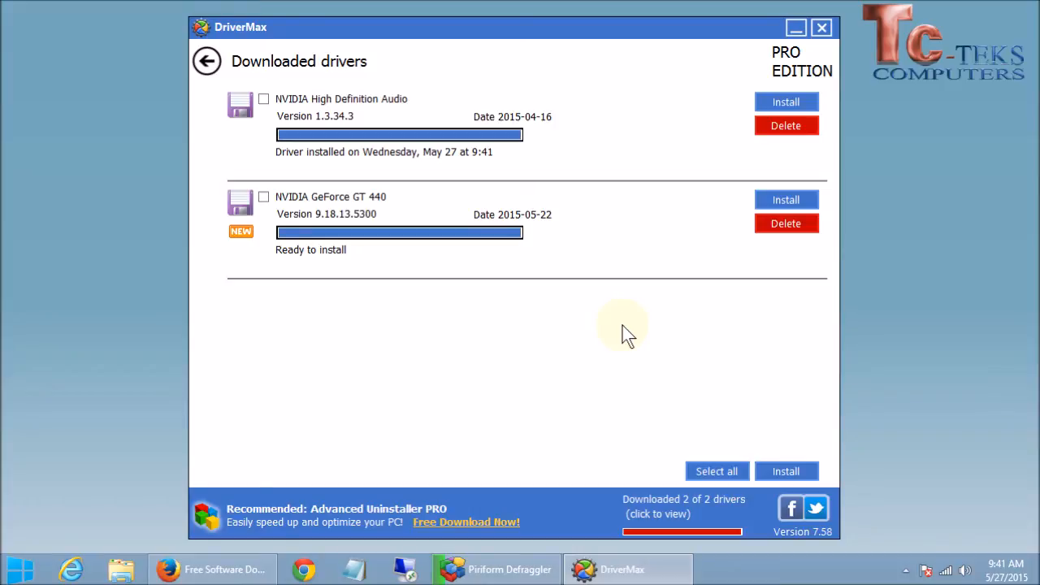
pyautogui.moveTo(341, 371)
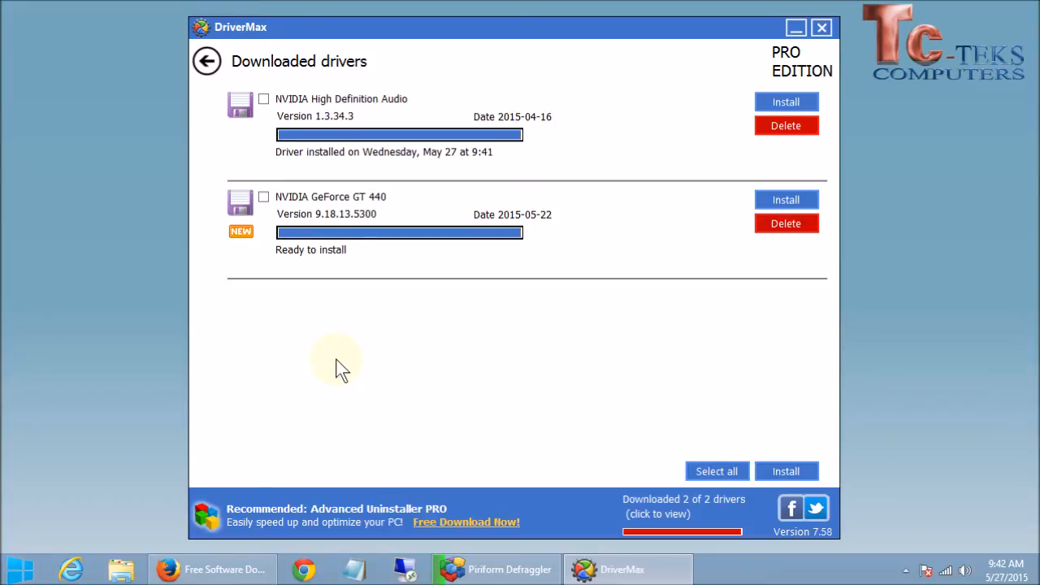
pyautogui.moveTo(323, 388)
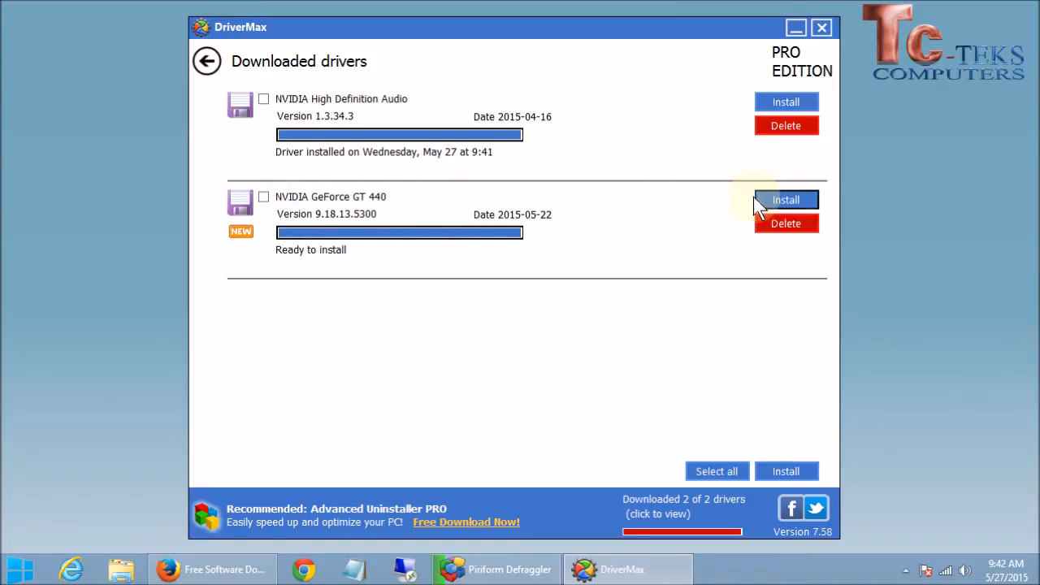
pyautogui.moveTo(370, 312)
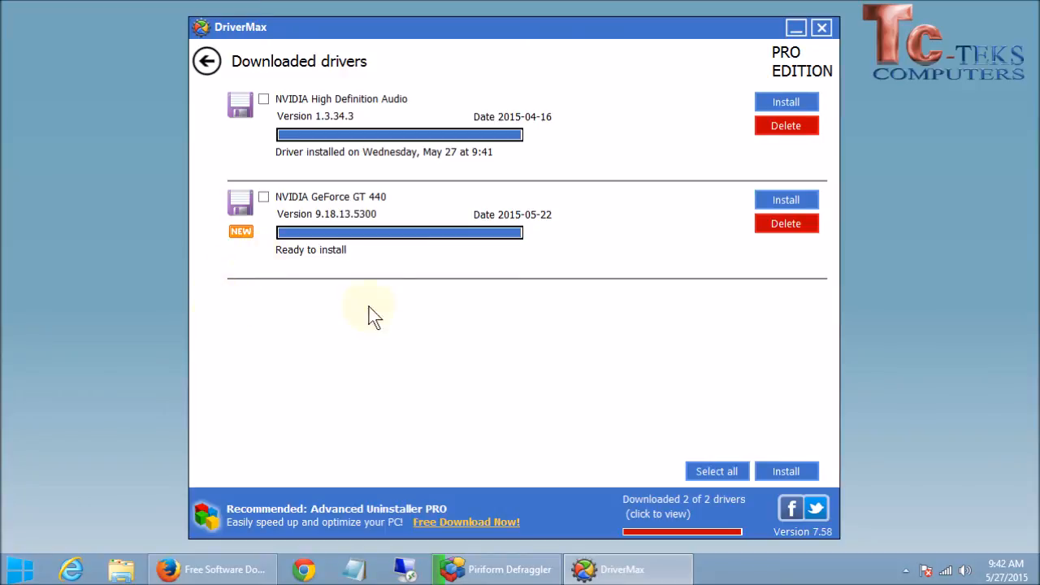
pyautogui.moveTo(543, 405)
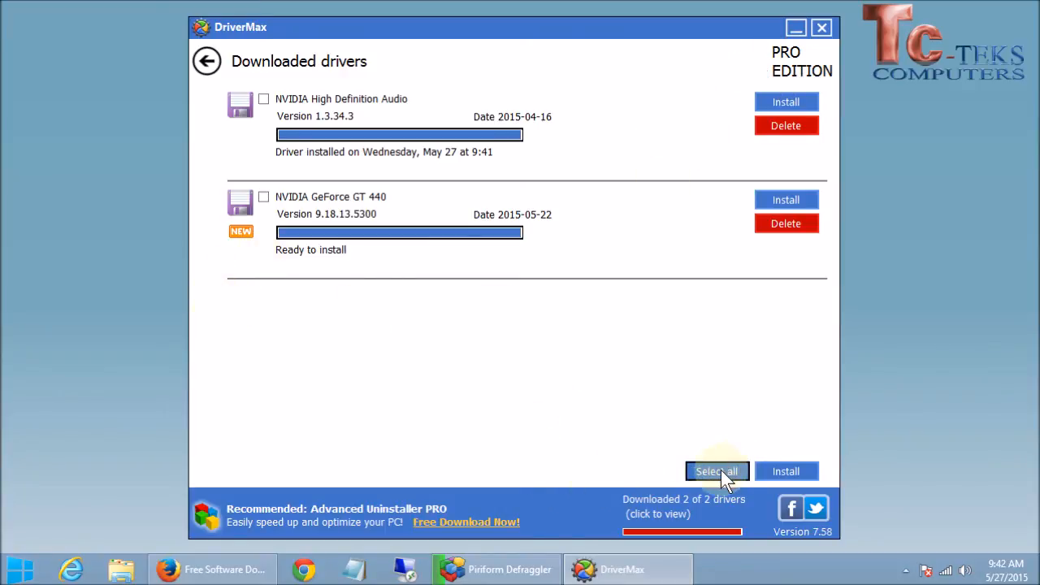
pyautogui.click(716, 471)
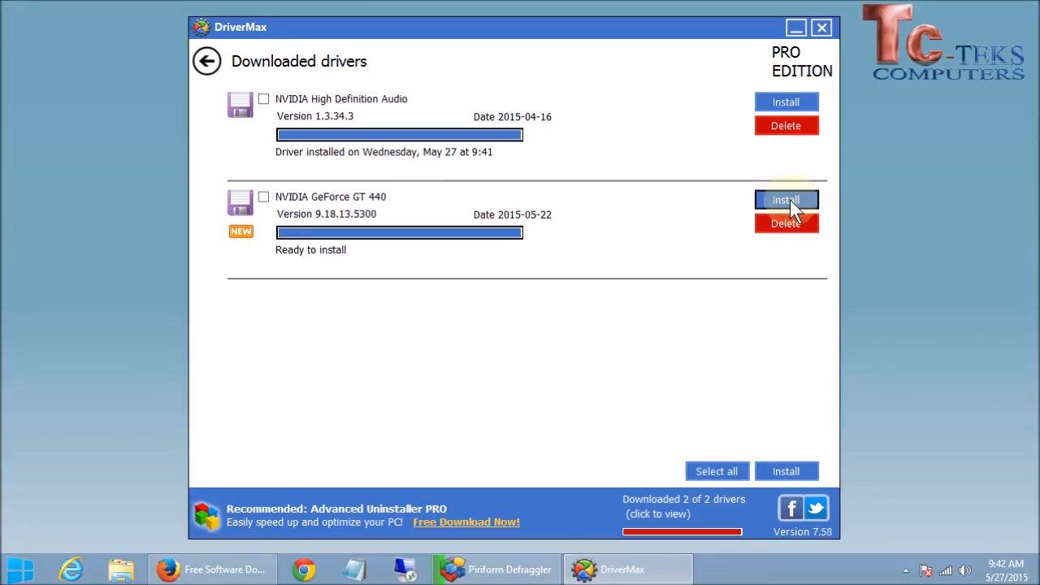
# Step: Install the NVIDIA GeForce GT 440 driver, agreeing to its license and creating a restore point
pyautogui.click(786, 199)
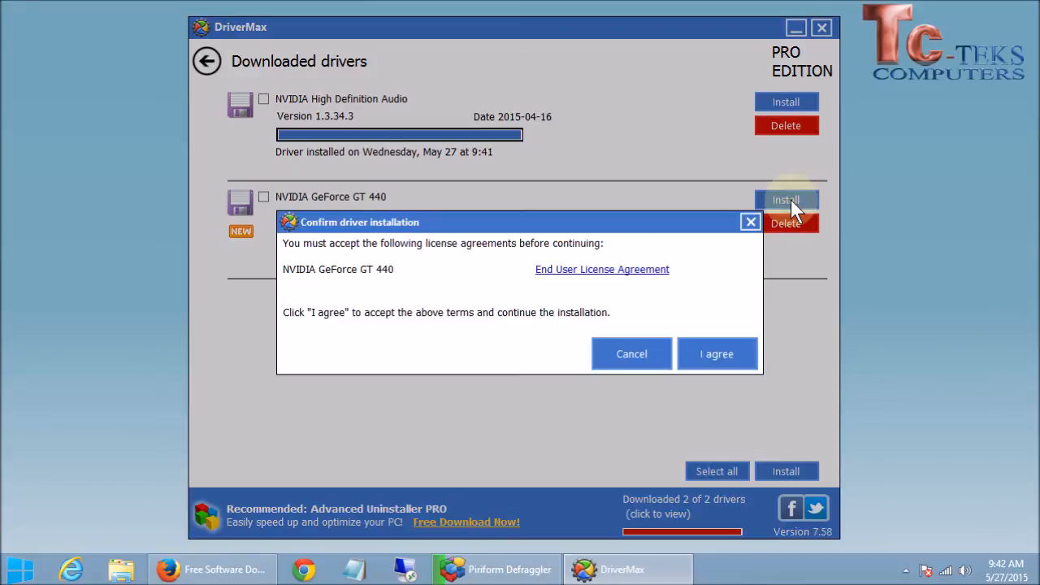
pyautogui.click(717, 354)
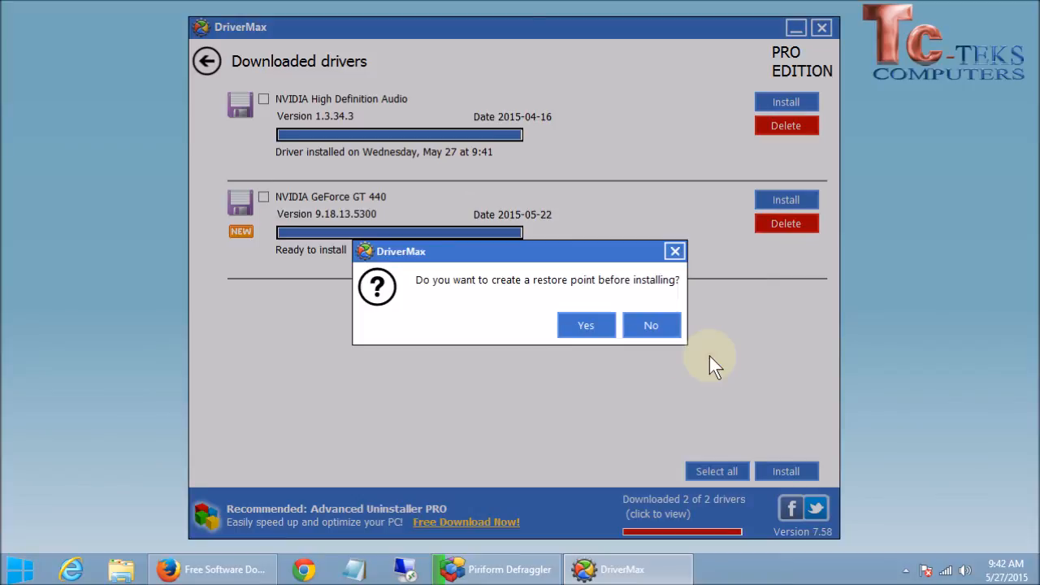
pyautogui.moveTo(604, 293)
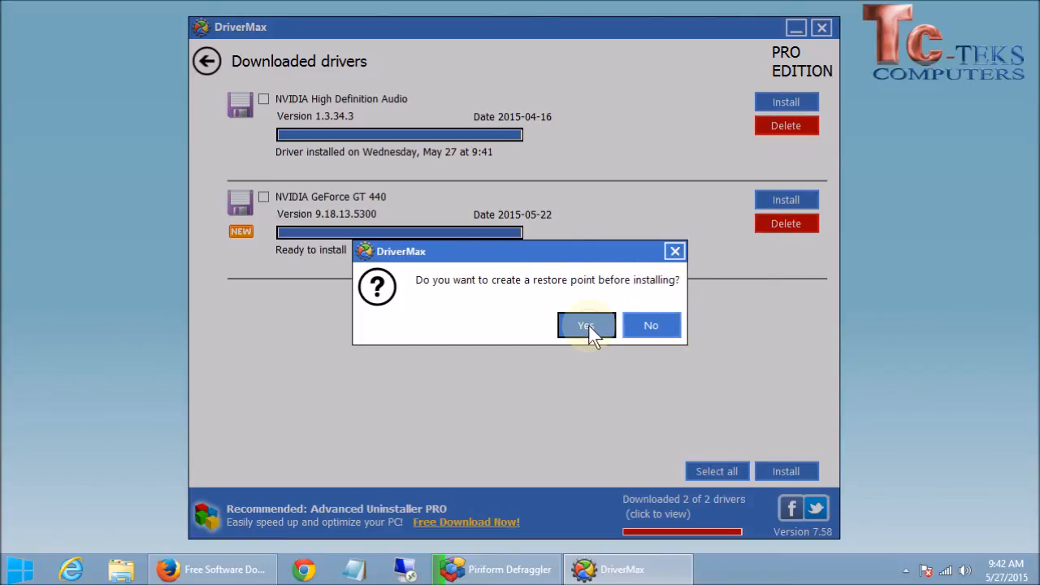
pyautogui.click(585, 325)
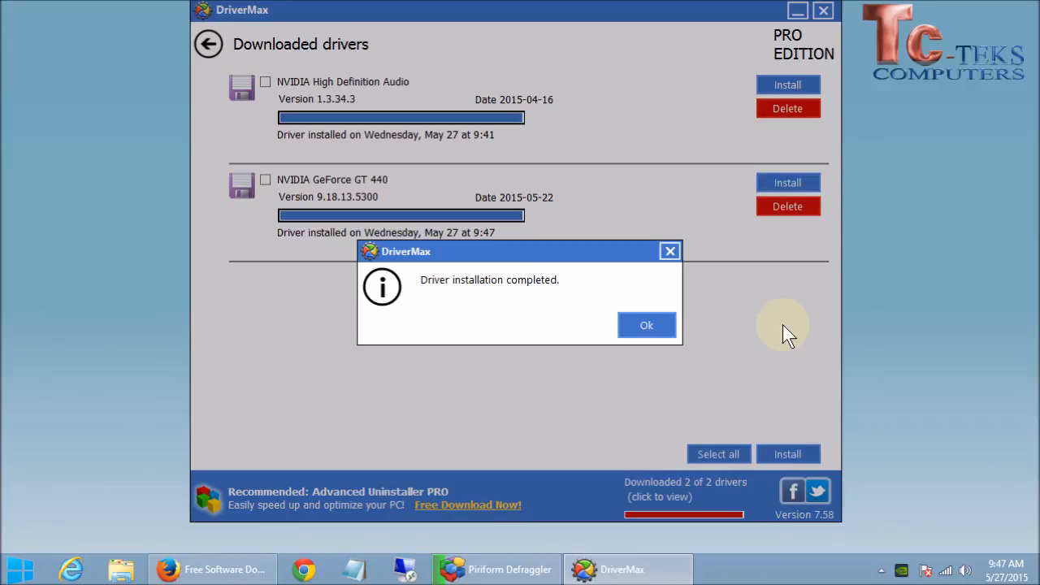
pyautogui.click(646, 325)
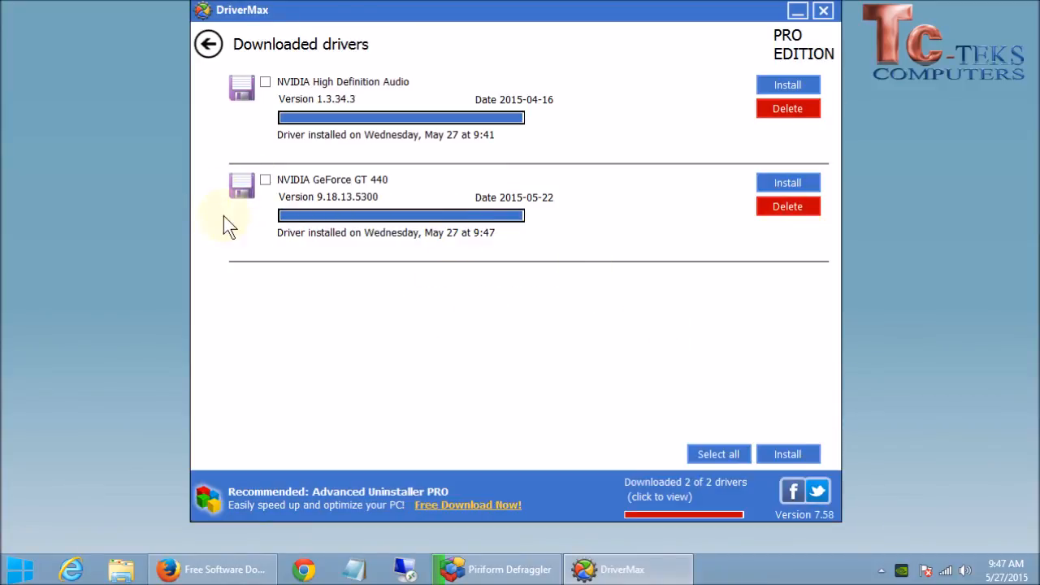
pyautogui.moveTo(256, 138)
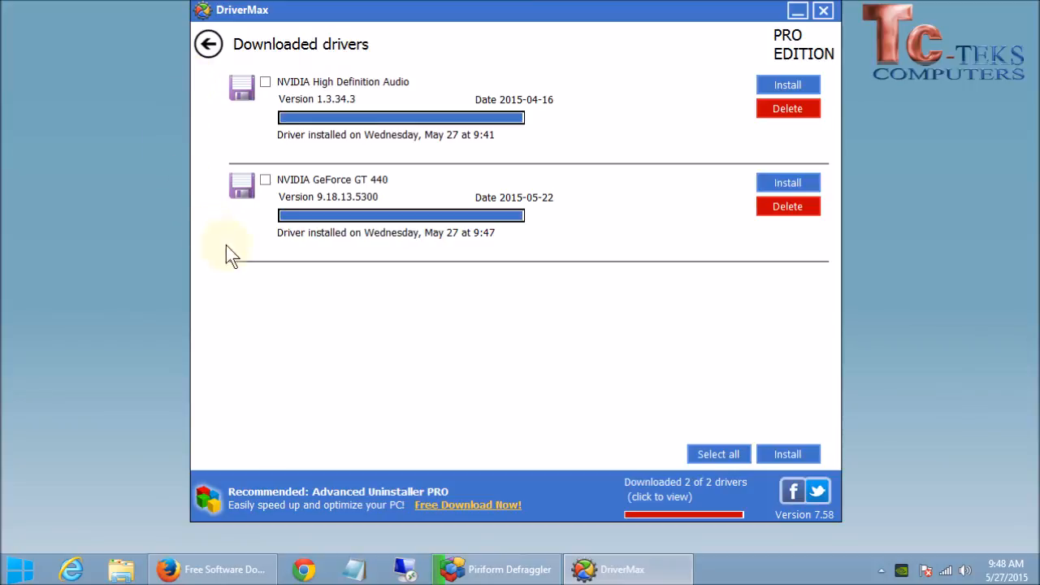
pyautogui.moveTo(787, 107)
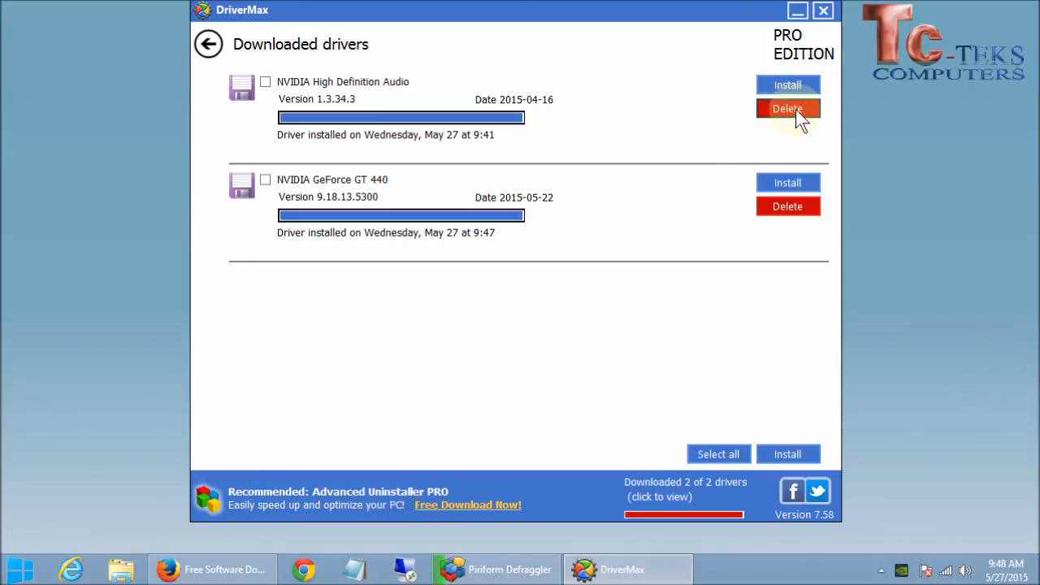
# Step: Delete the downloaded NVIDIA High Definition Audio and GeForce GT 440 drivers, confirming removal
pyautogui.click(787, 107)
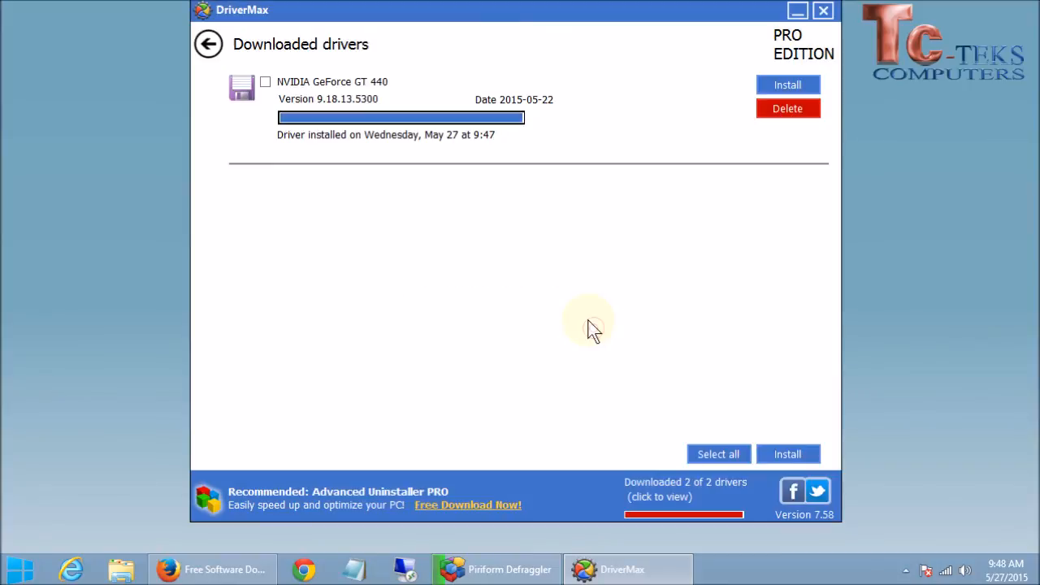
pyautogui.click(786, 107)
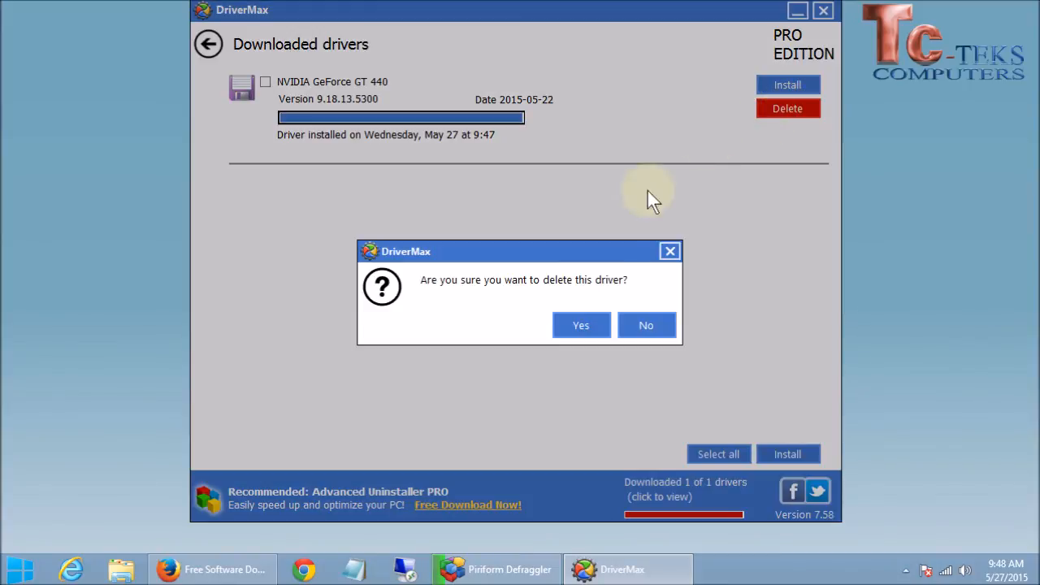
pyautogui.click(580, 325)
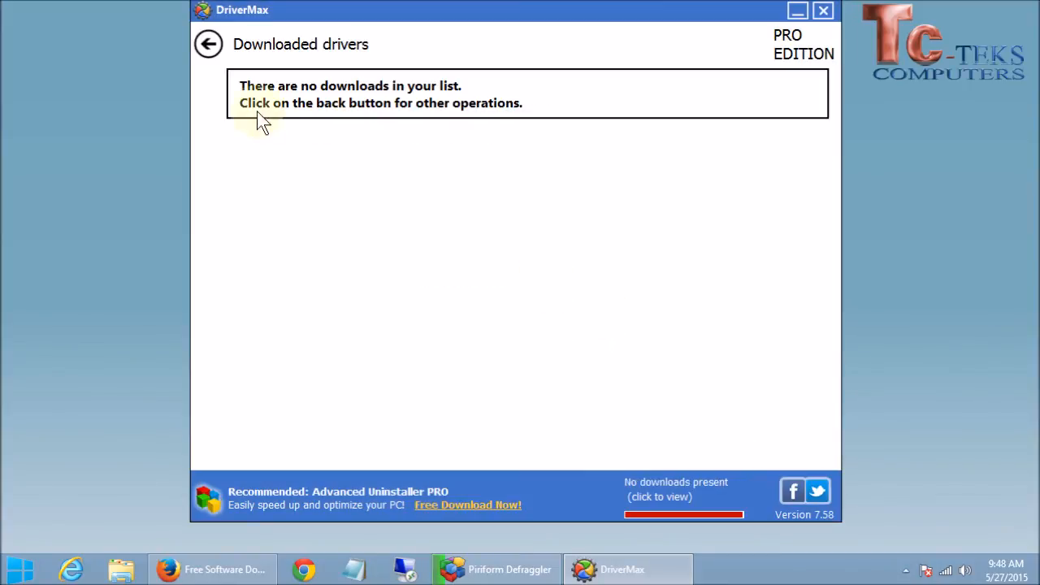
pyautogui.moveTo(414, 97)
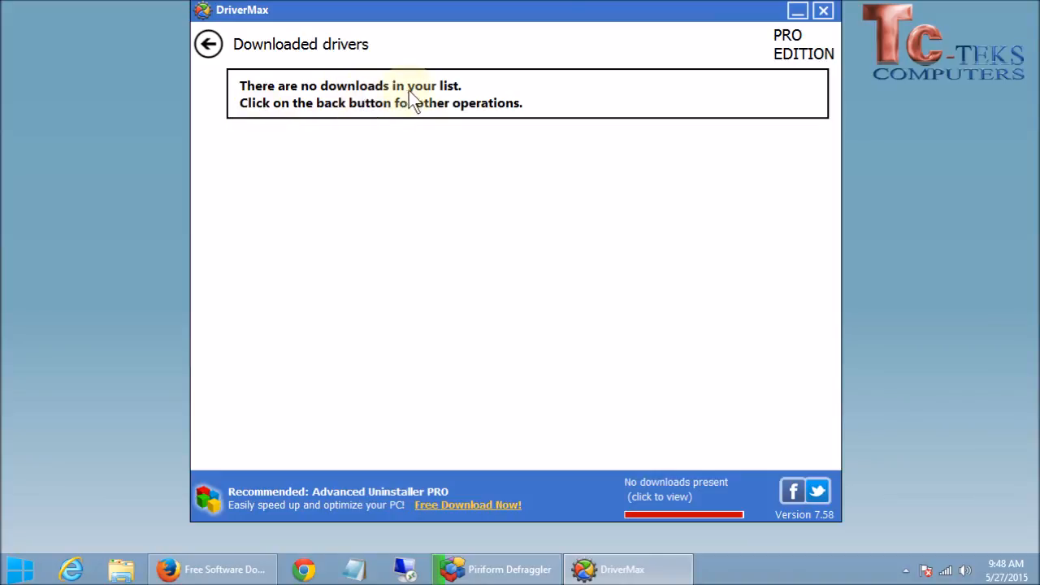
pyautogui.moveTo(419, 227)
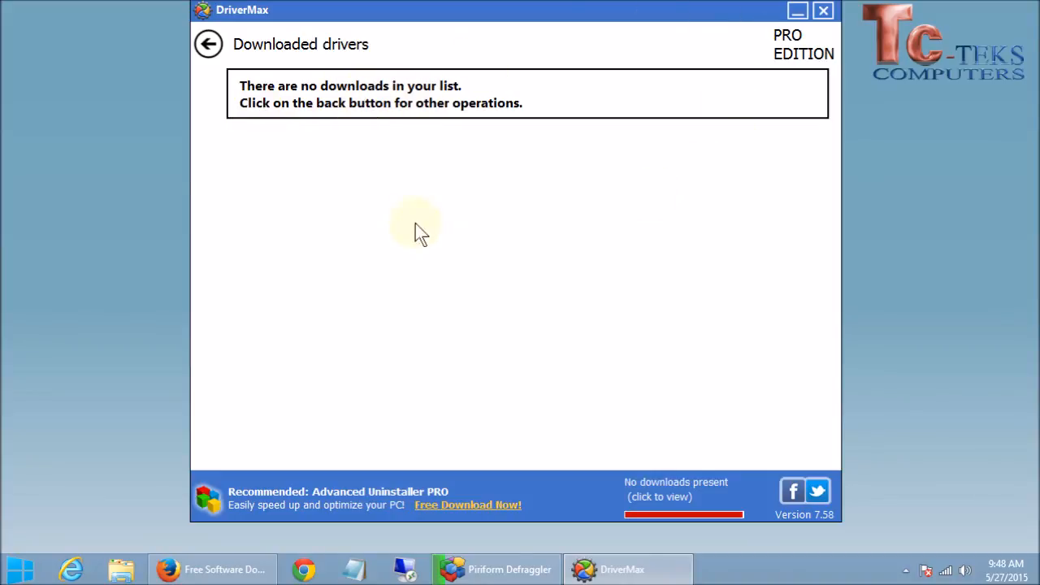
# Step: Return Home and start a new scan for driver updates
pyautogui.click(208, 44)
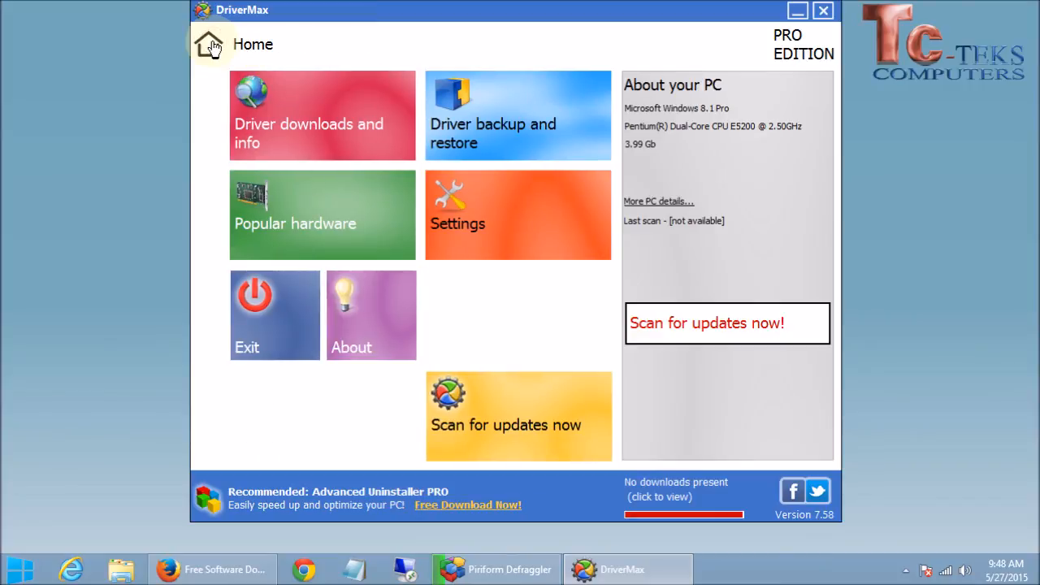
pyautogui.click(517, 416)
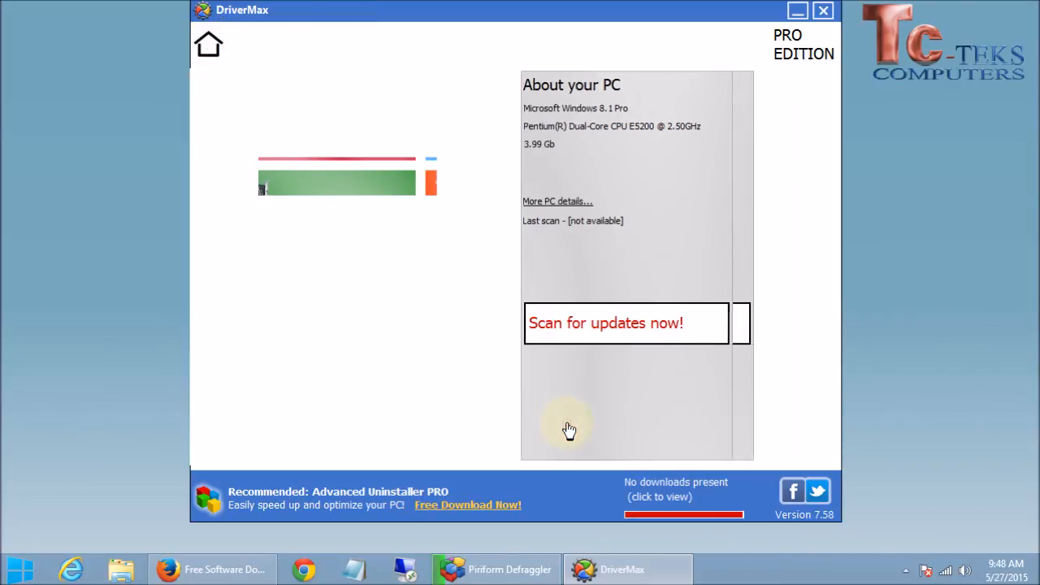
pyautogui.click(625, 322)
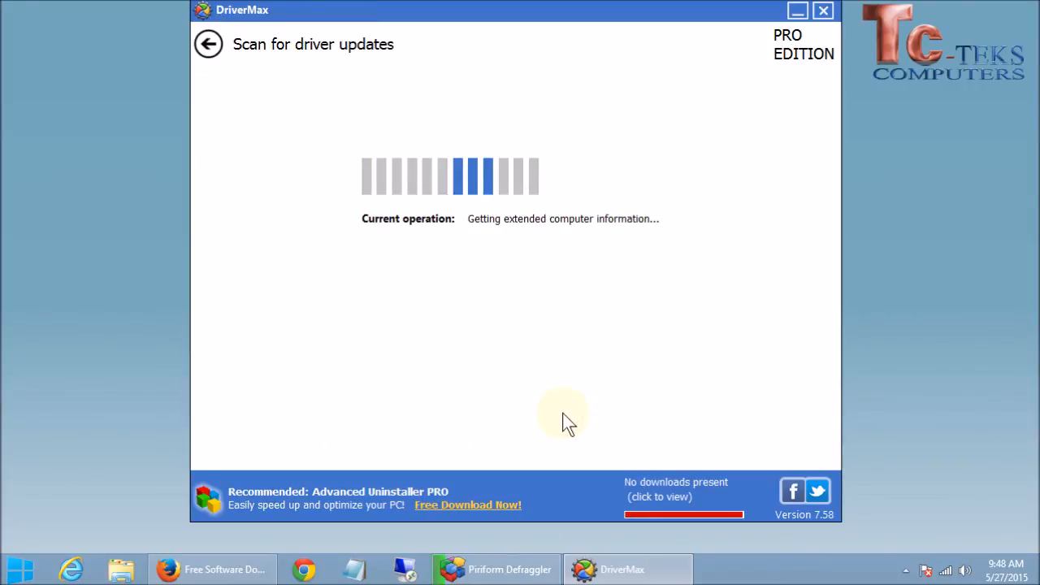
pyautogui.moveTo(458, 299)
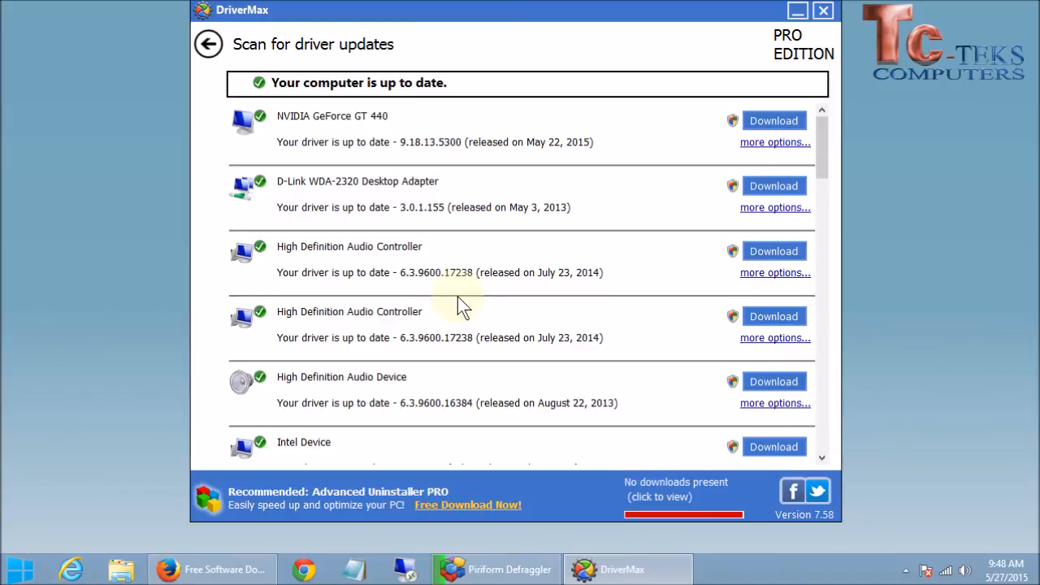
pyautogui.moveTo(478, 88)
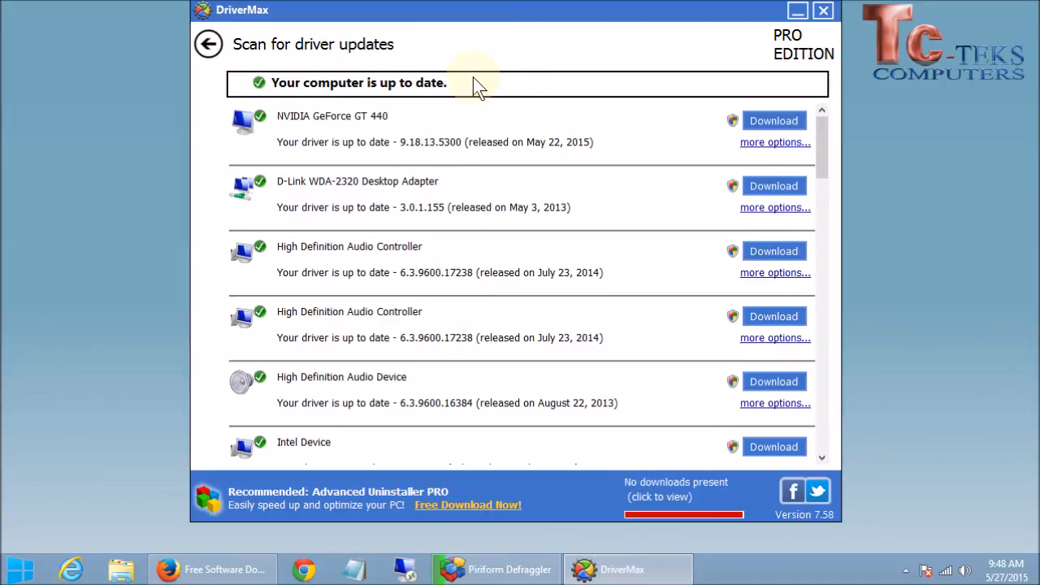
pyautogui.moveTo(312, 82)
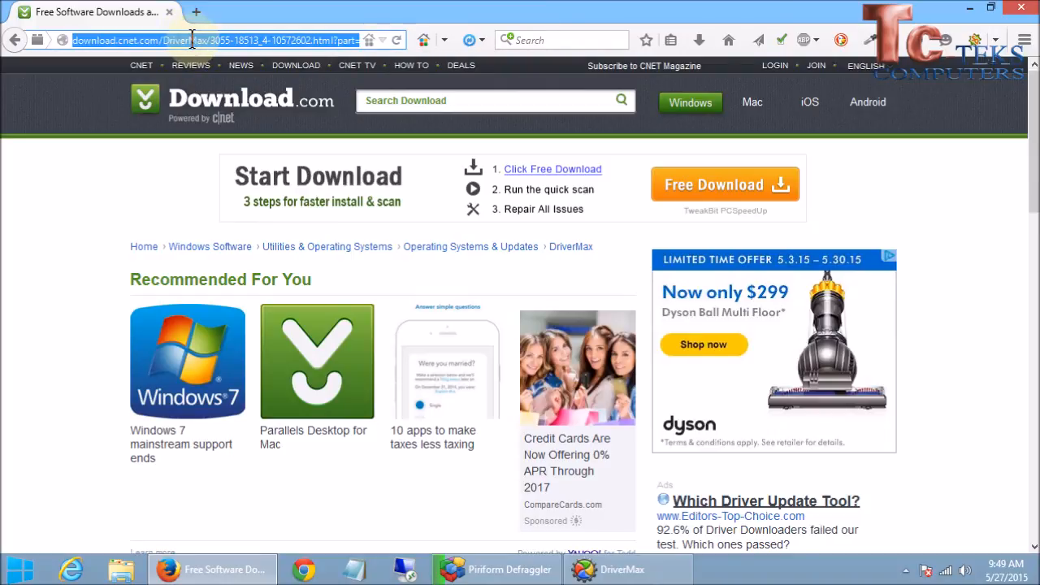
# Step: Enter tcteks.com in the Firefox address bar, replacing the Download.com address
pyautogui.write('tcteks.com/')
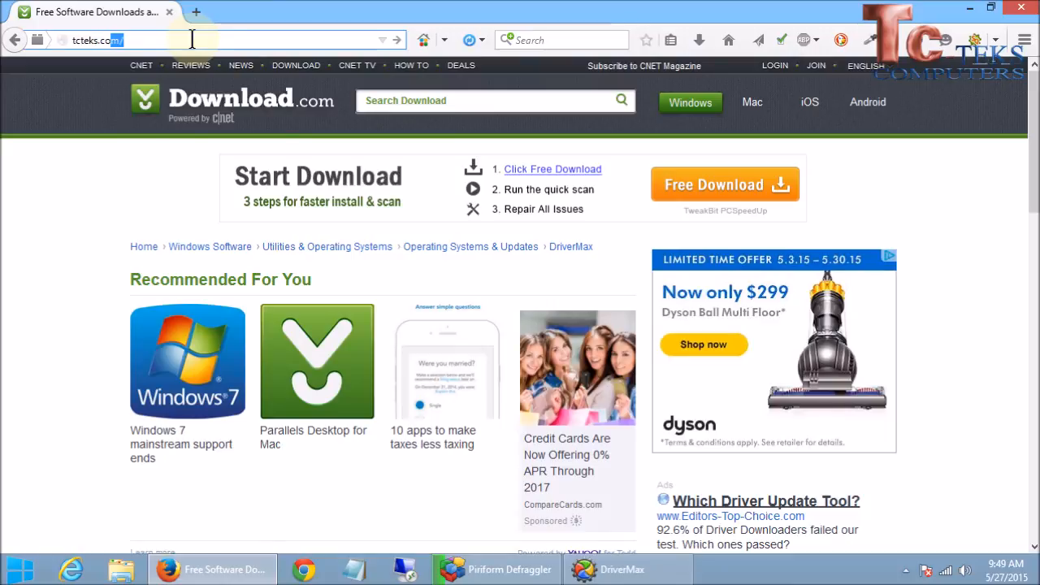